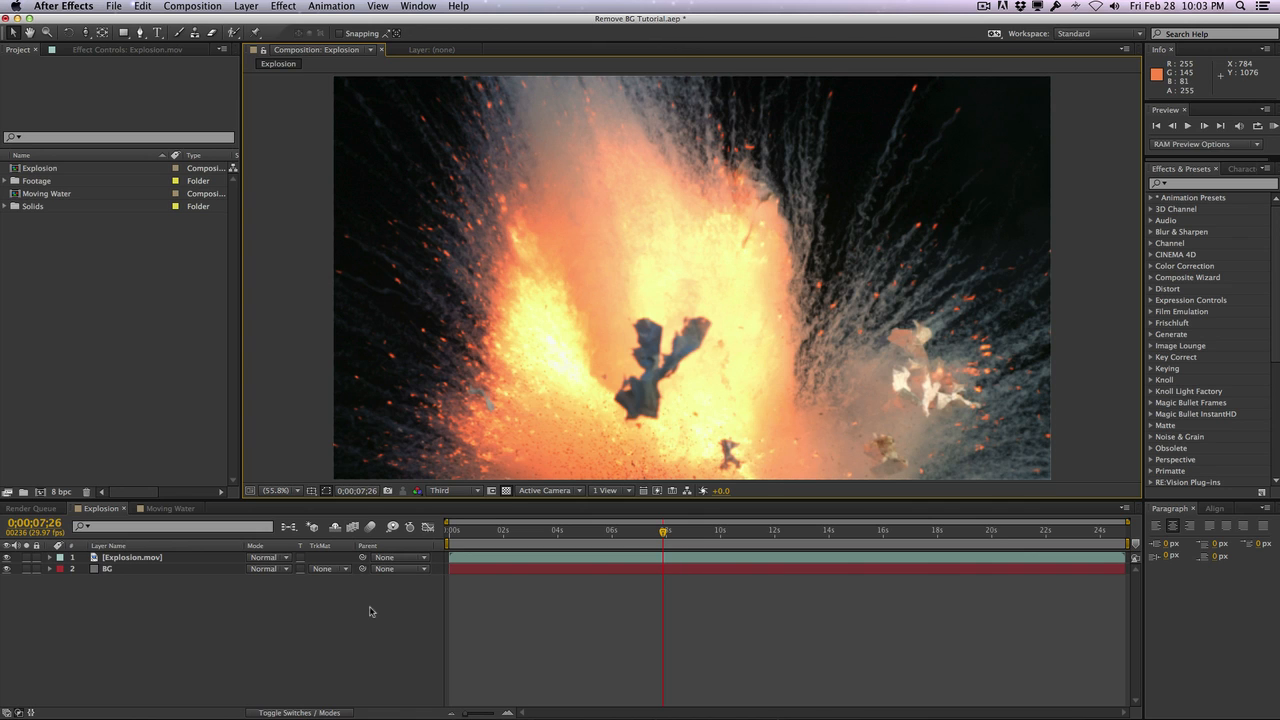
pyautogui.moveTo(419, 178)
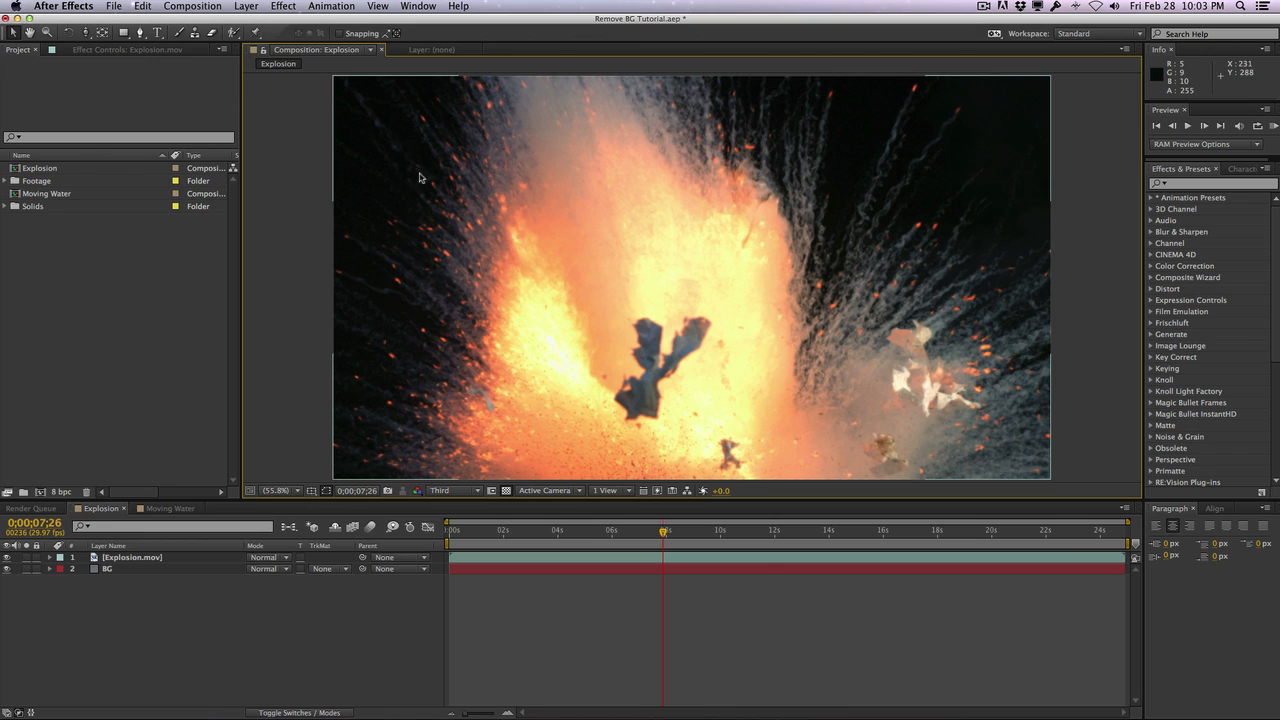
pyautogui.moveTo(697, 139)
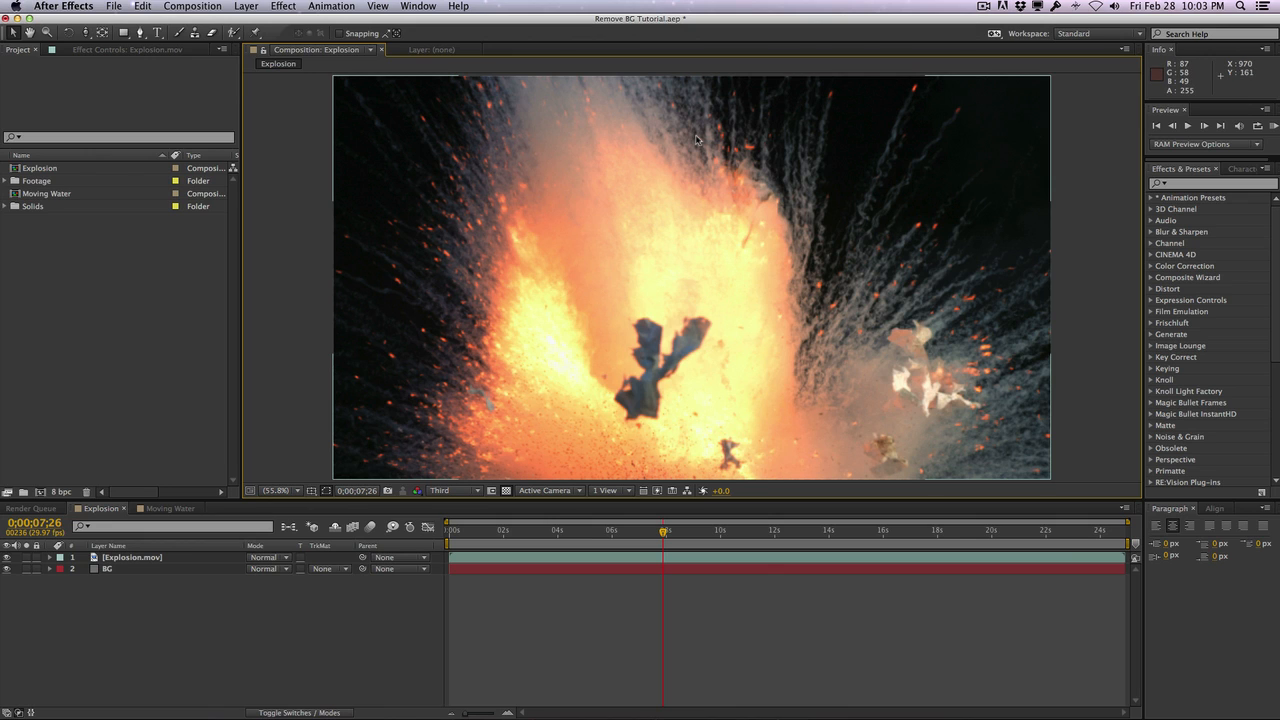
pyautogui.moveTo(866, 113)
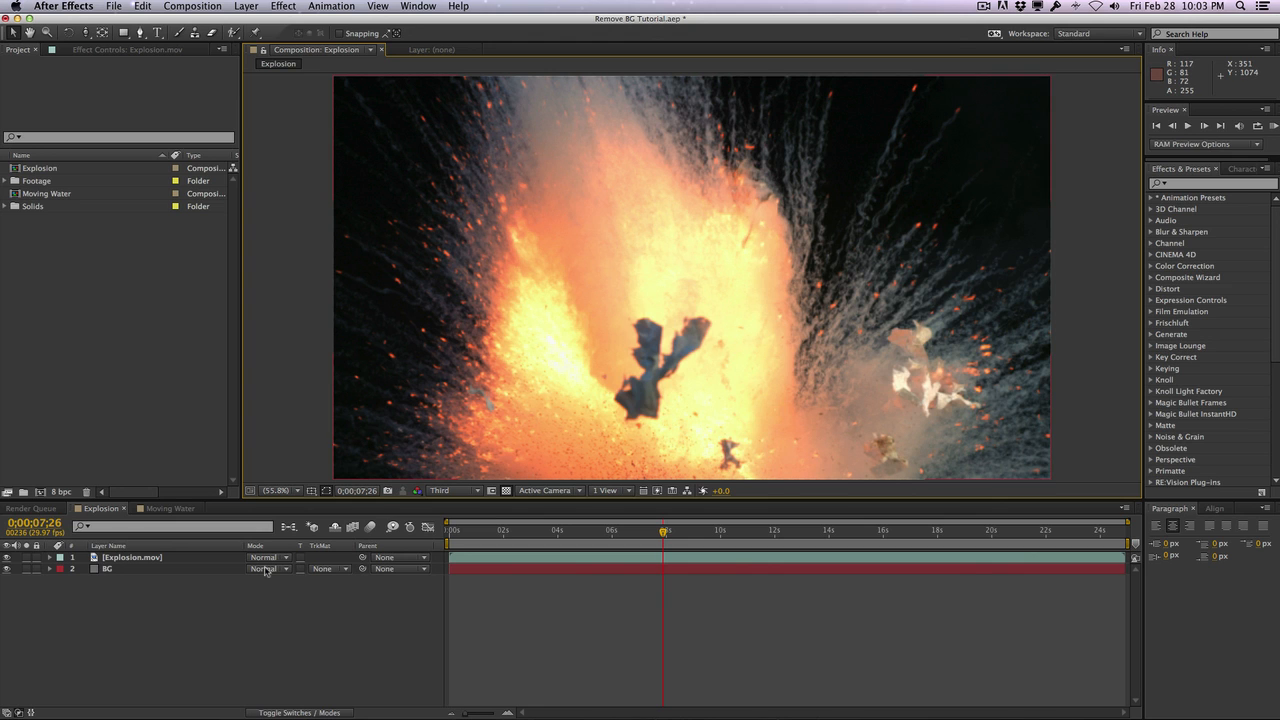
# Set the Explosion.mov layer's blend mode to Screen over the BG solid
pyautogui.click(131, 557)
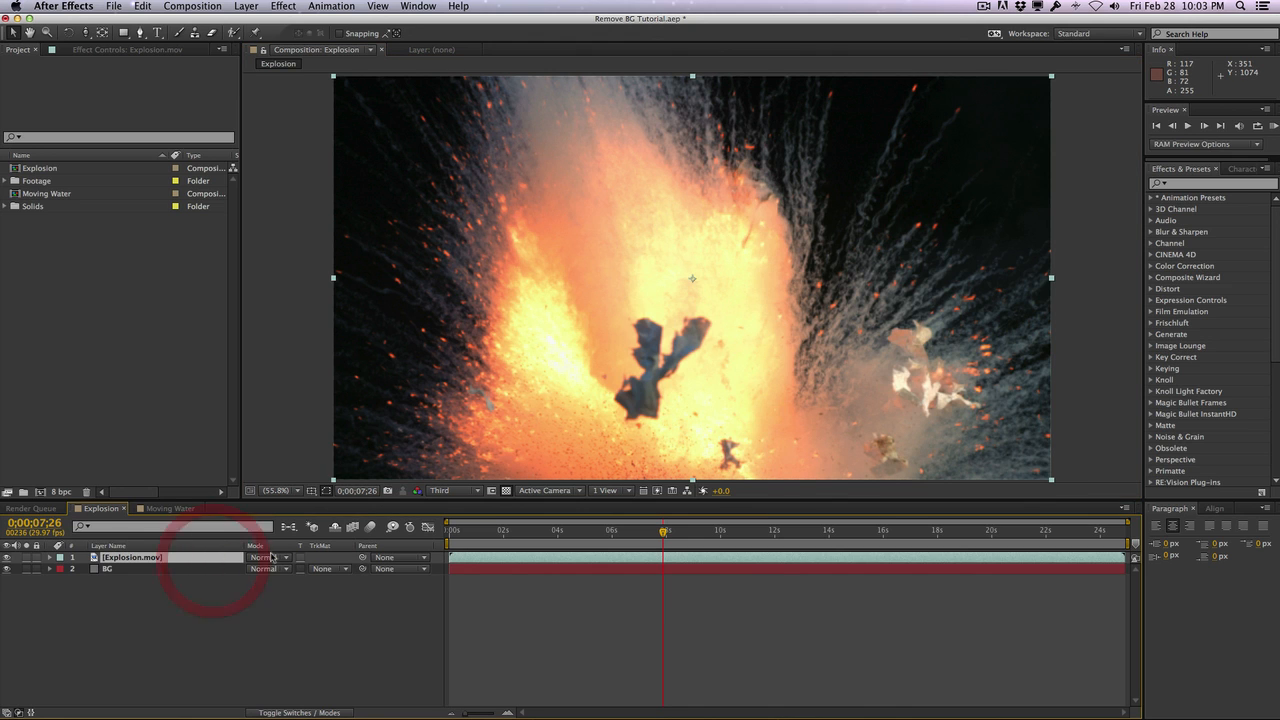
pyautogui.click(267, 557)
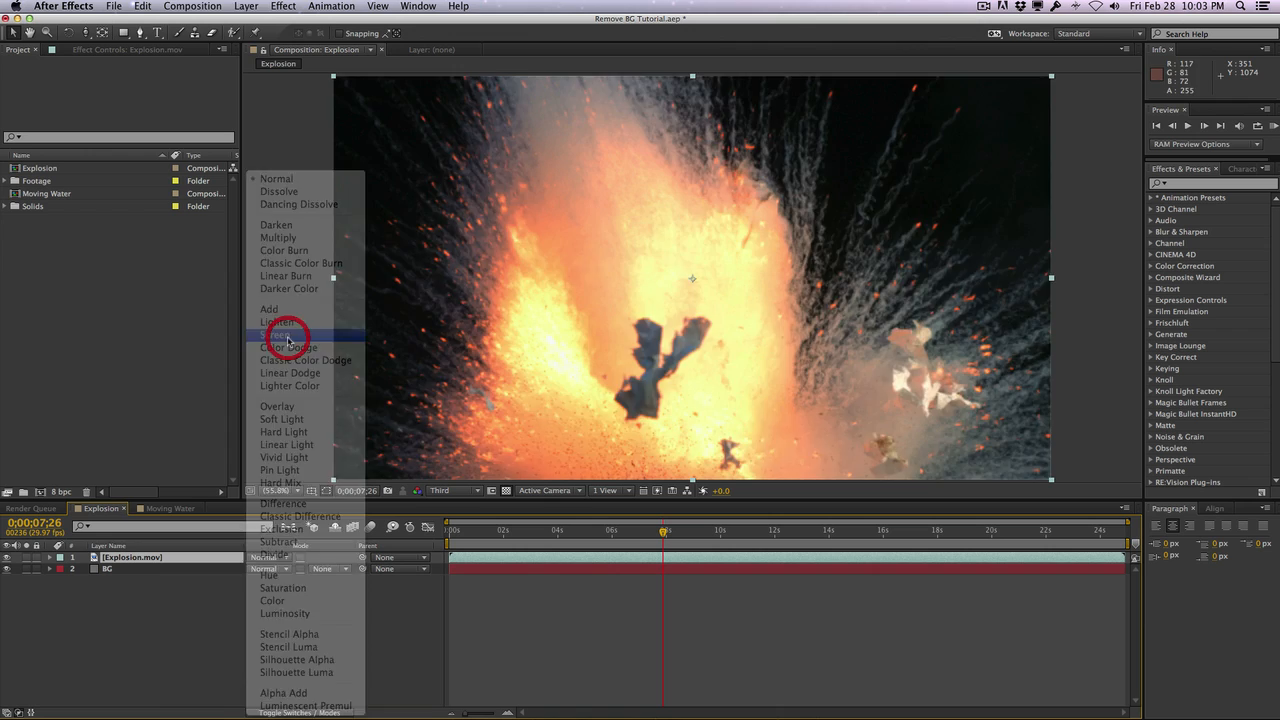
pyautogui.click(278, 335)
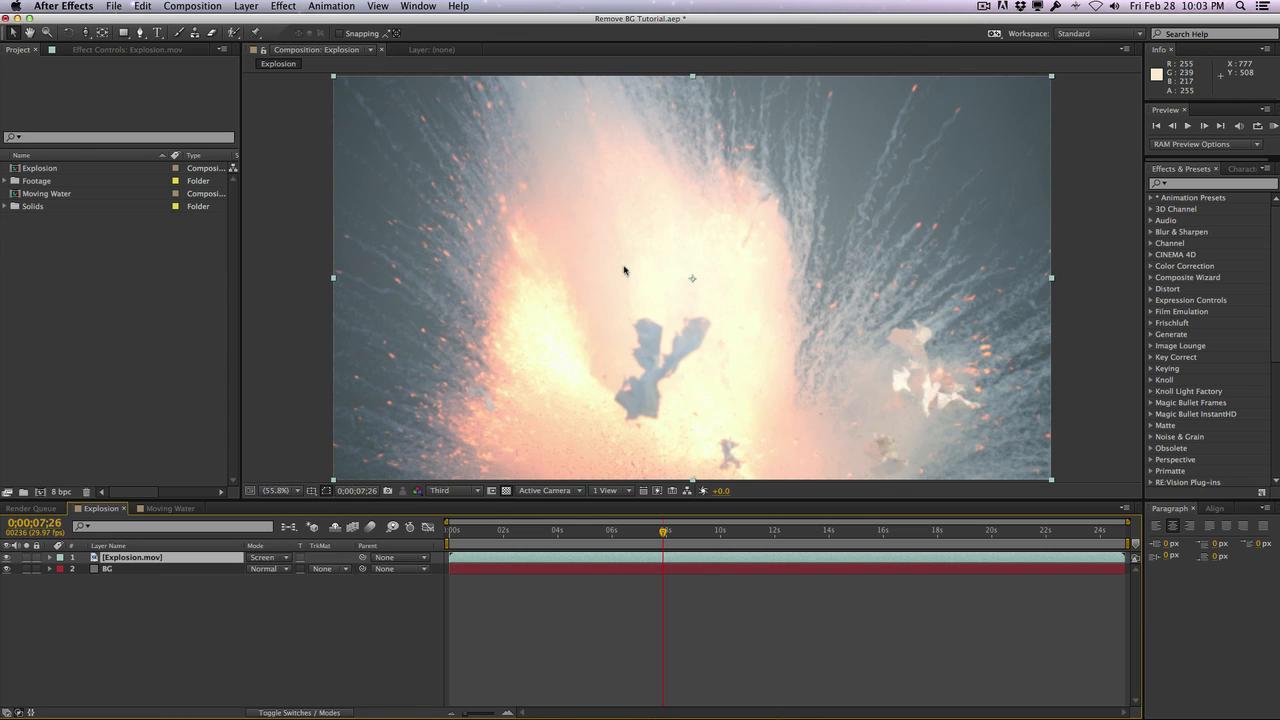
pyautogui.moveTo(956, 180)
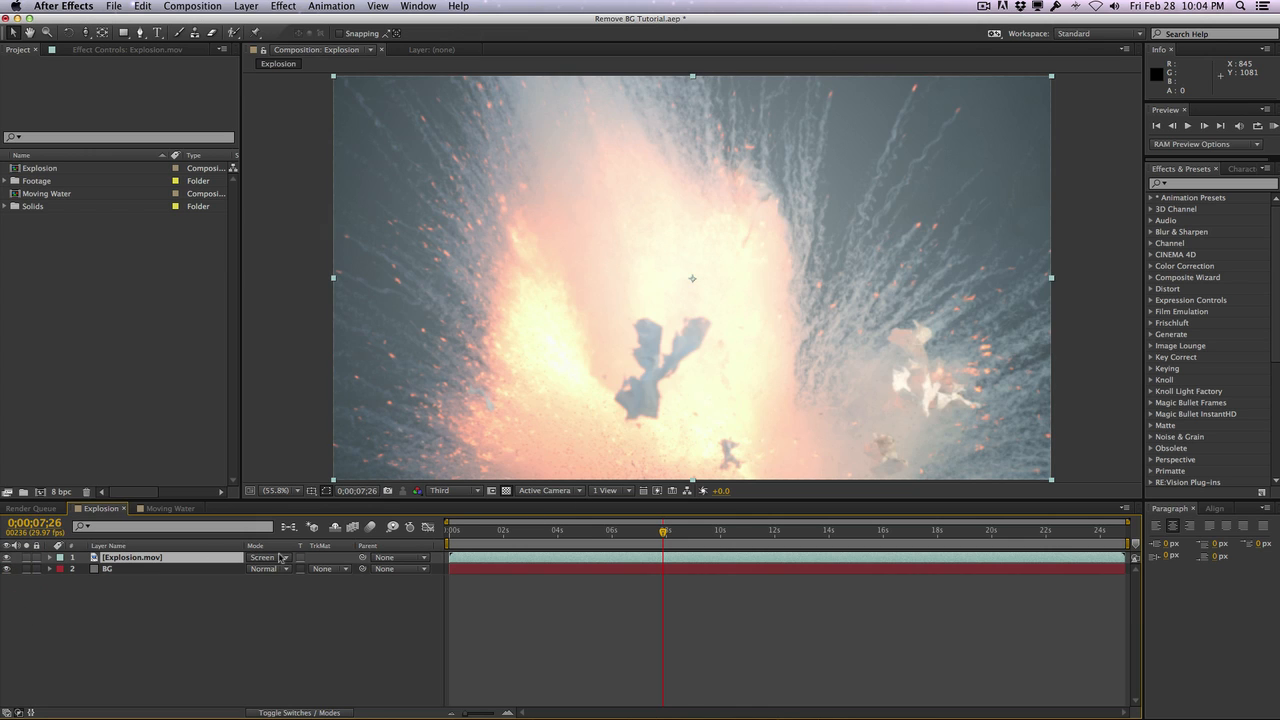
pyautogui.moveTo(575, 373)
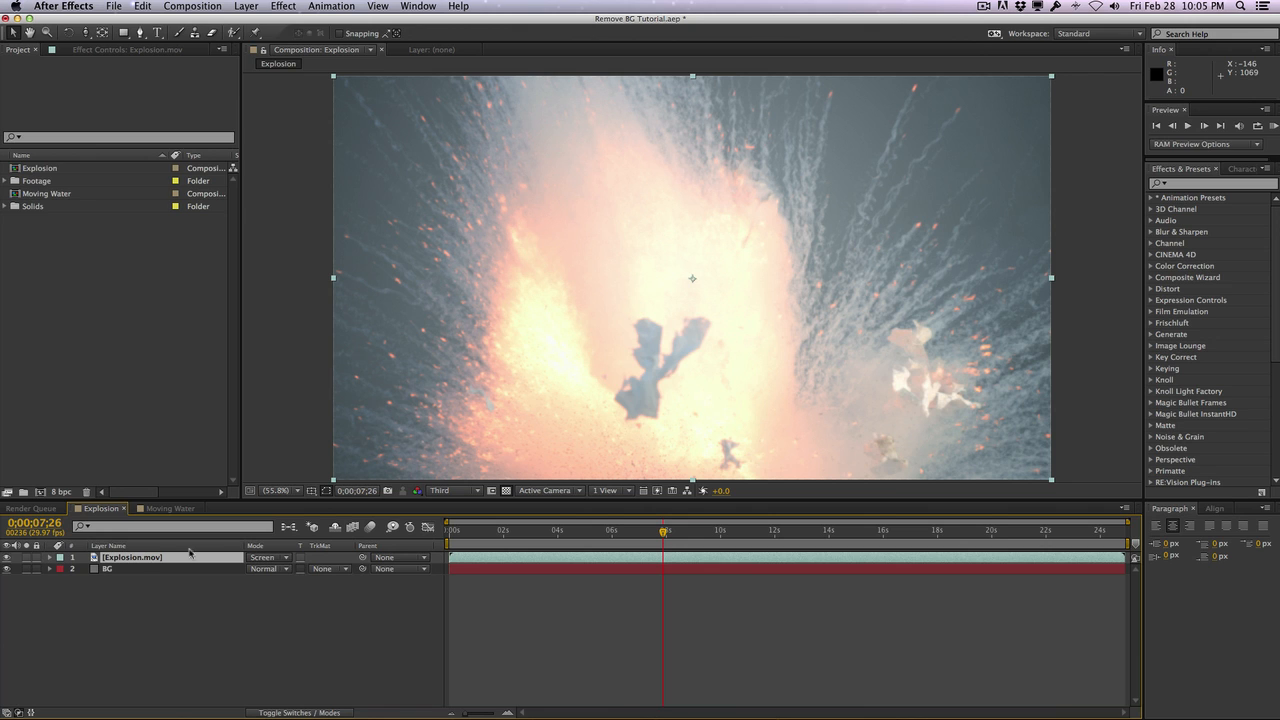
# Reset Explosion to Normal blending and add Shift Channels with Take Alpha From set to Luminance
pyautogui.click(264, 557)
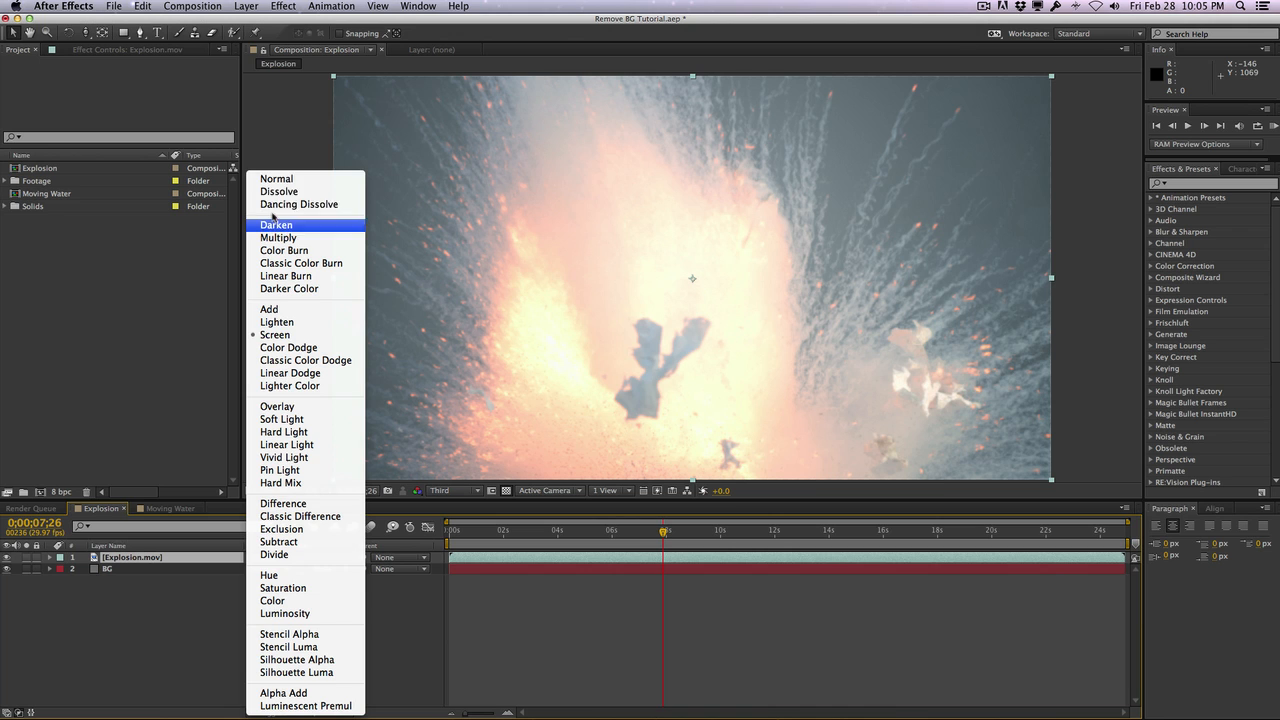
pyautogui.click(276, 178)
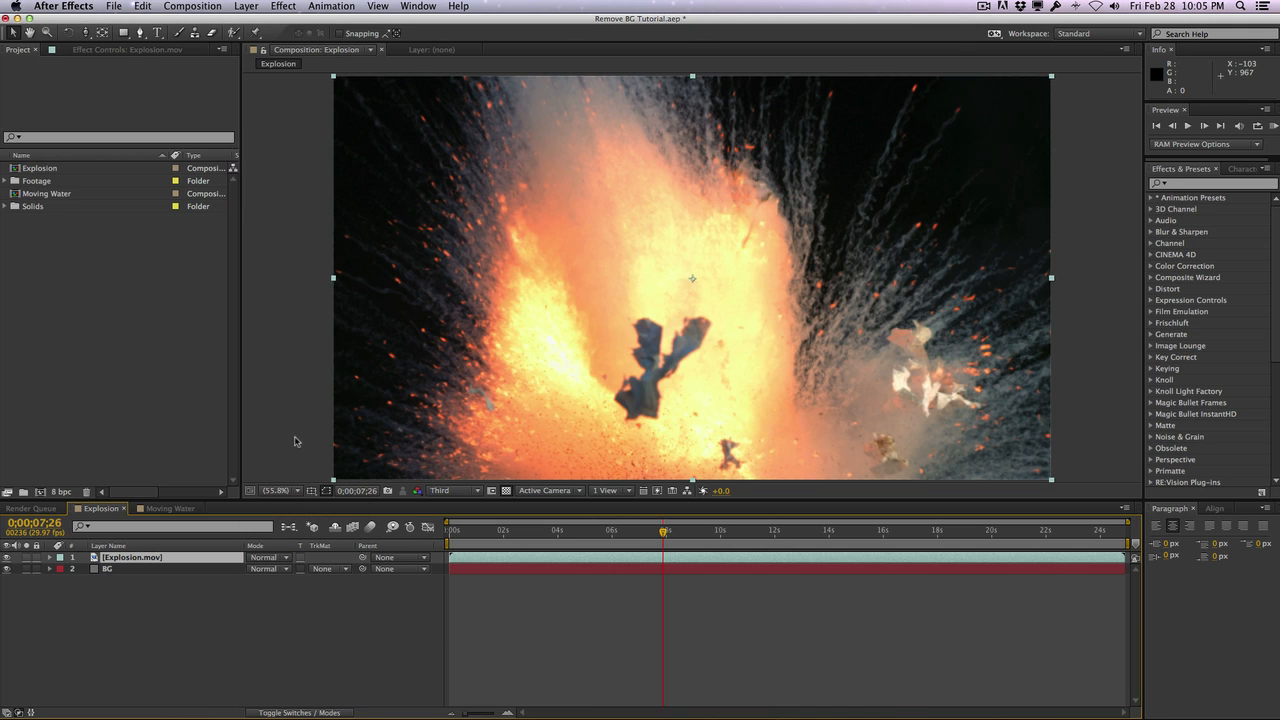
pyautogui.moveTo(558, 535)
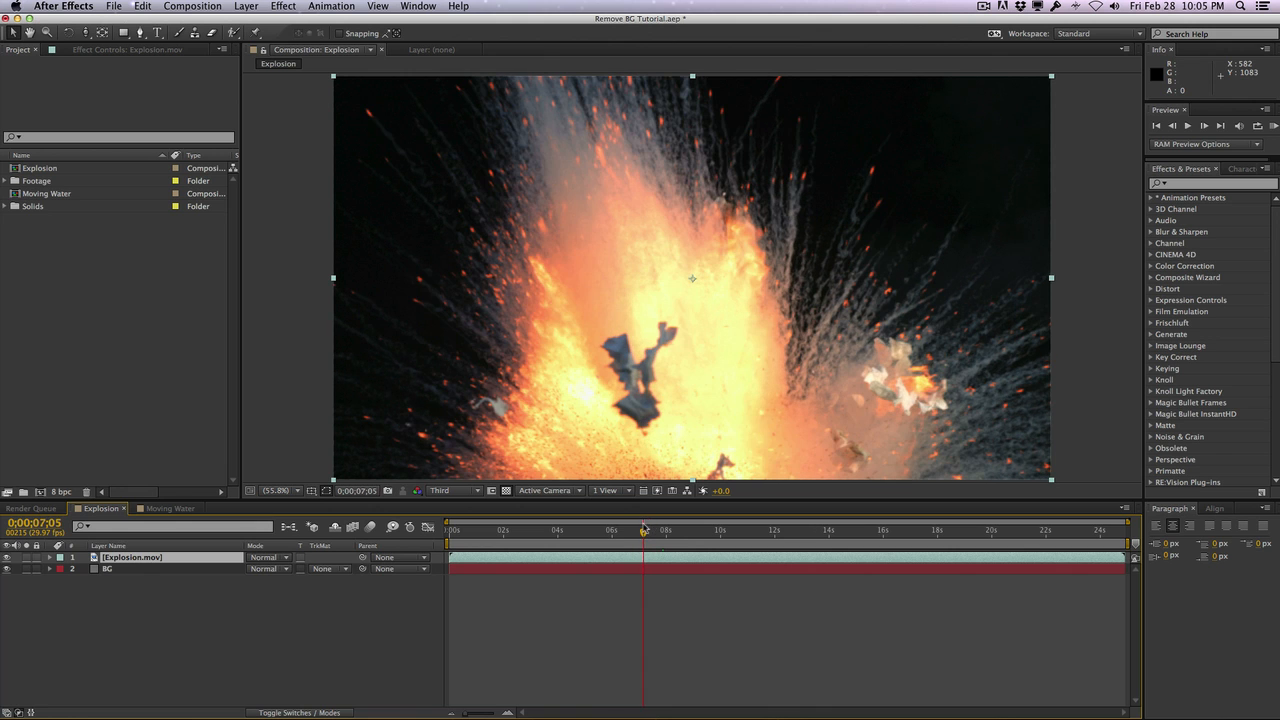
pyautogui.moveTo(407, 252)
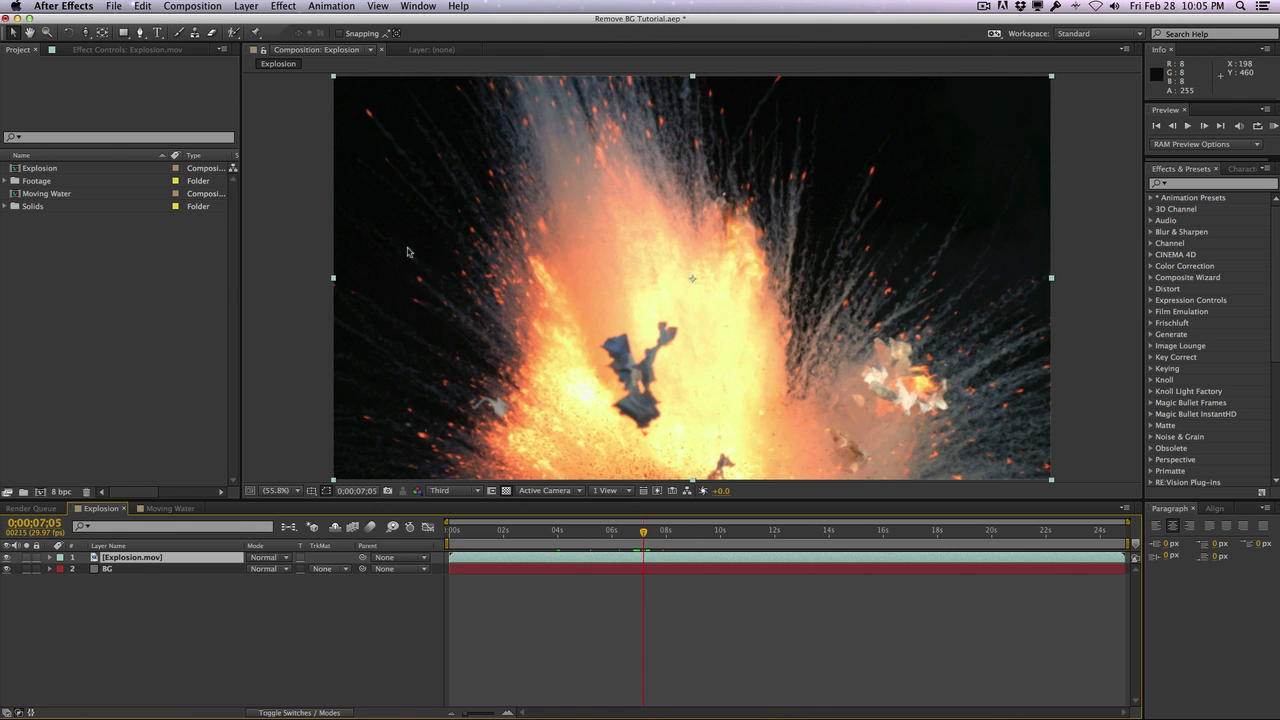
pyautogui.click(283, 6)
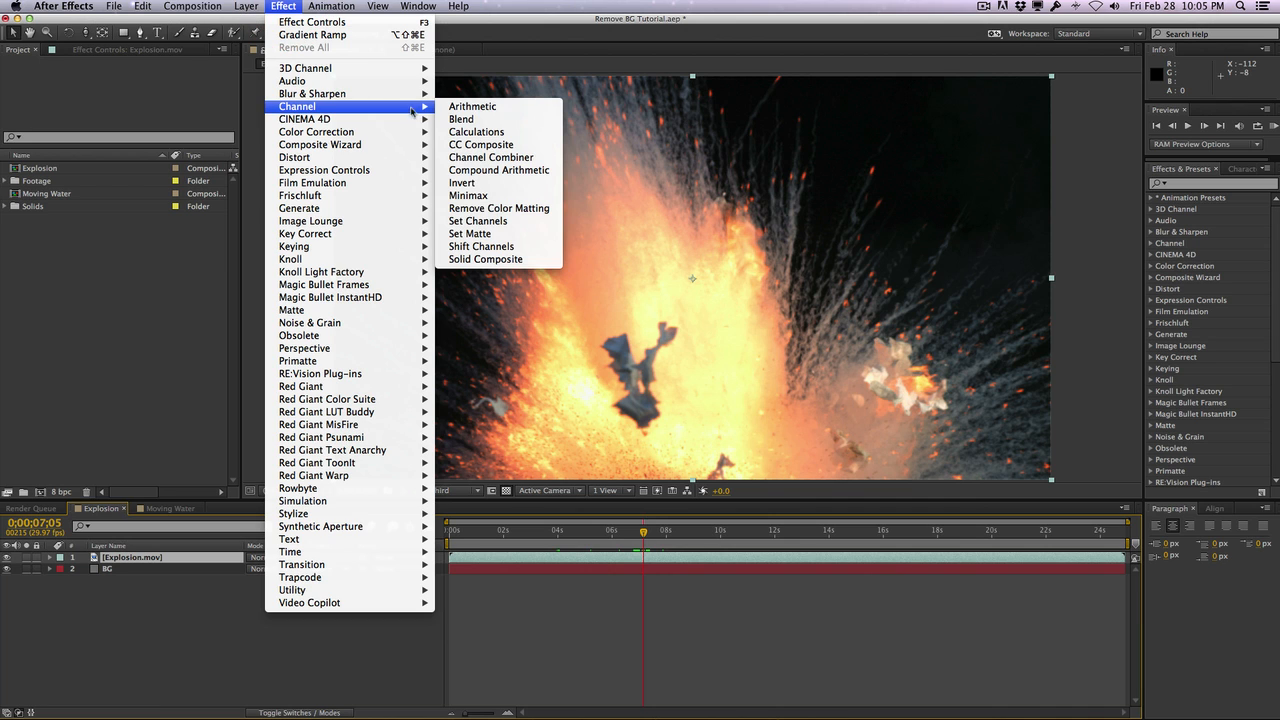
pyautogui.moveTo(481, 246)
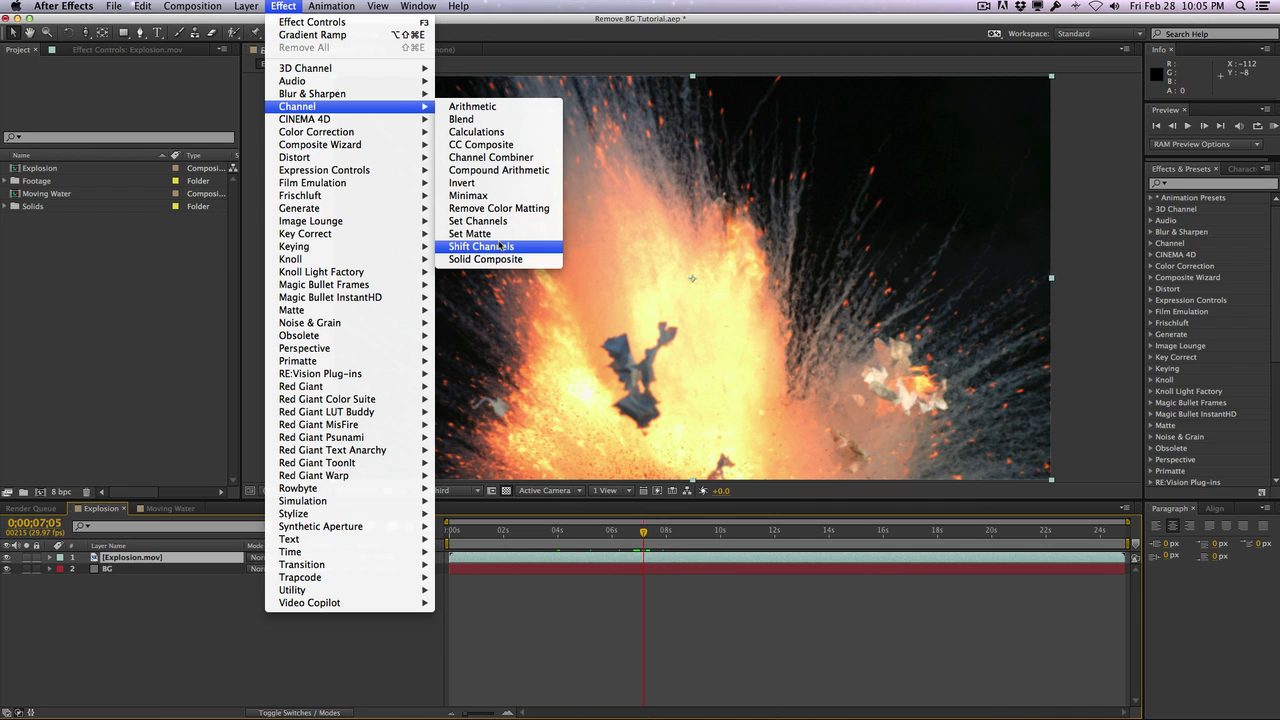
pyautogui.click(481, 246)
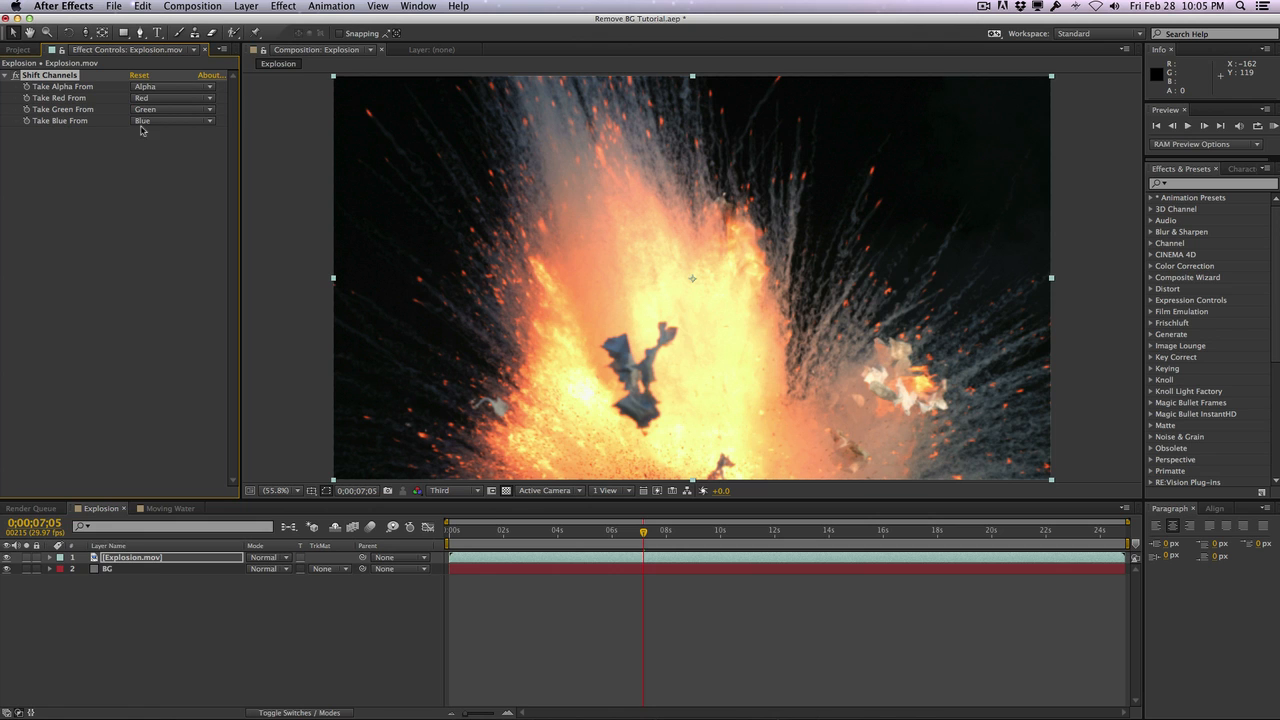
pyautogui.moveTo(95, 100)
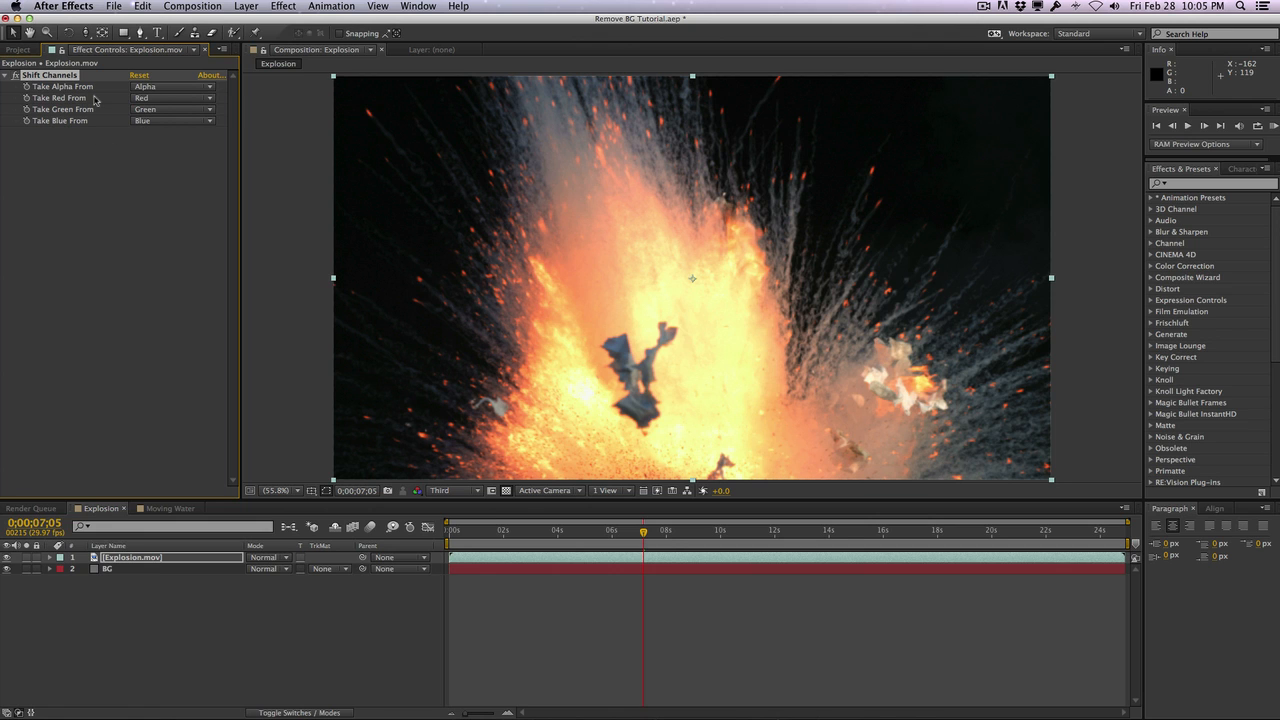
pyautogui.click(170, 86)
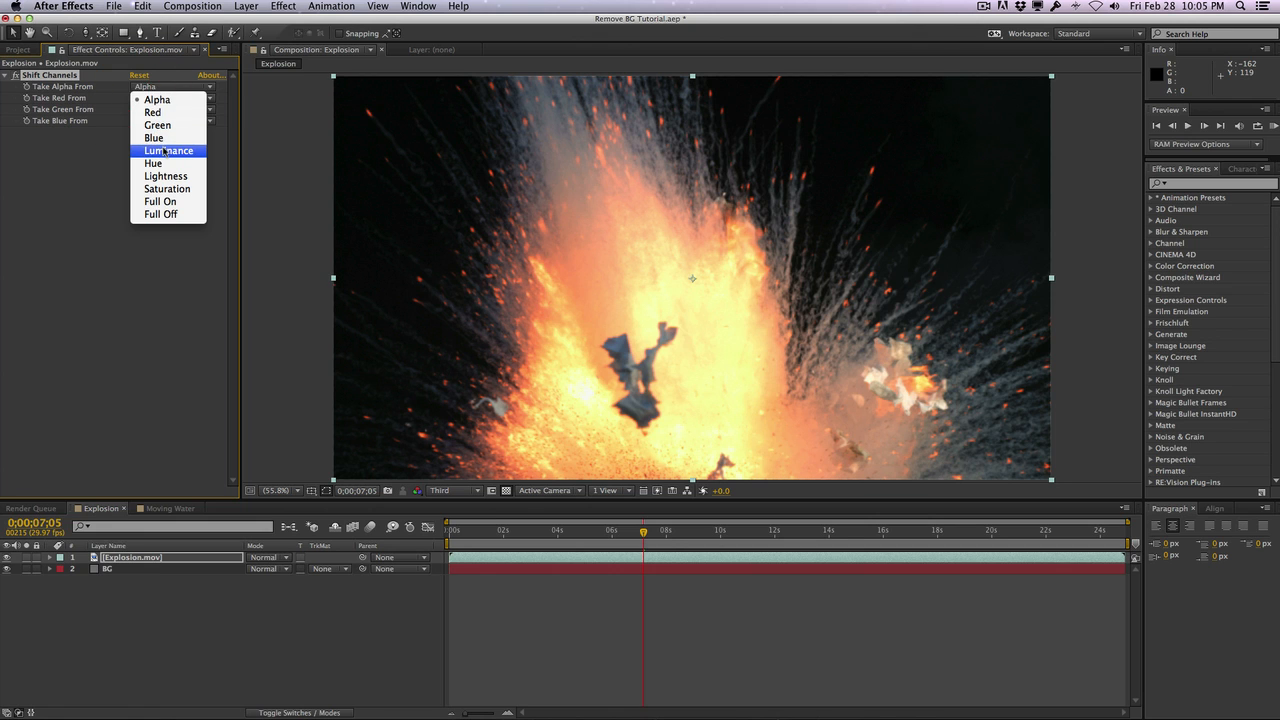
pyautogui.click(168, 150)
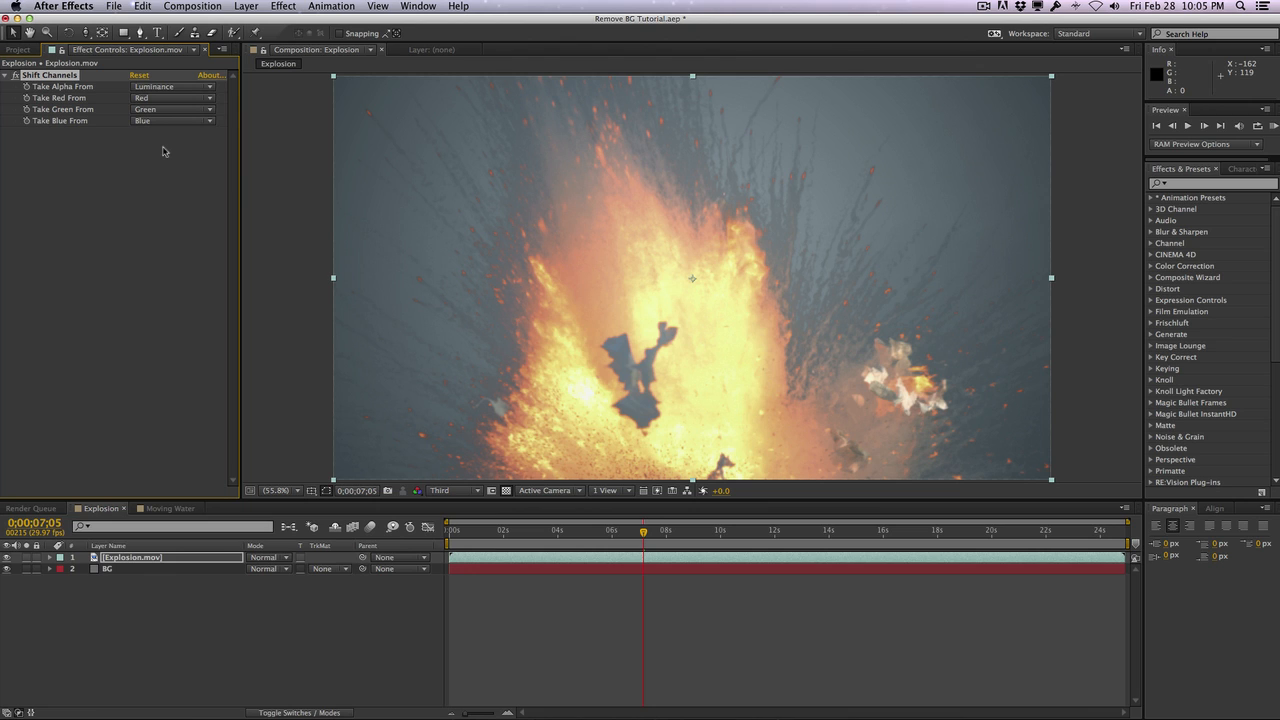
pyautogui.moveTo(521, 120)
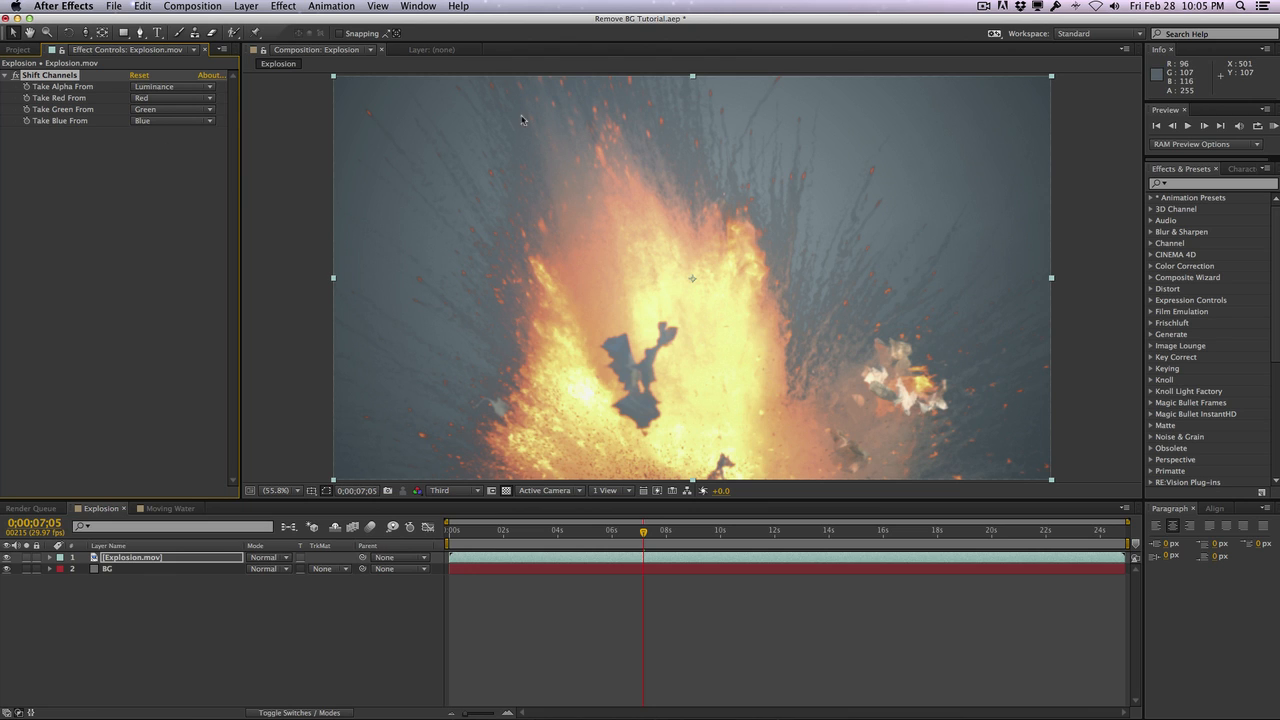
pyautogui.moveTo(560, 113)
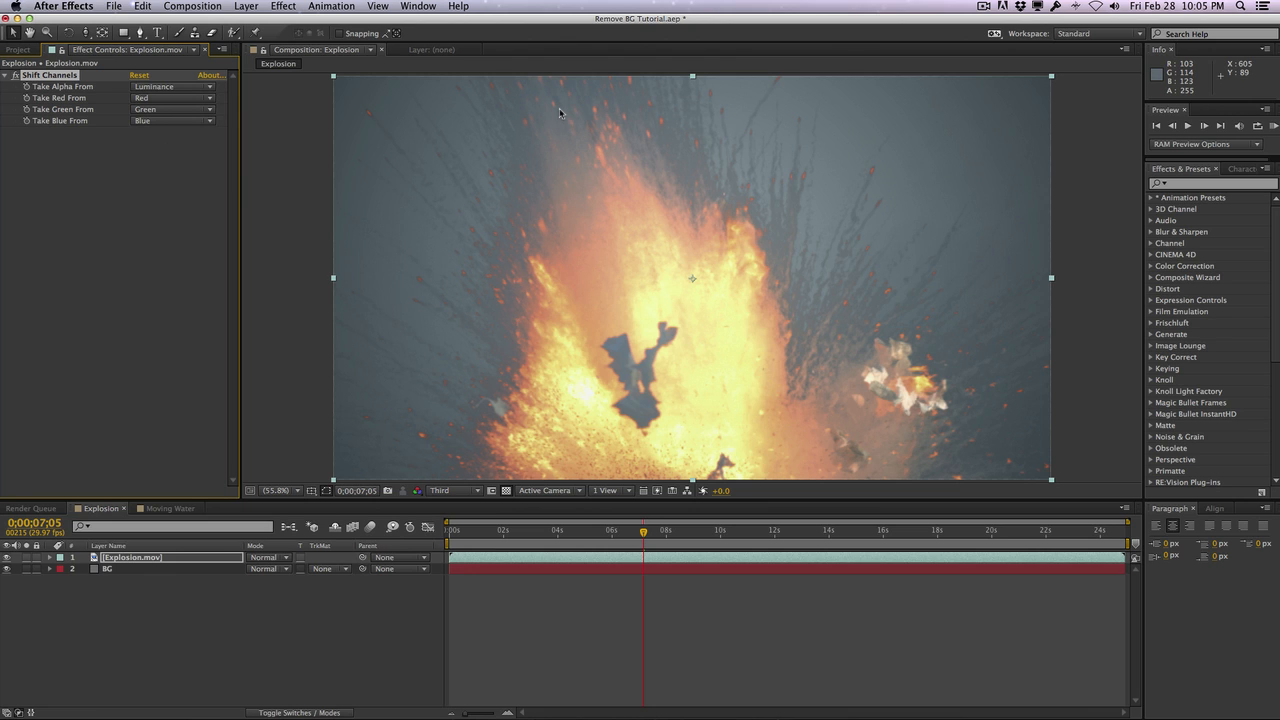
pyautogui.moveTo(296, 90)
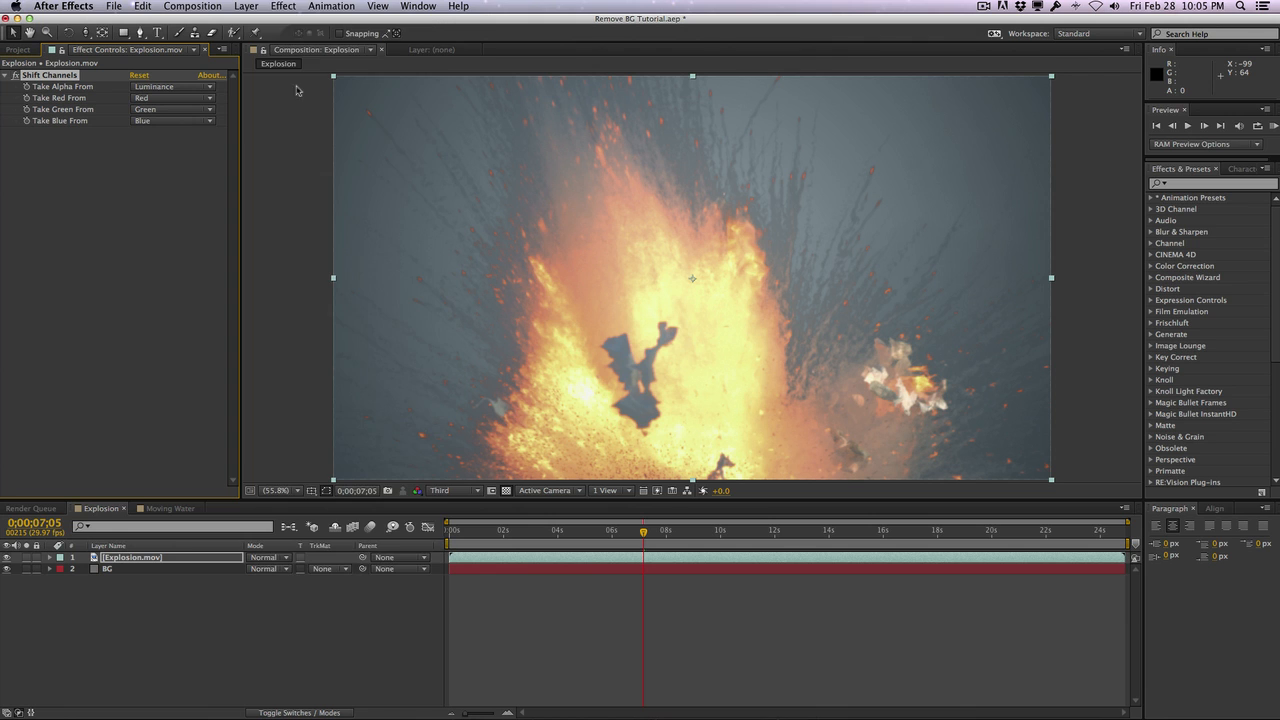
# Apply Remove Color Matting to Explosion.mov with a black background colour
pyautogui.click(283, 6)
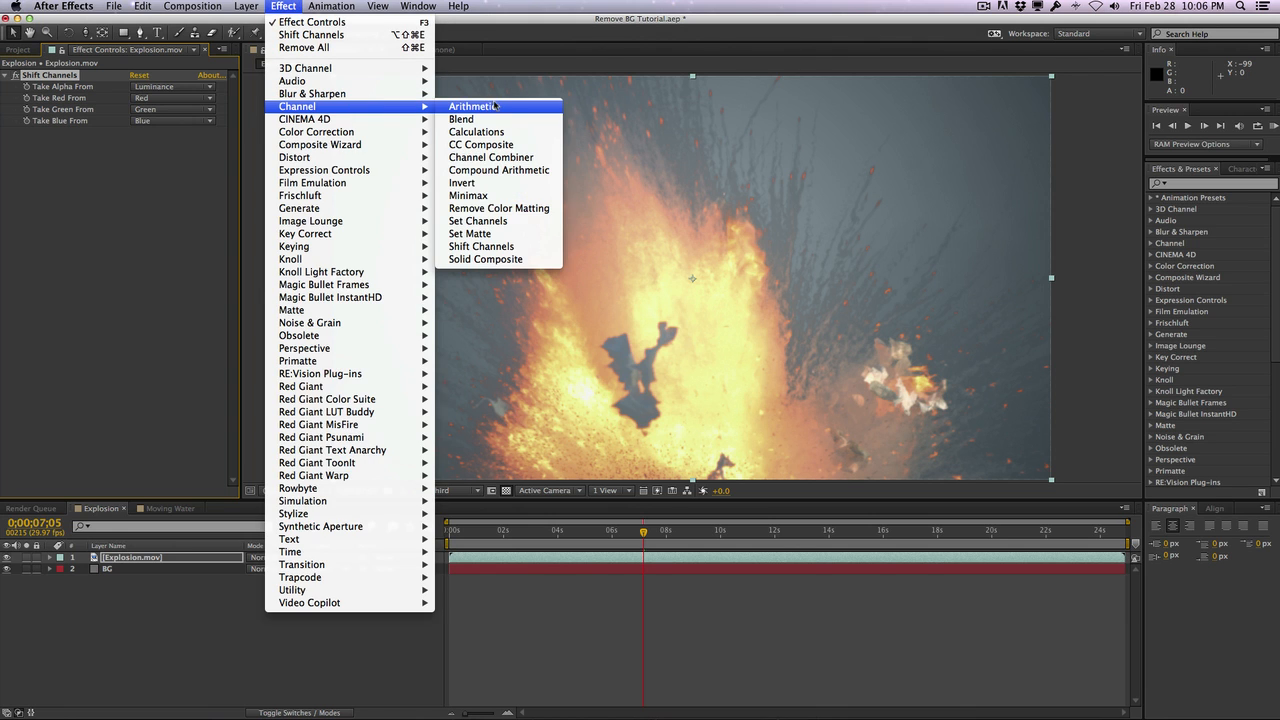
pyautogui.moveTo(499, 208)
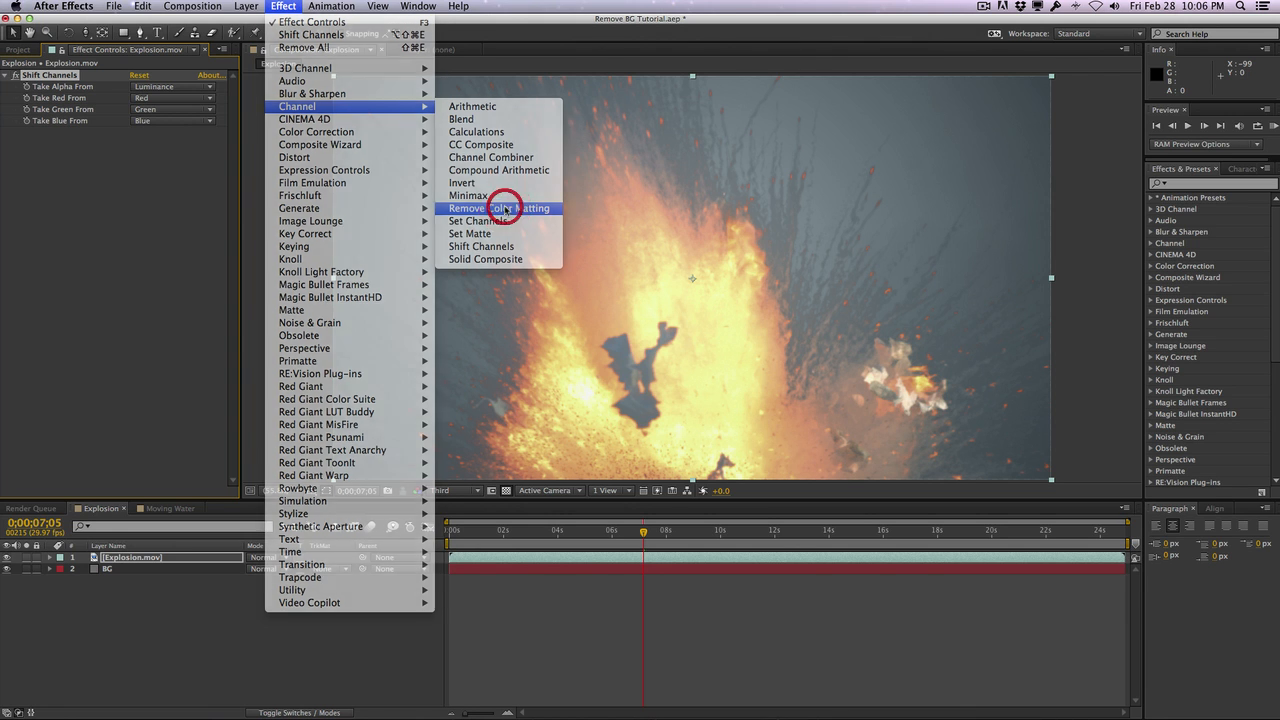
pyautogui.click(500, 208)
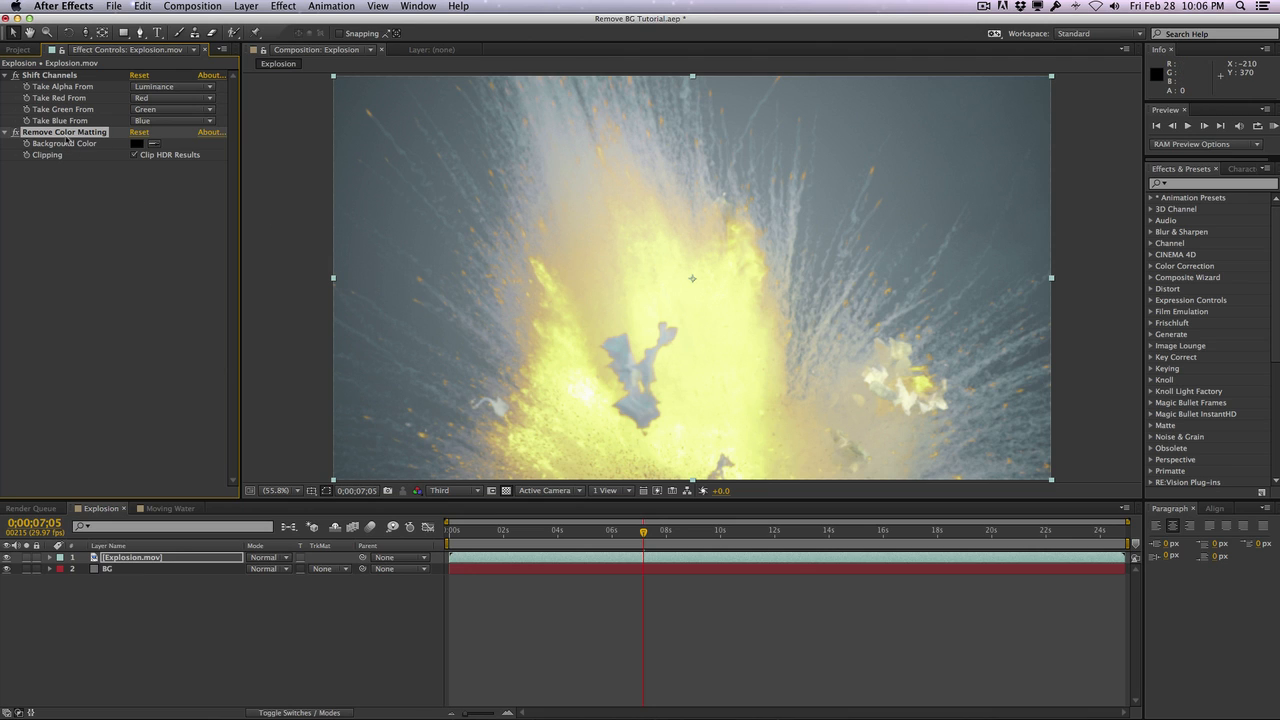
pyautogui.moveTo(500, 235)
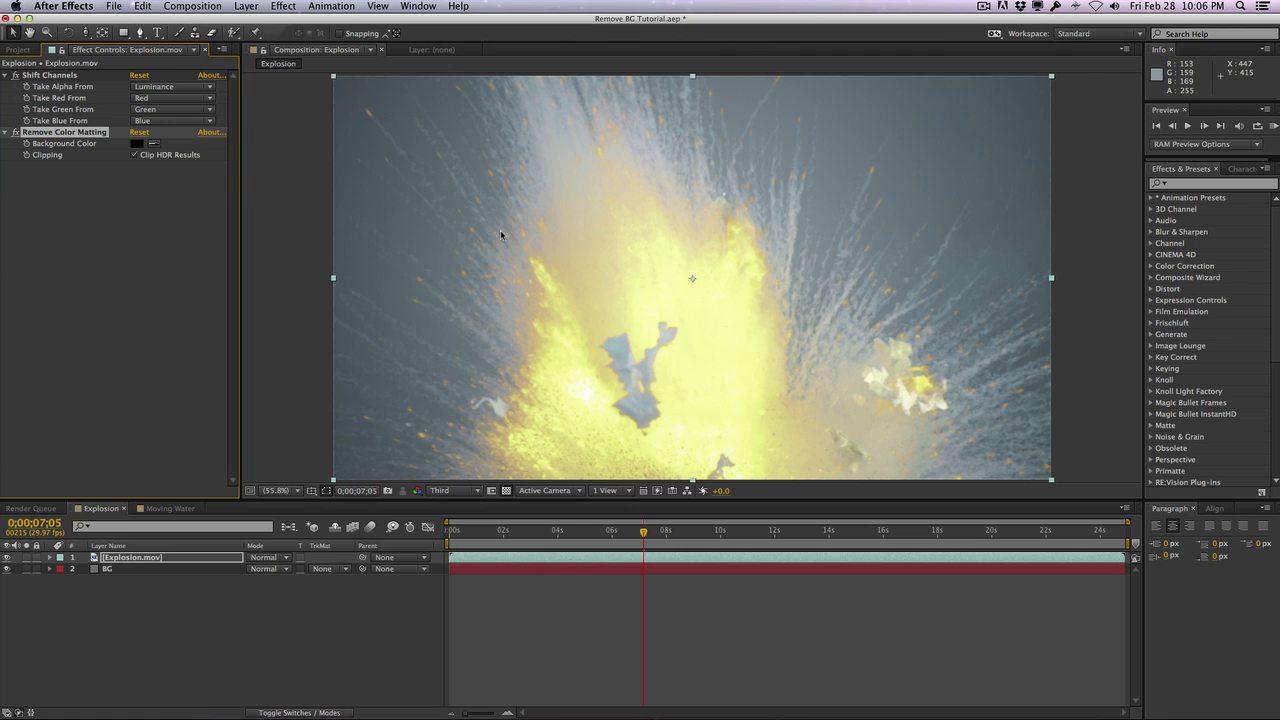
pyautogui.moveTo(492, 221)
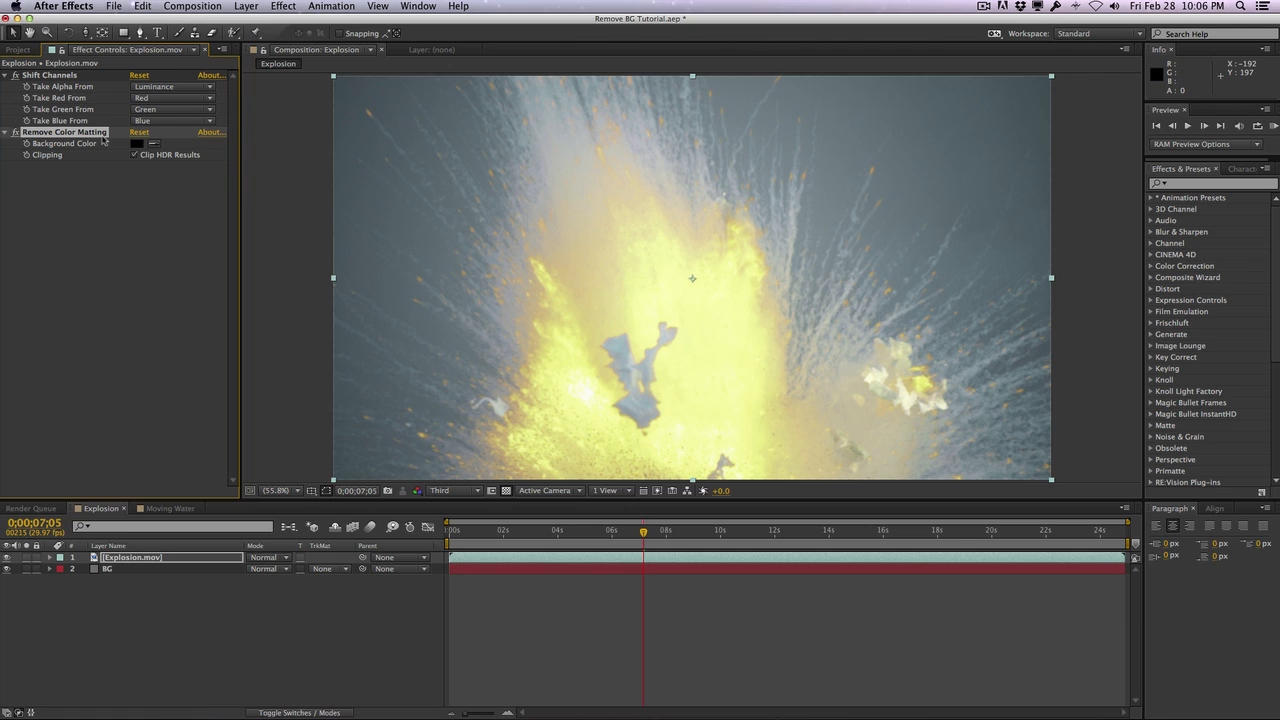
pyautogui.moveTo(323, 128)
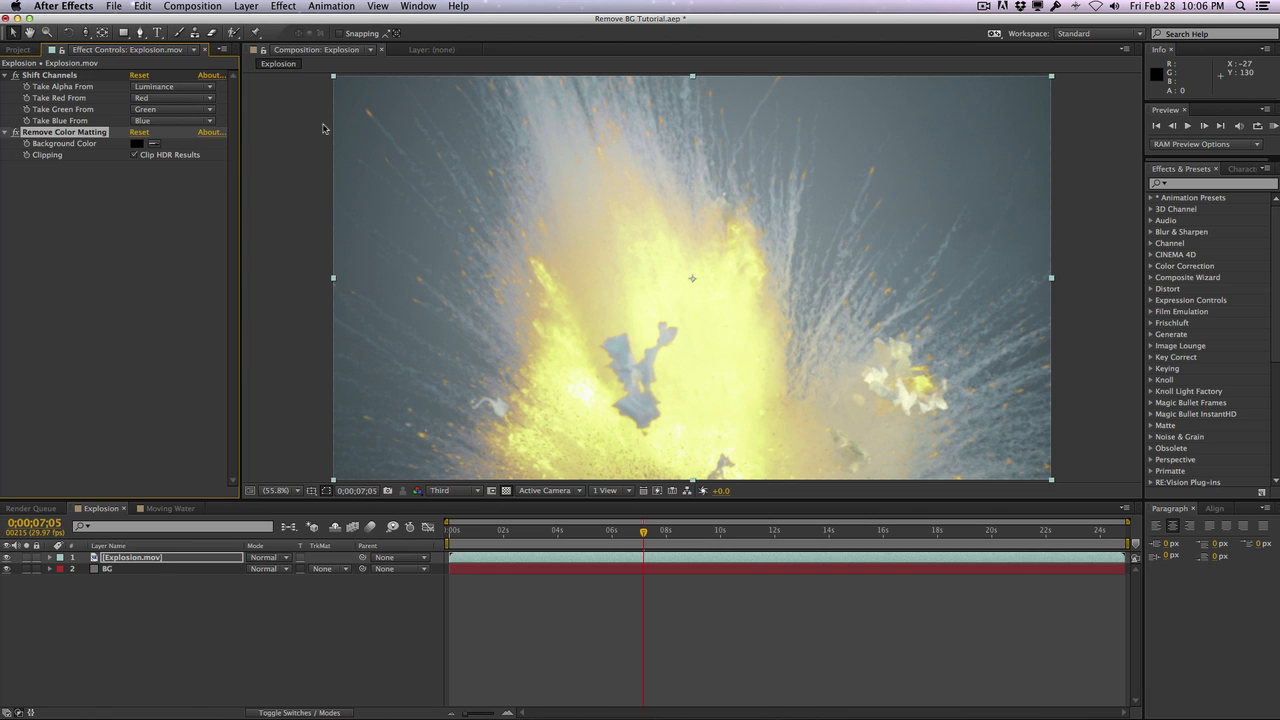
pyautogui.click(284, 6)
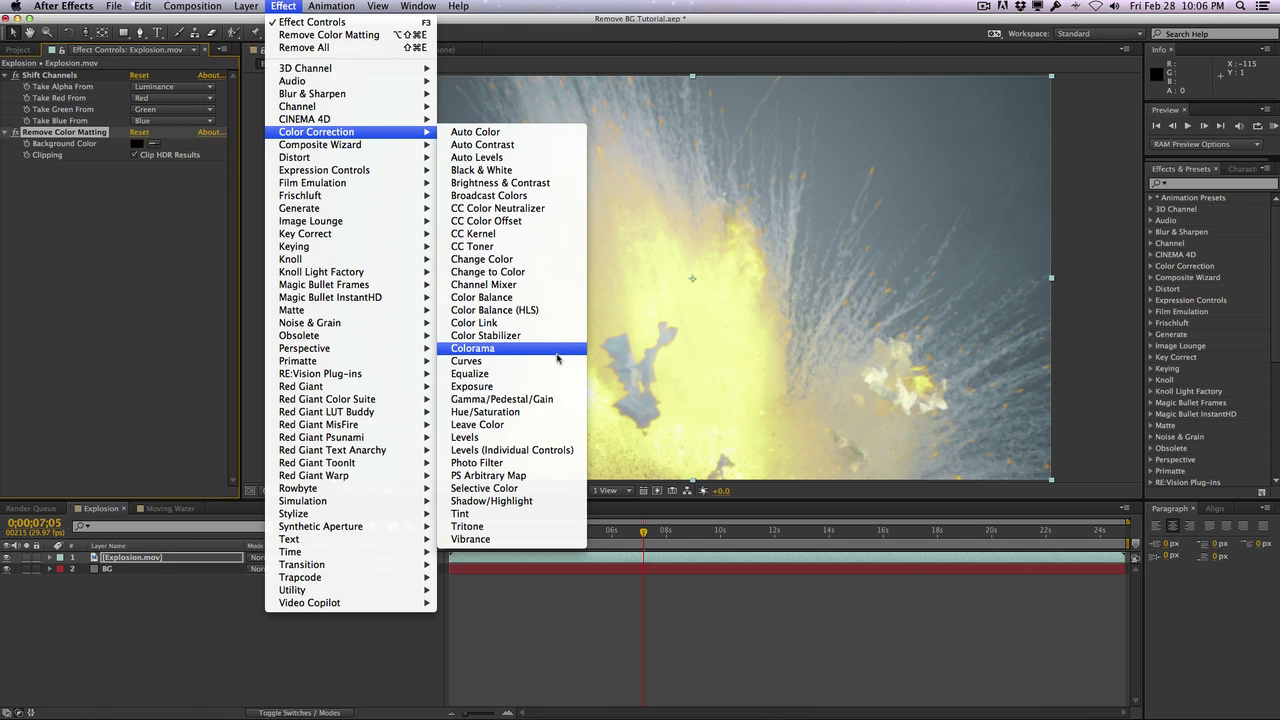
# Add Curves to the Explosion layer and drag its Alpha channel curve into an S-shape
pyautogui.click(465, 361)
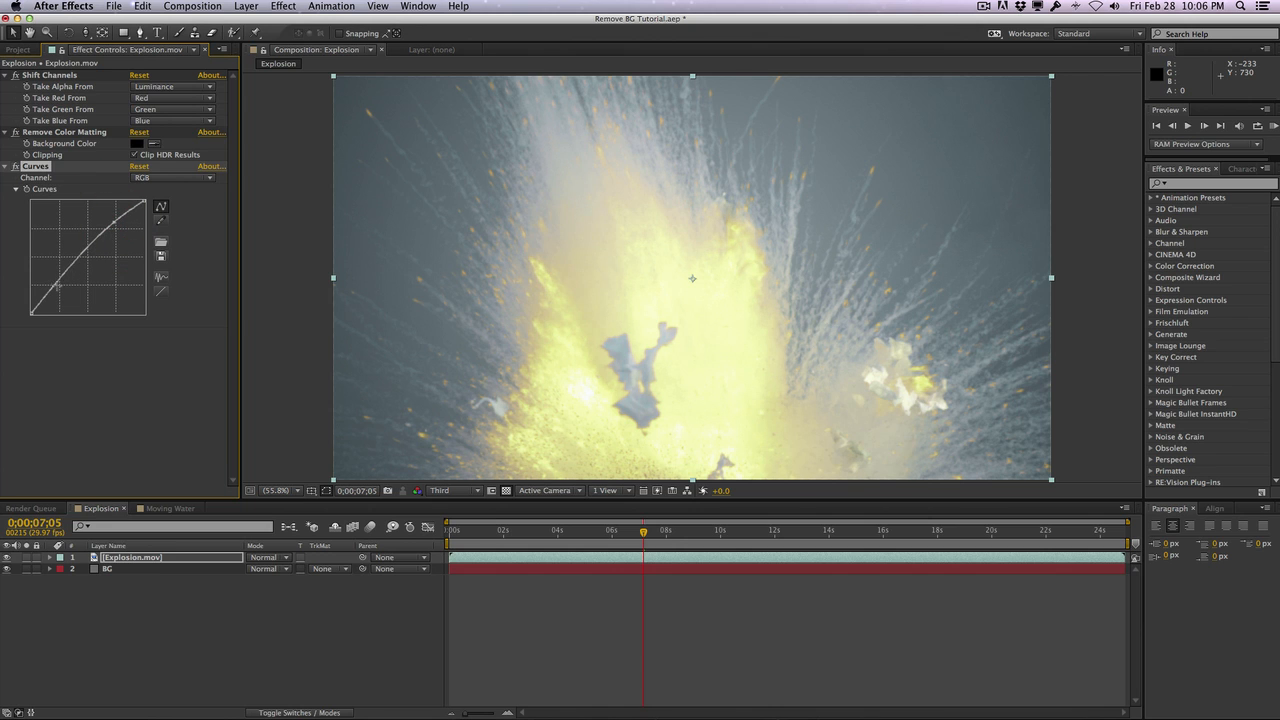
pyautogui.click(172, 177)
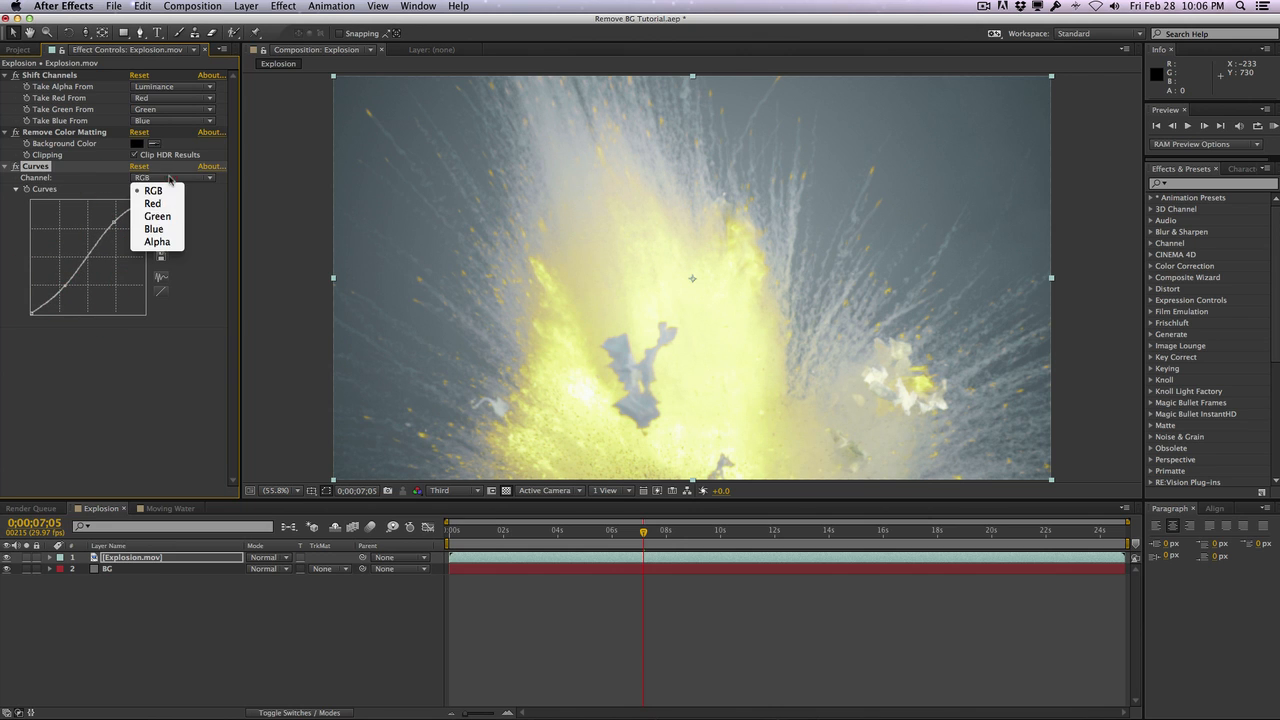
pyautogui.click(157, 241)
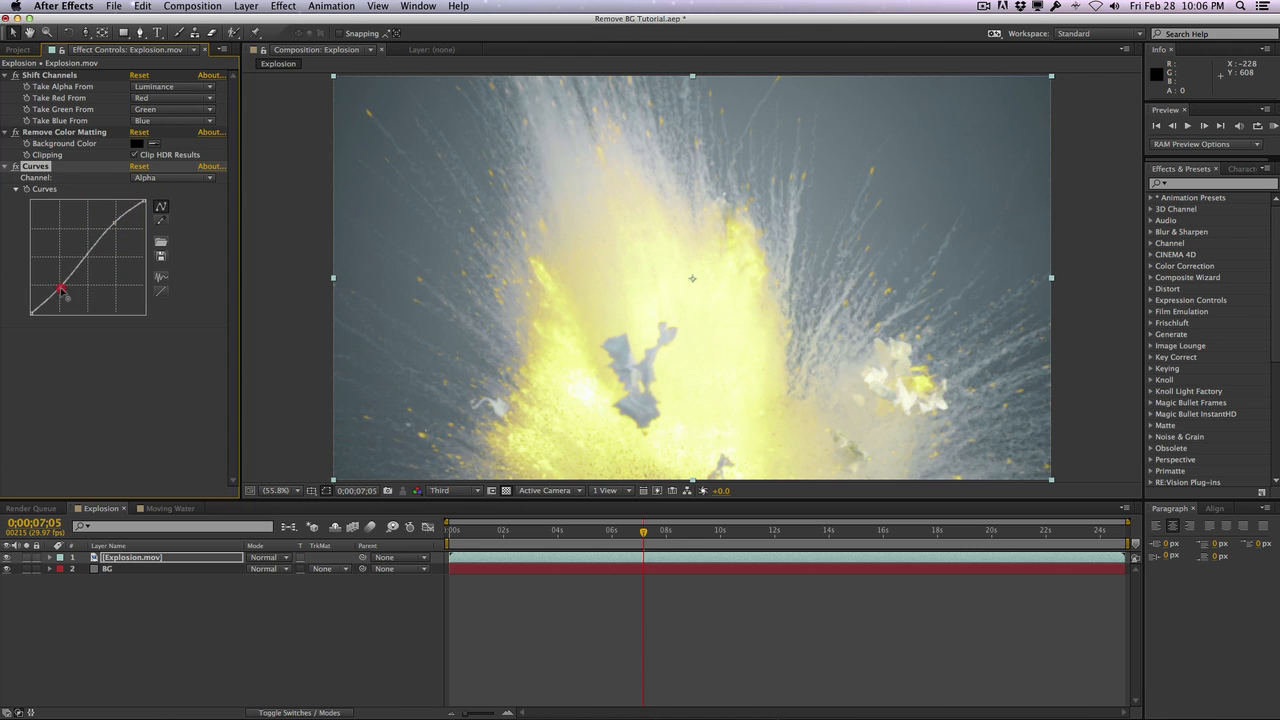
pyautogui.moveTo(62, 290); pyautogui.dragTo(72, 293)
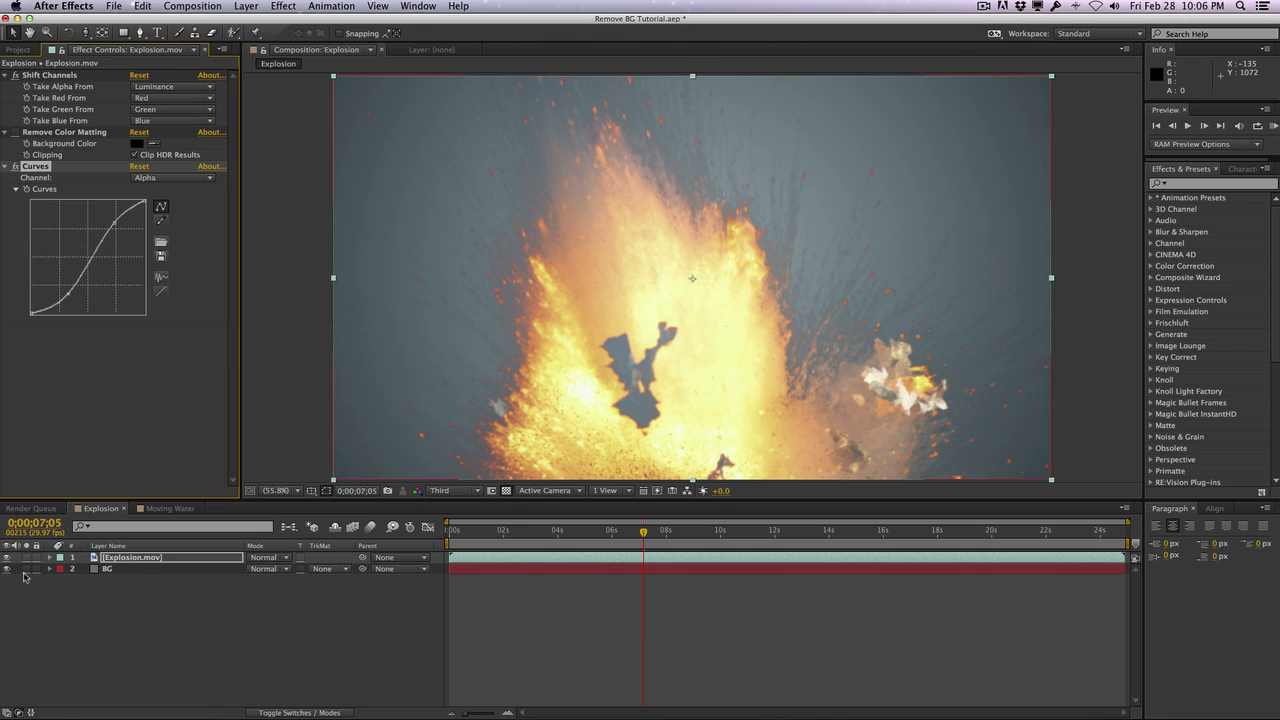
# Turn off the BG layer's visibility to show the explosion over transparency
pyautogui.click(7, 568)
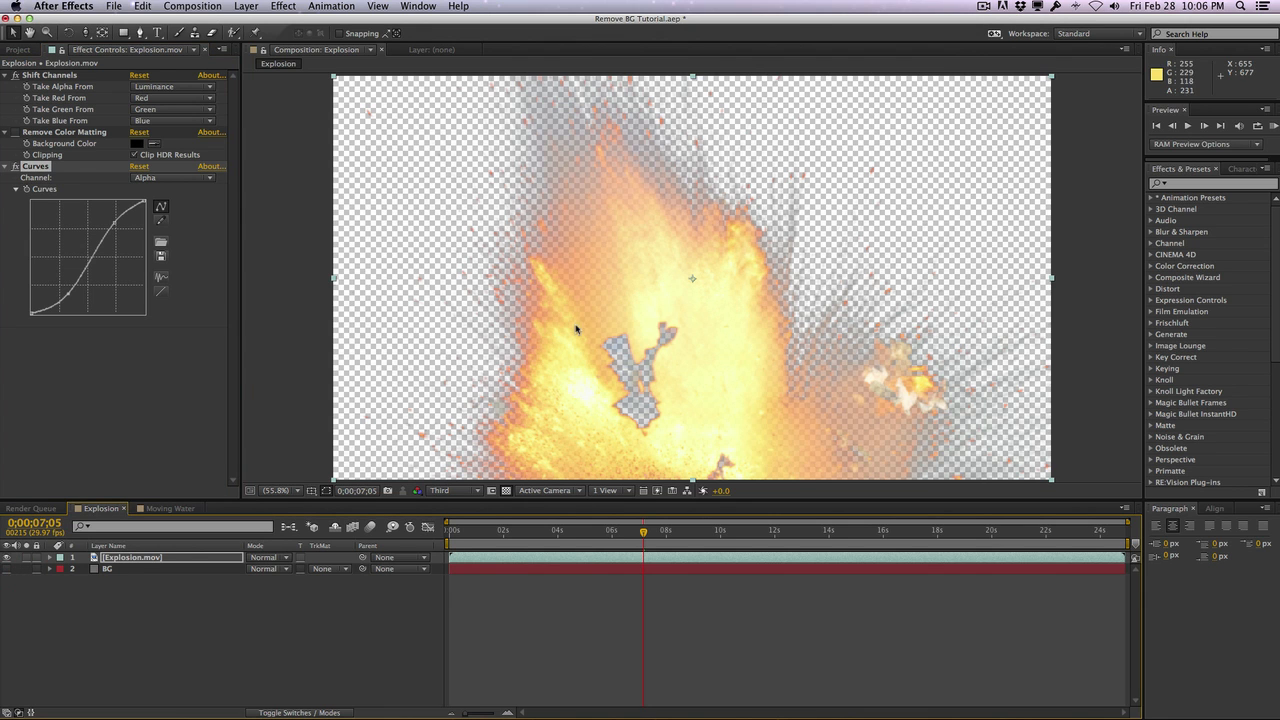
pyautogui.moveTo(444, 146)
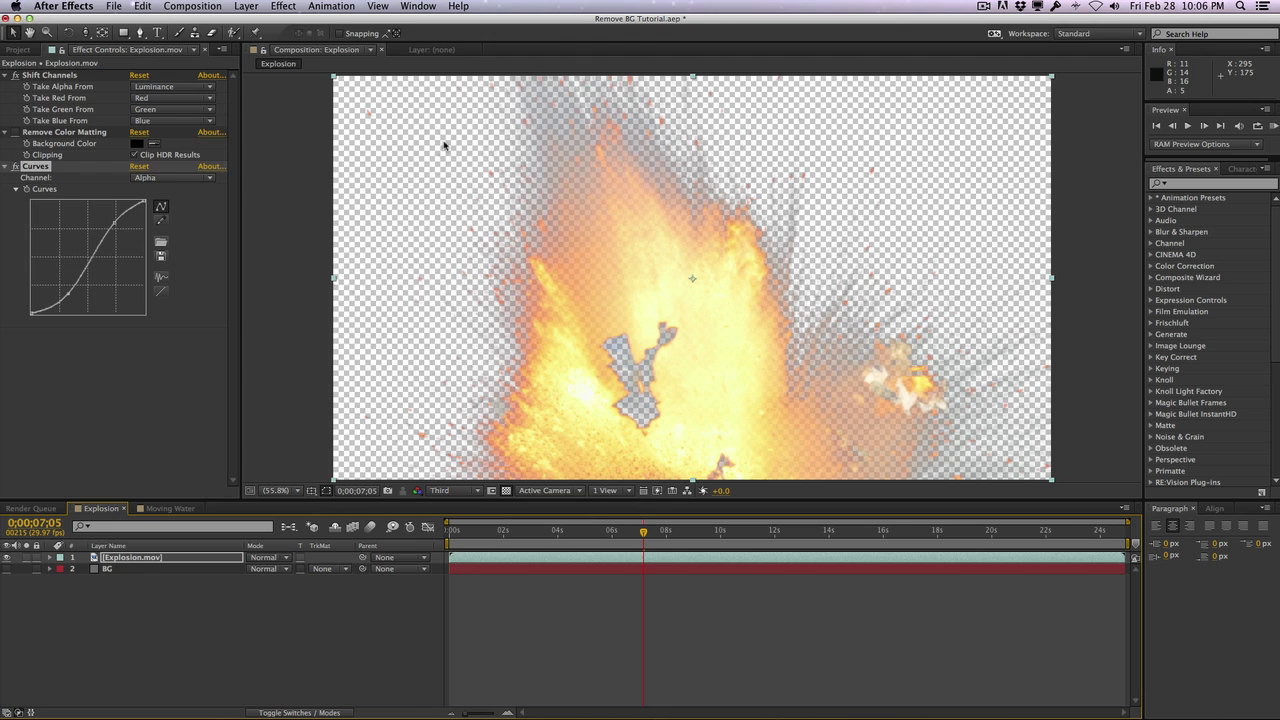
pyautogui.moveTo(447, 340)
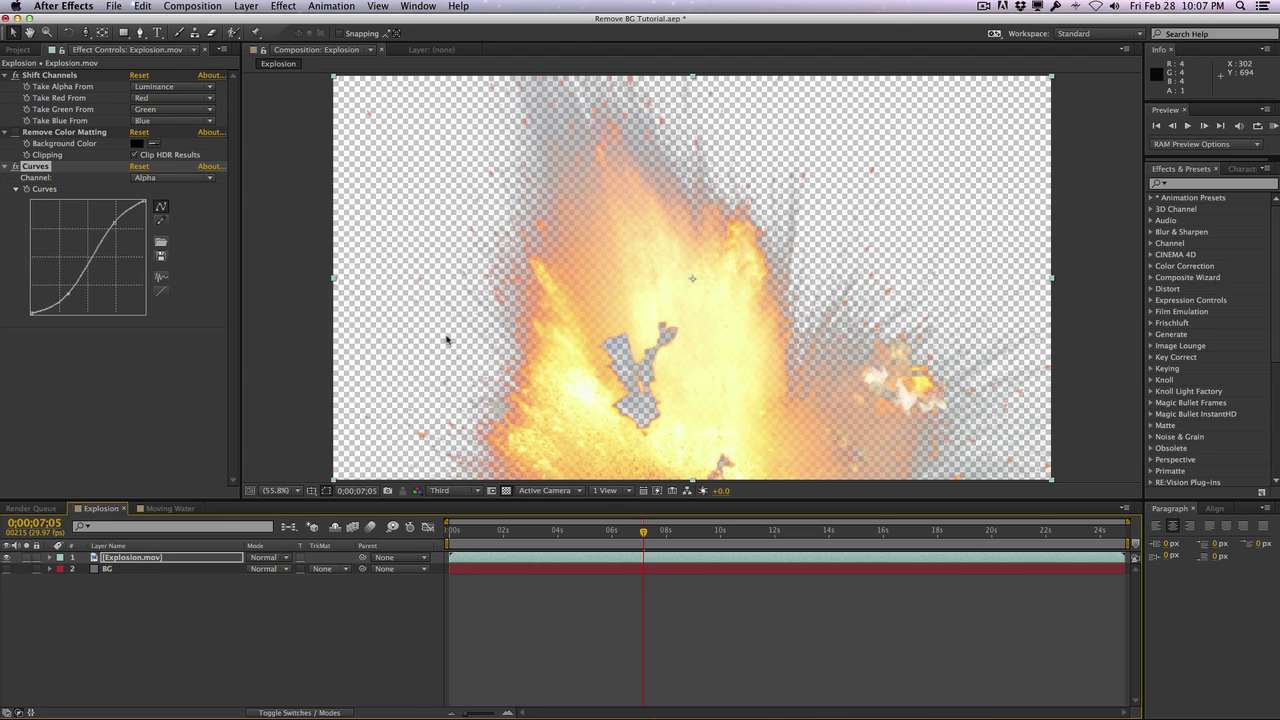
pyautogui.moveTo(447, 227)
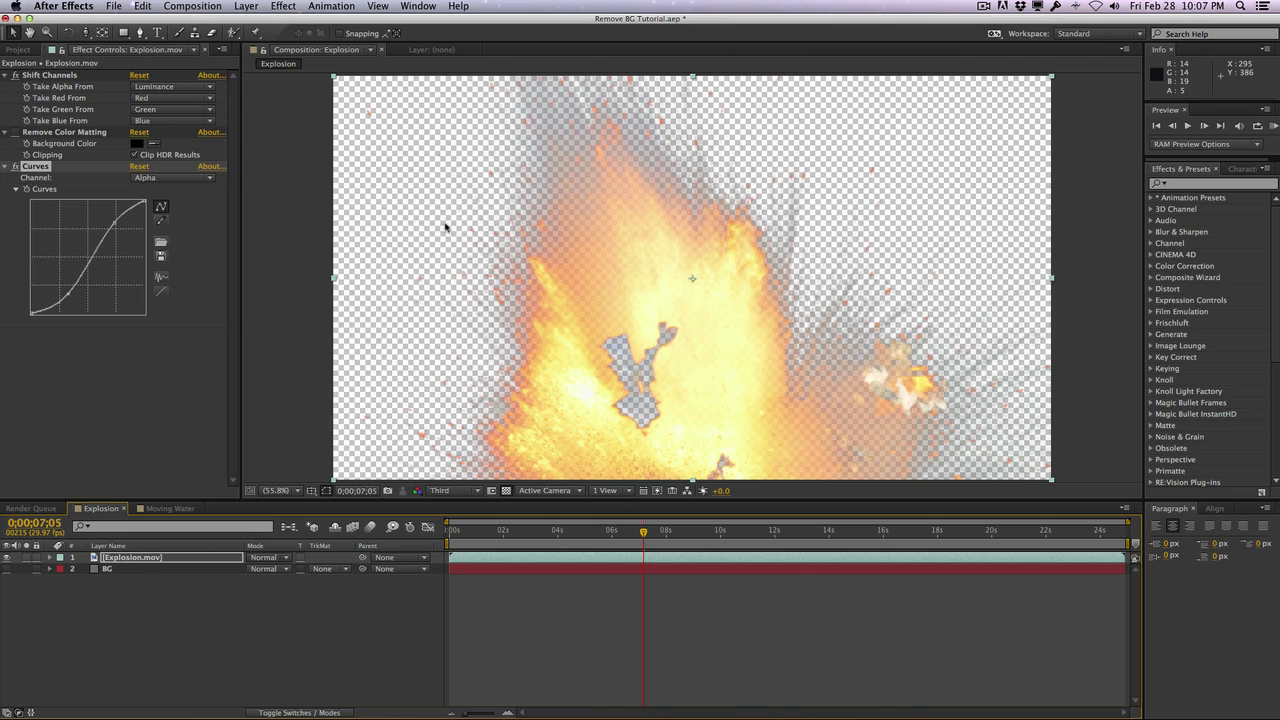
pyautogui.moveTo(1008, 155)
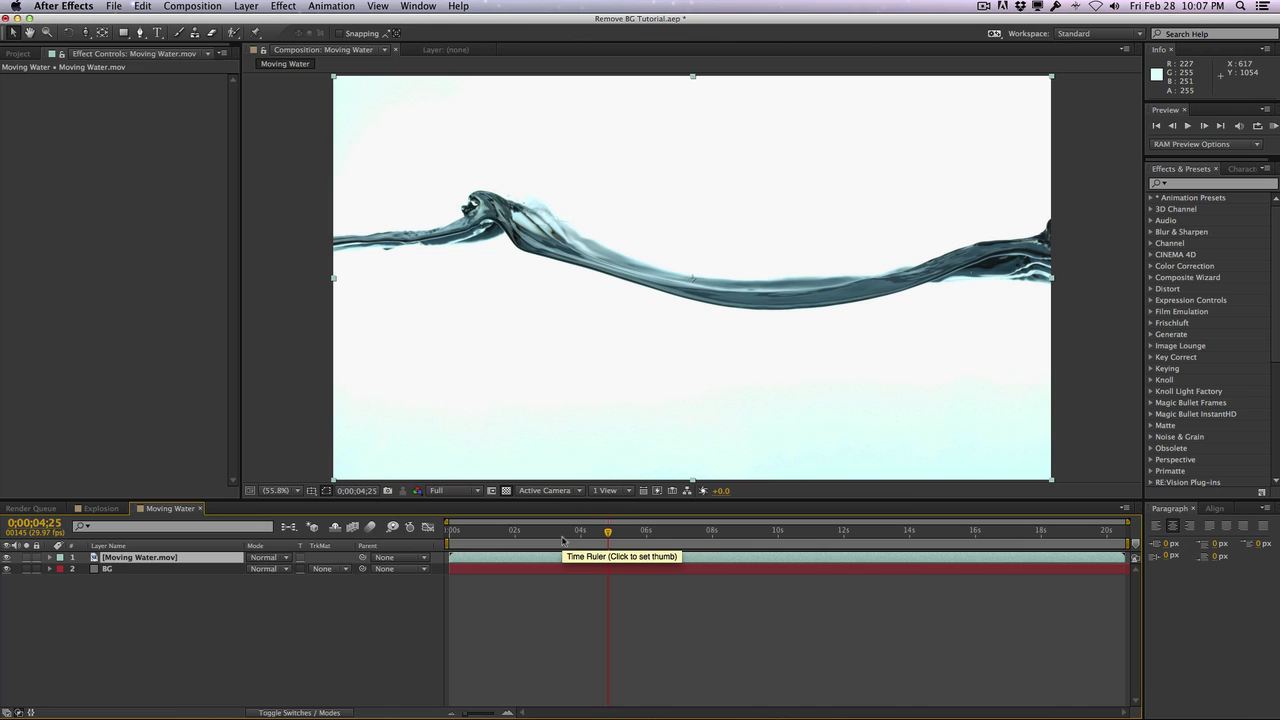
pyautogui.moveTo(734, 154)
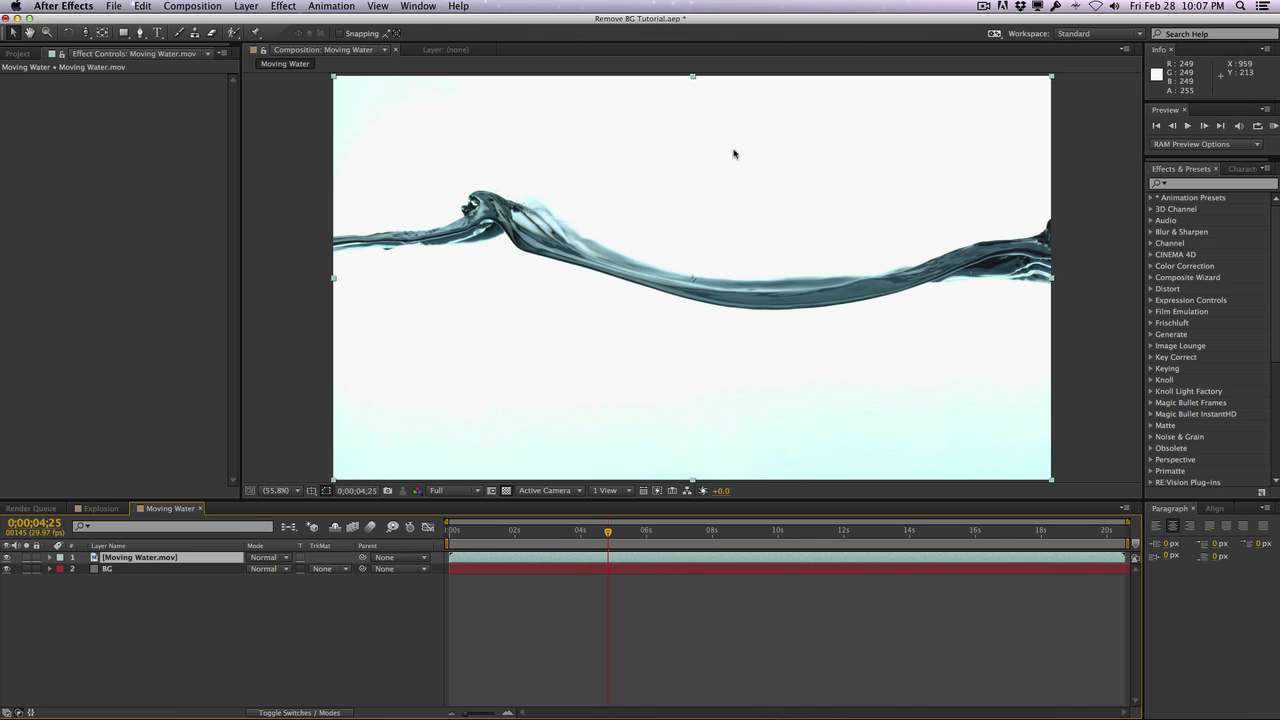
pyautogui.moveTo(785, 538)
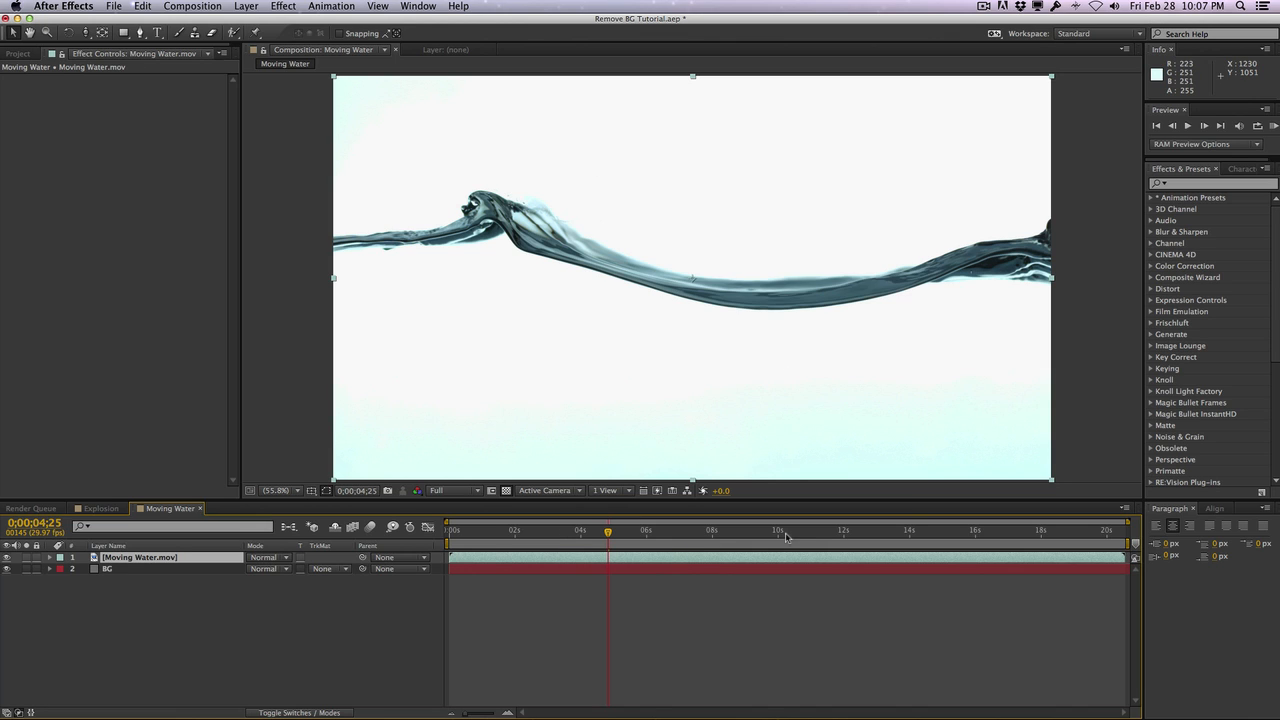
# Set the Moving Water composition preview resolution to Third
pyautogui.click(450, 490)
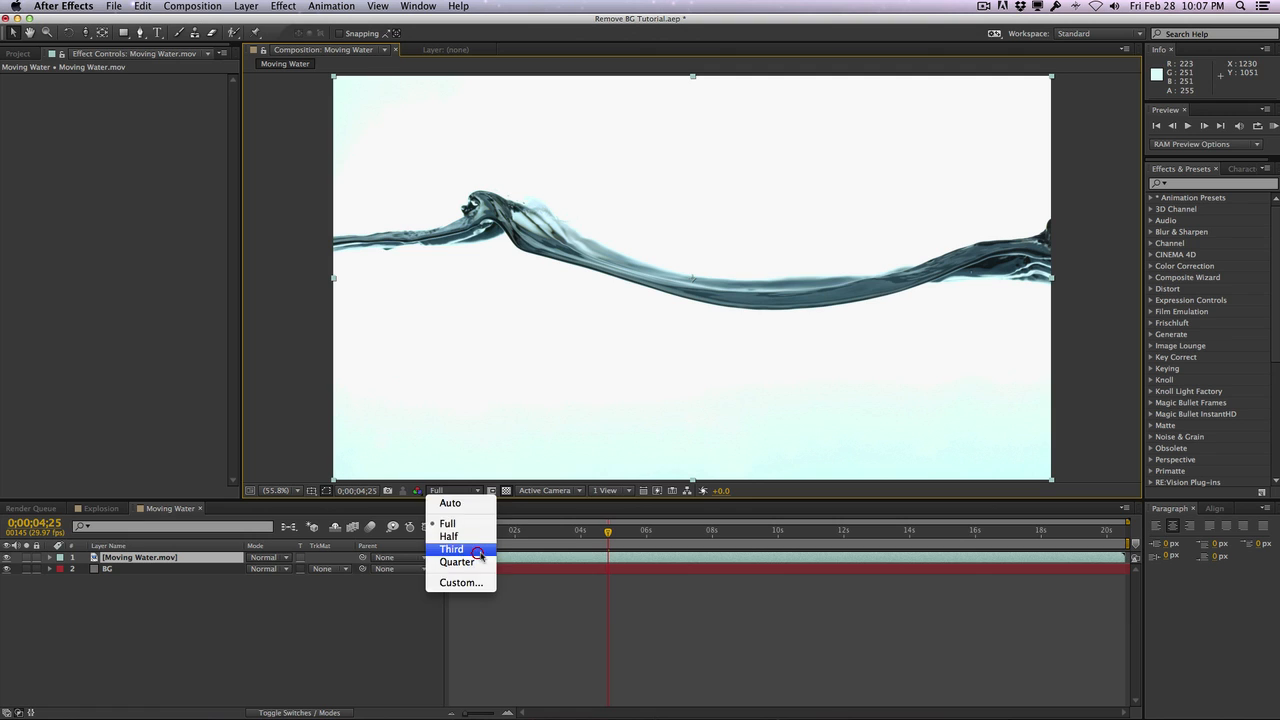
pyautogui.click(451, 548)
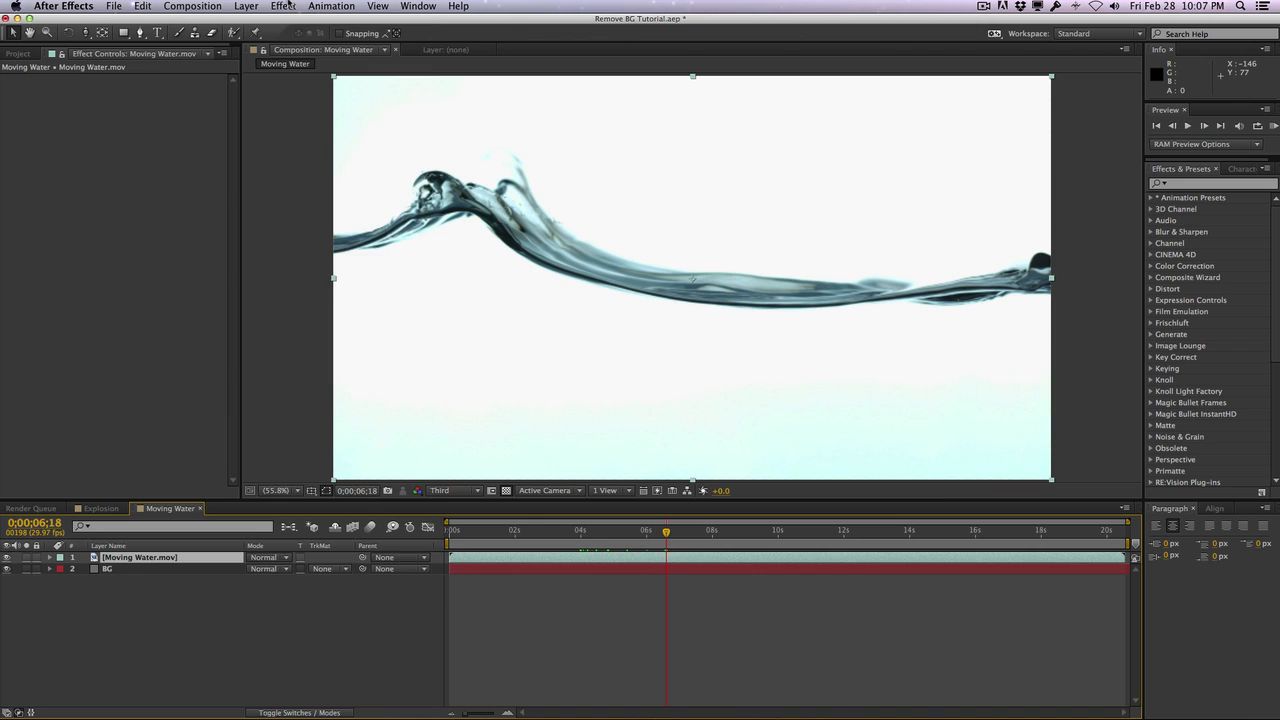
# Apply the Invert effect to the Moving Water.mov layer
pyautogui.click(283, 6)
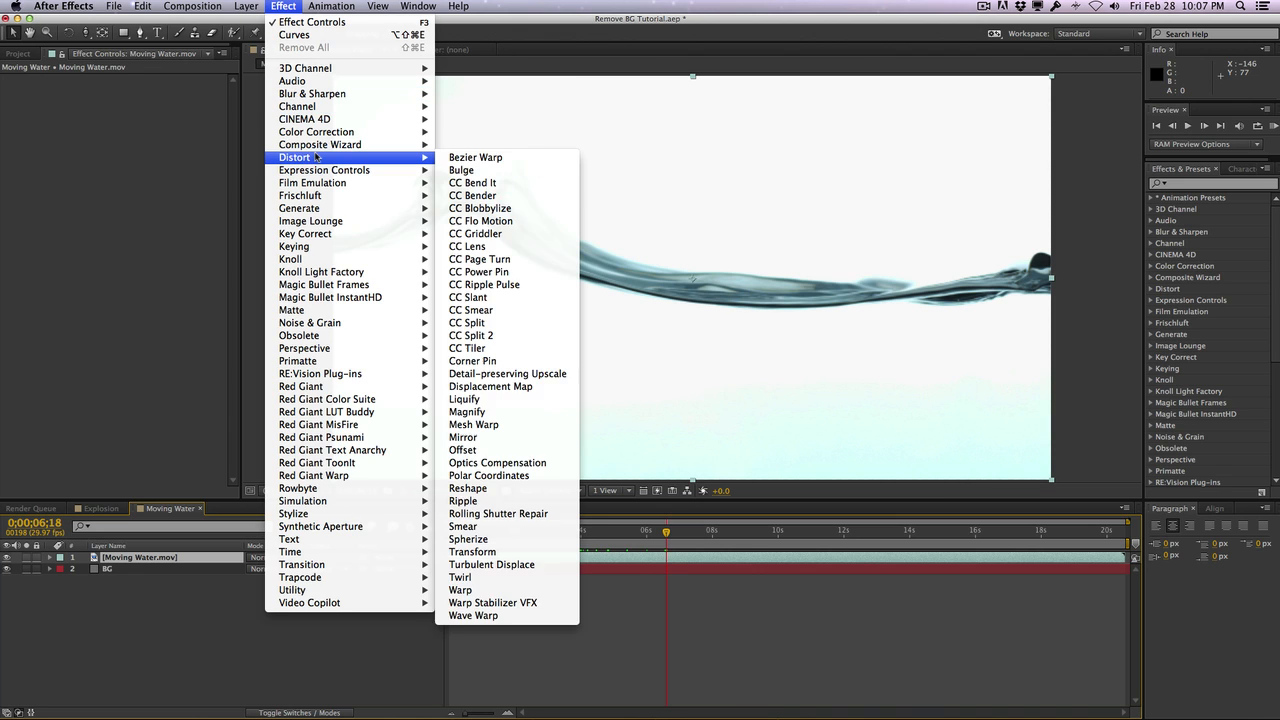
pyautogui.moveTo(297, 106)
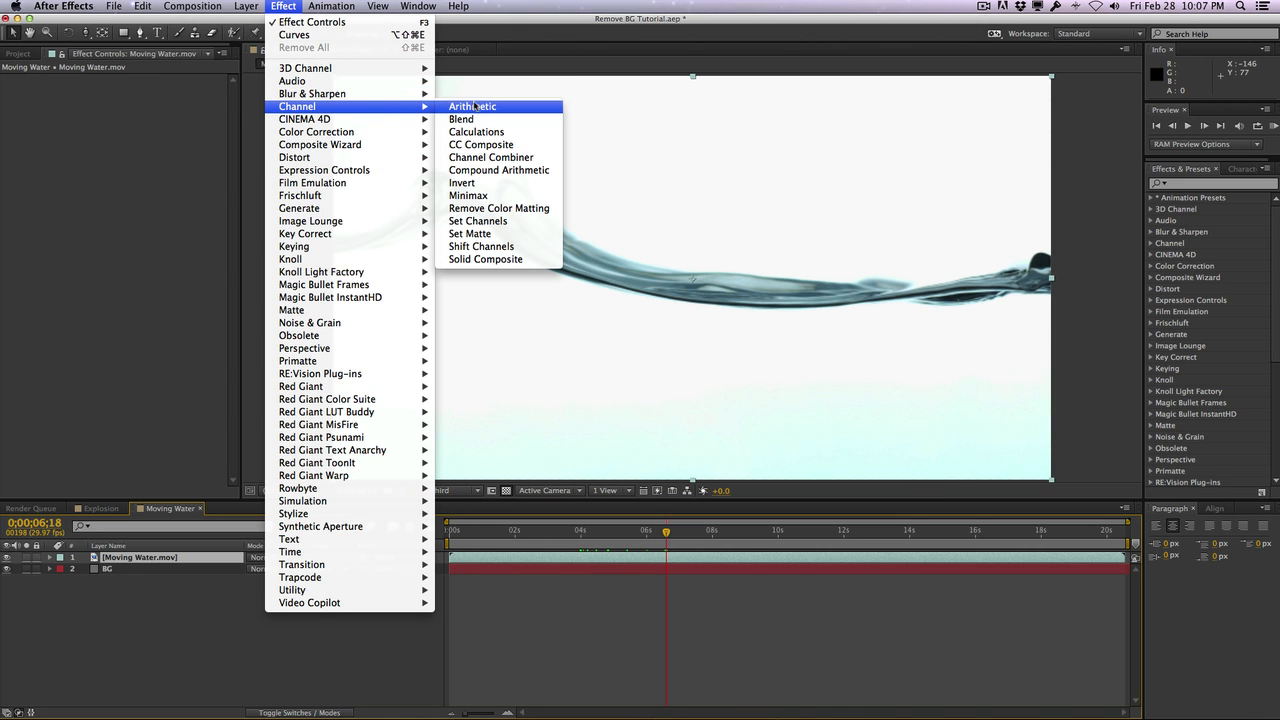
pyautogui.click(461, 182)
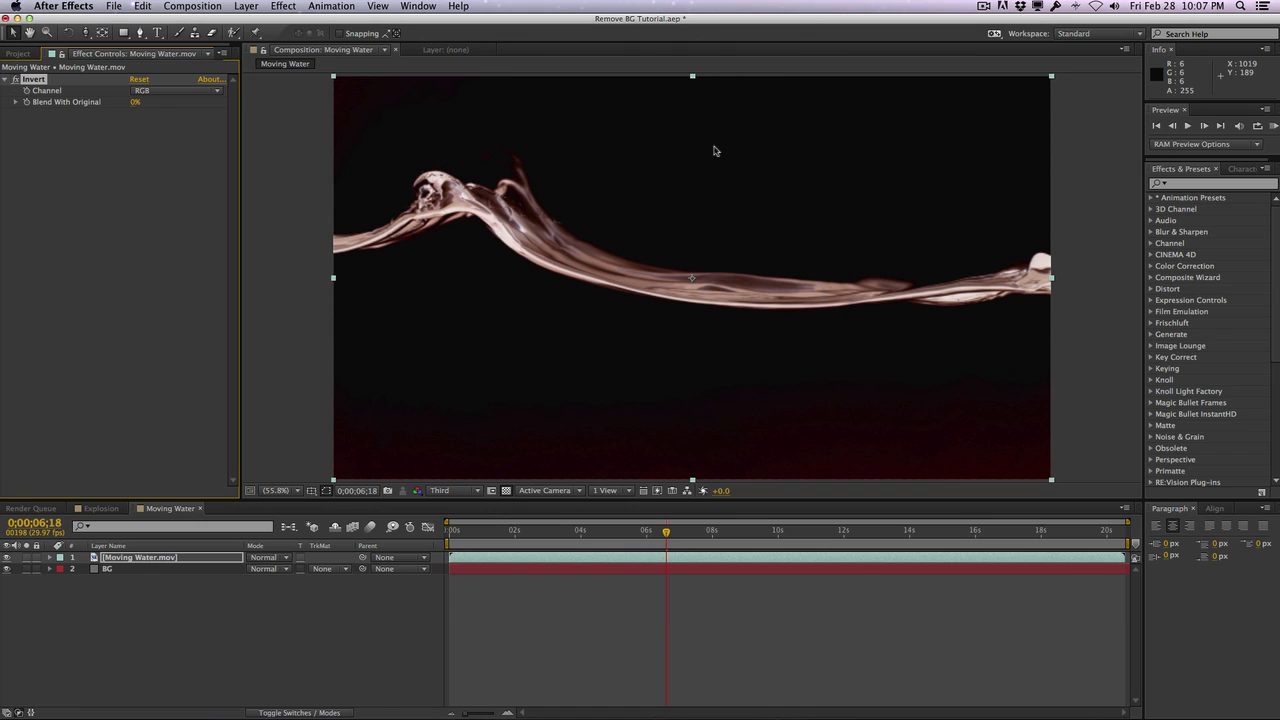
pyautogui.moveTo(333, 194)
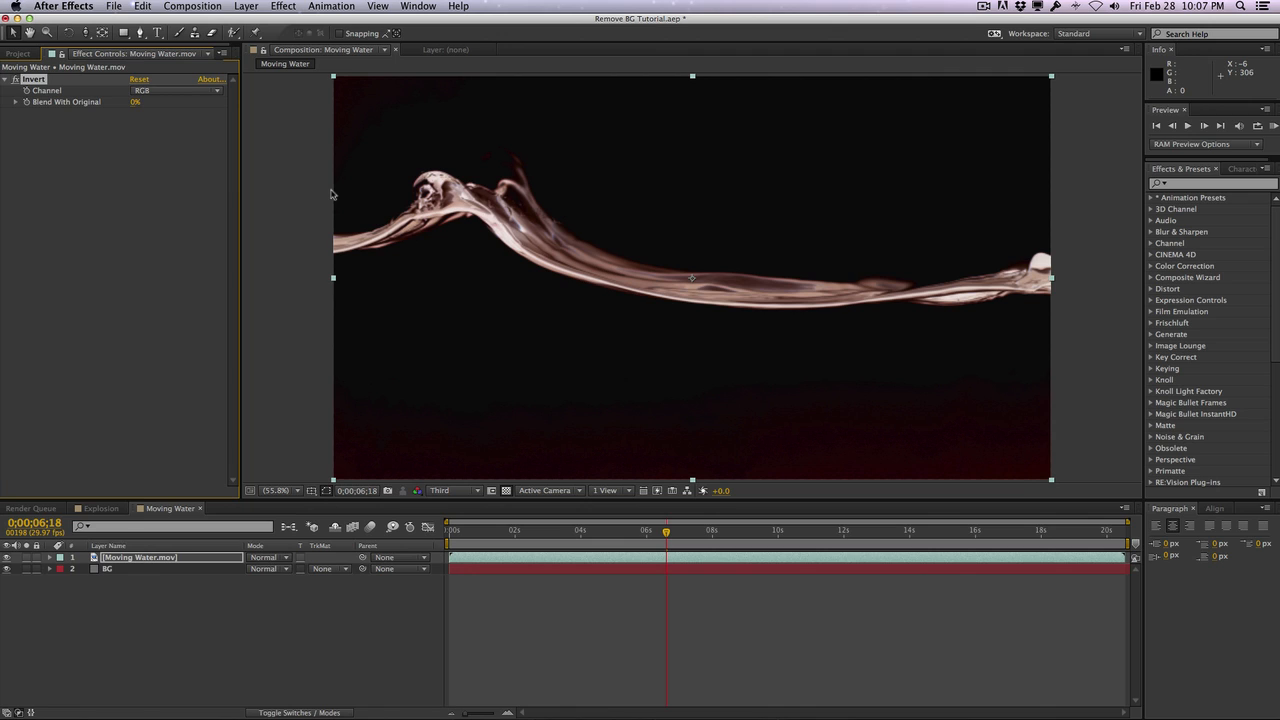
pyautogui.moveTo(390, 152)
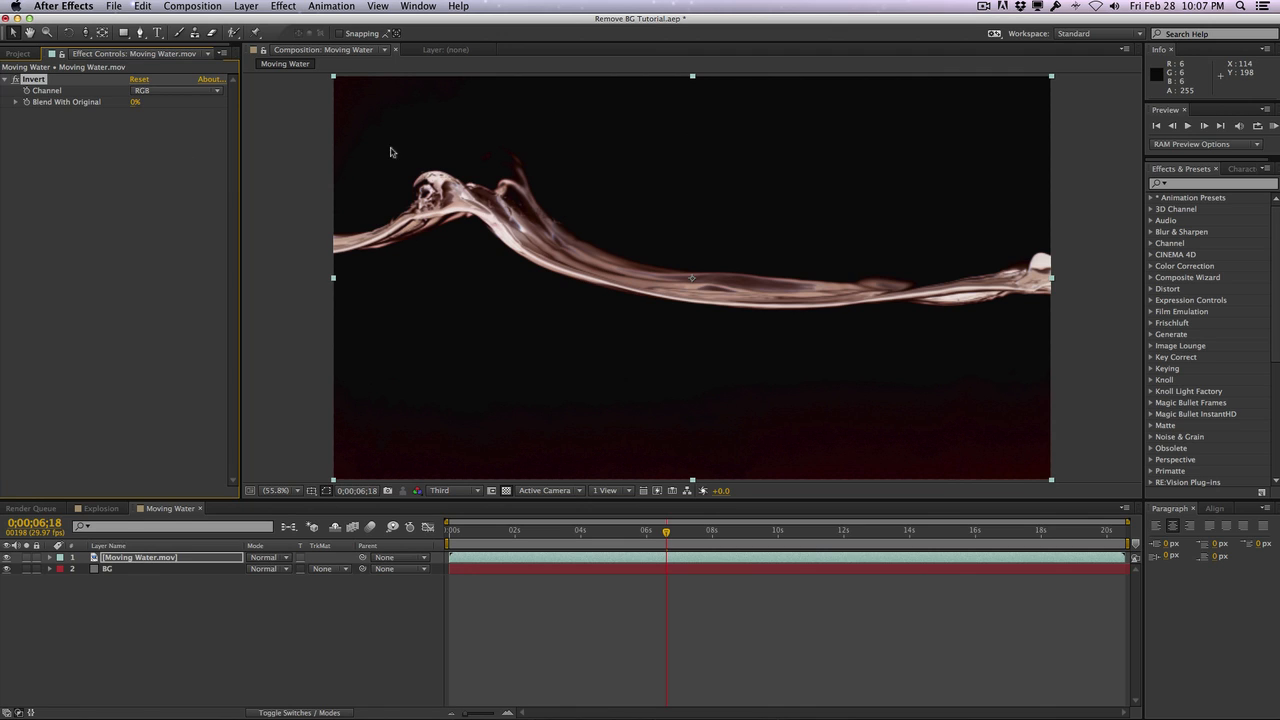
pyautogui.moveTo(405, 150)
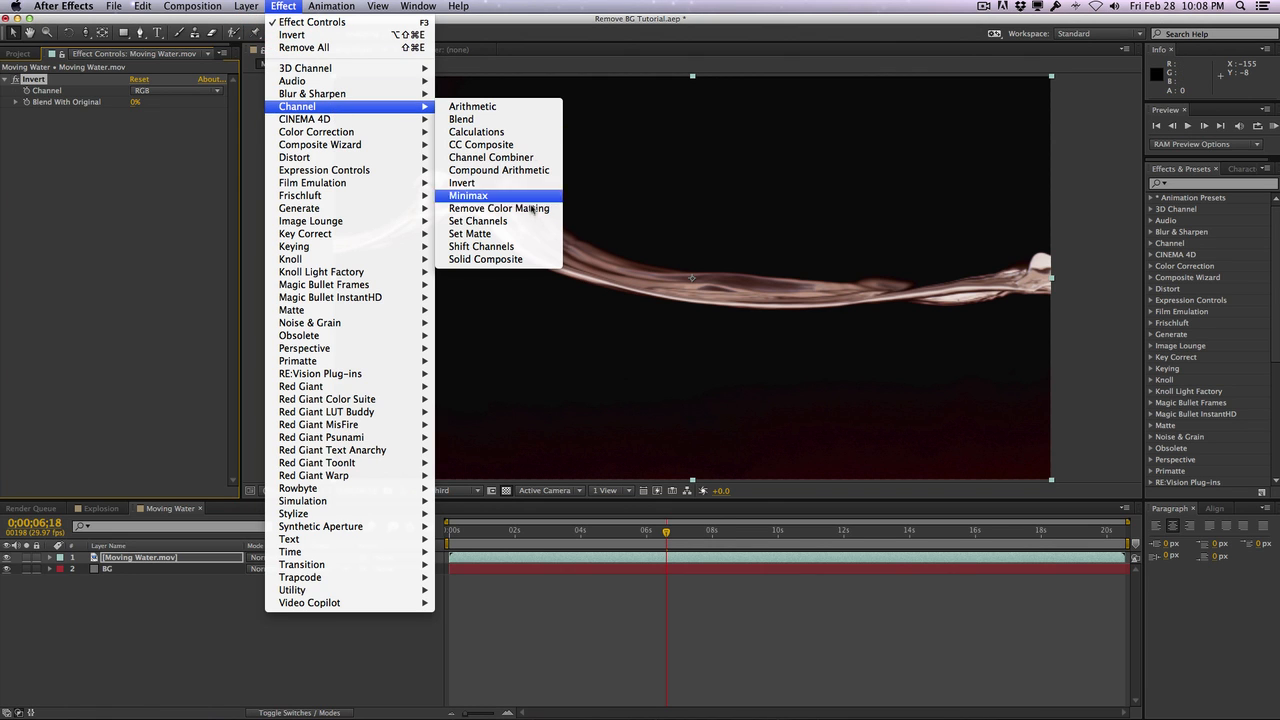
# Add Shift Channels (alpha from Luminance) and Remove Color Matting to the water layer
pyautogui.click(481, 246)
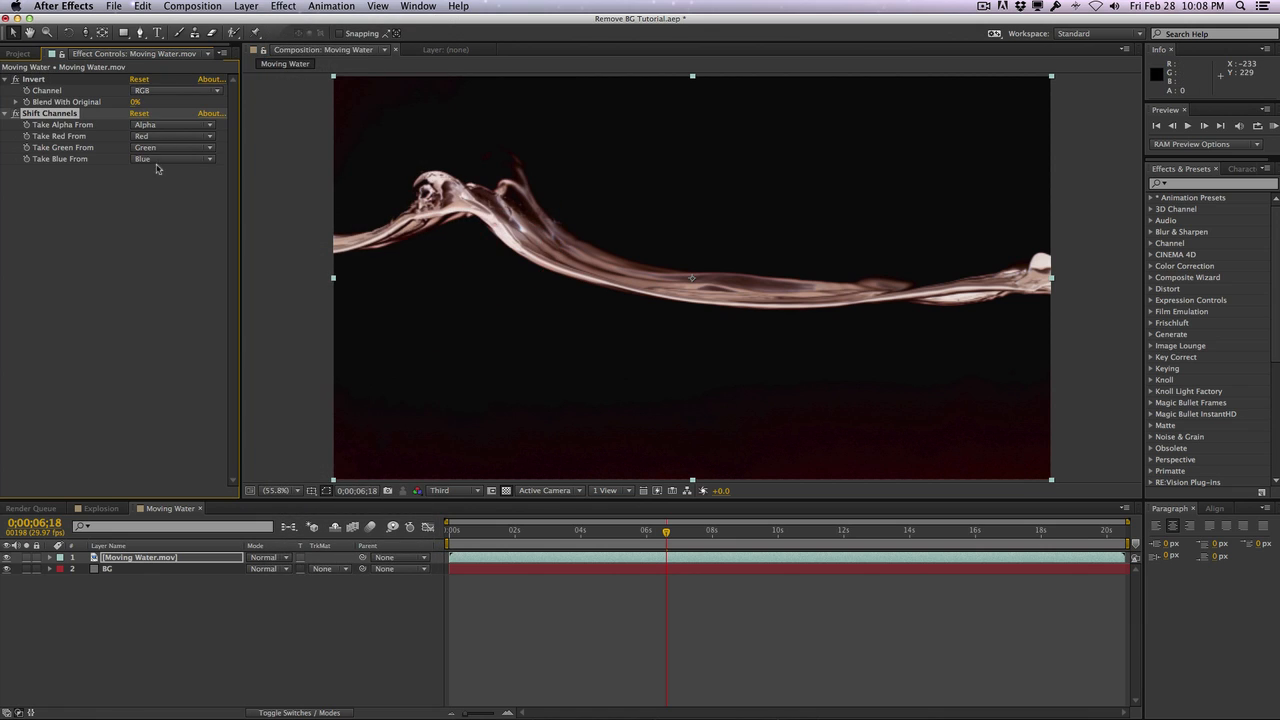
pyautogui.click(172, 124)
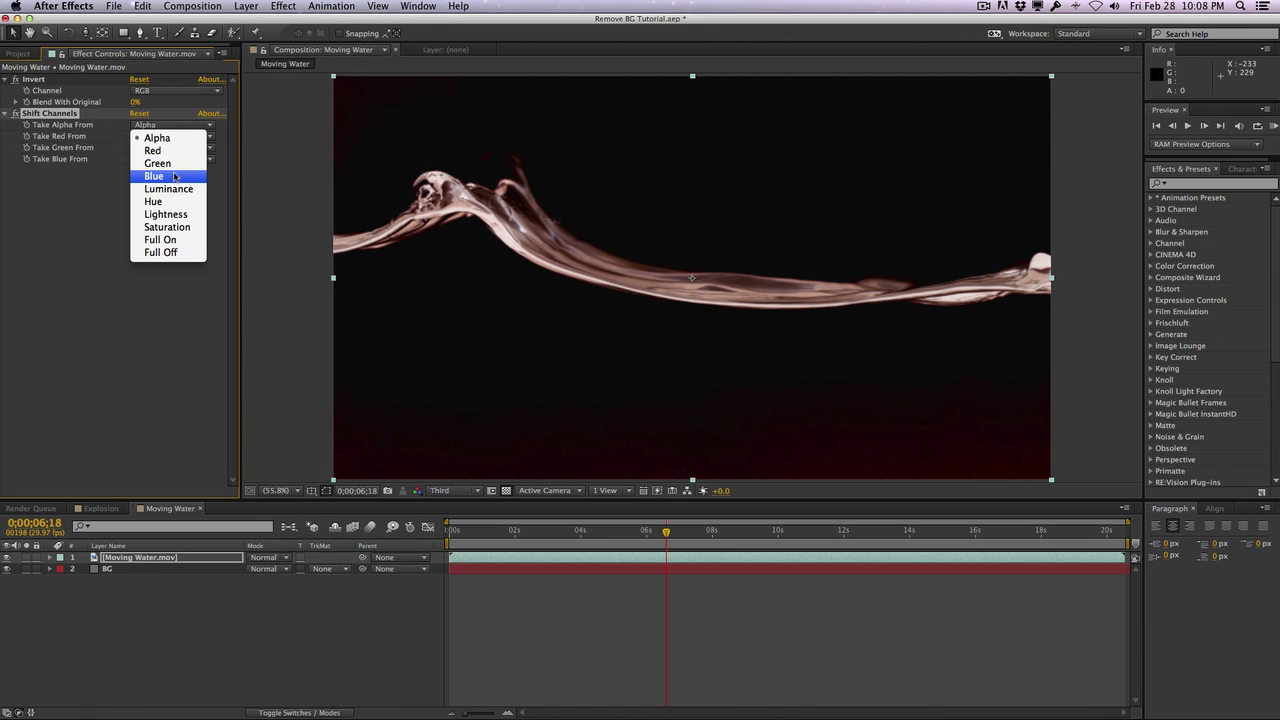
pyautogui.click(168, 189)
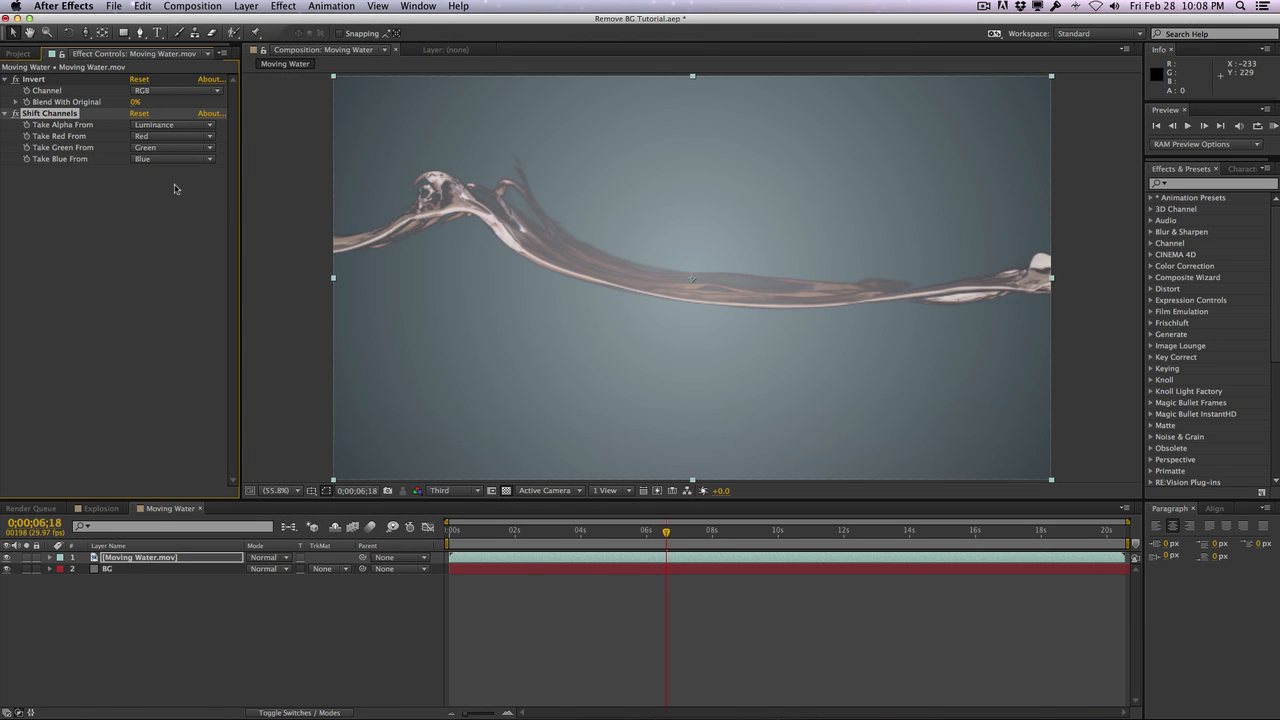
pyautogui.click(330, 6)
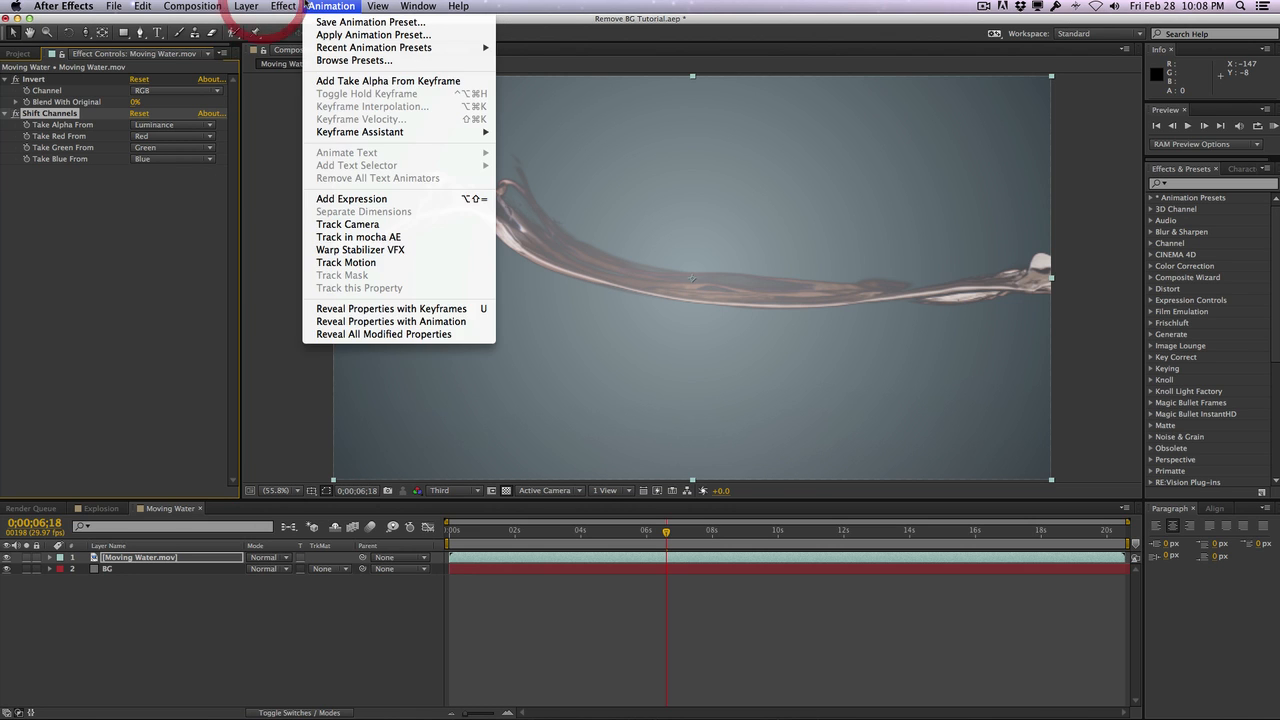
pyautogui.click(283, 6)
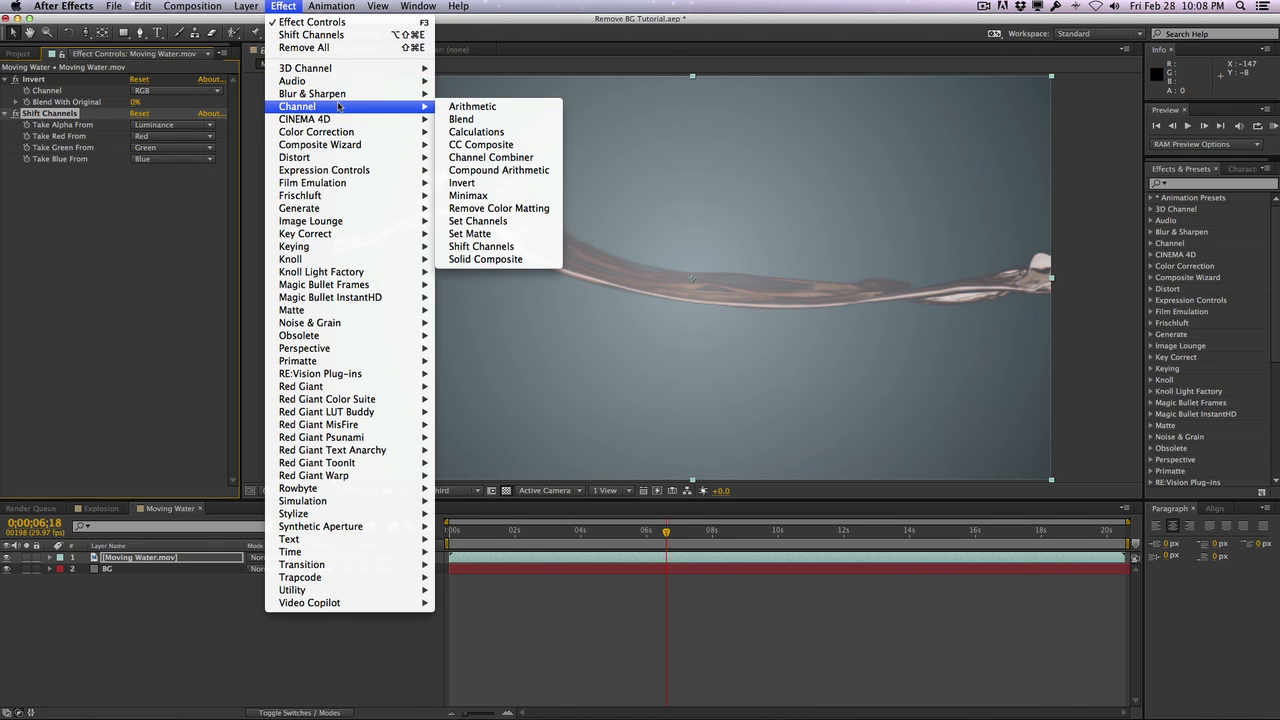
pyautogui.click(499, 208)
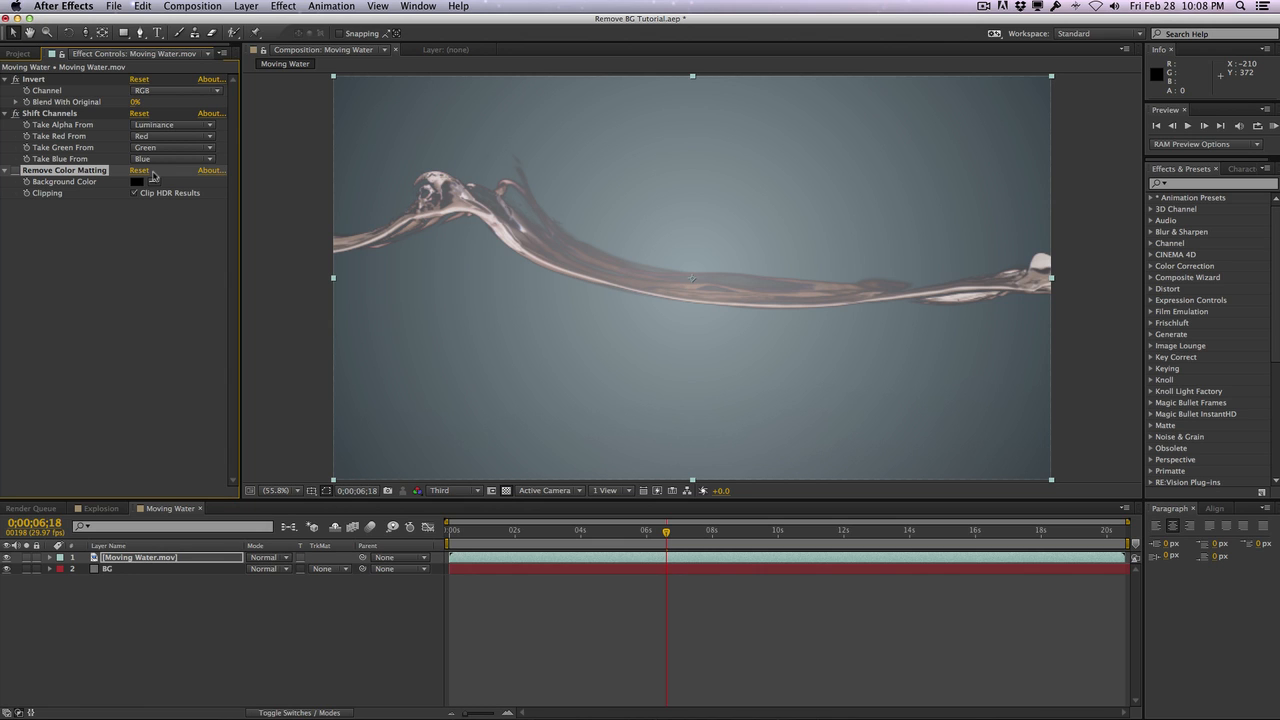
# Add an Invert 2 effect to the water clip and toggle an effect switch to compare
pyautogui.click(283, 6)
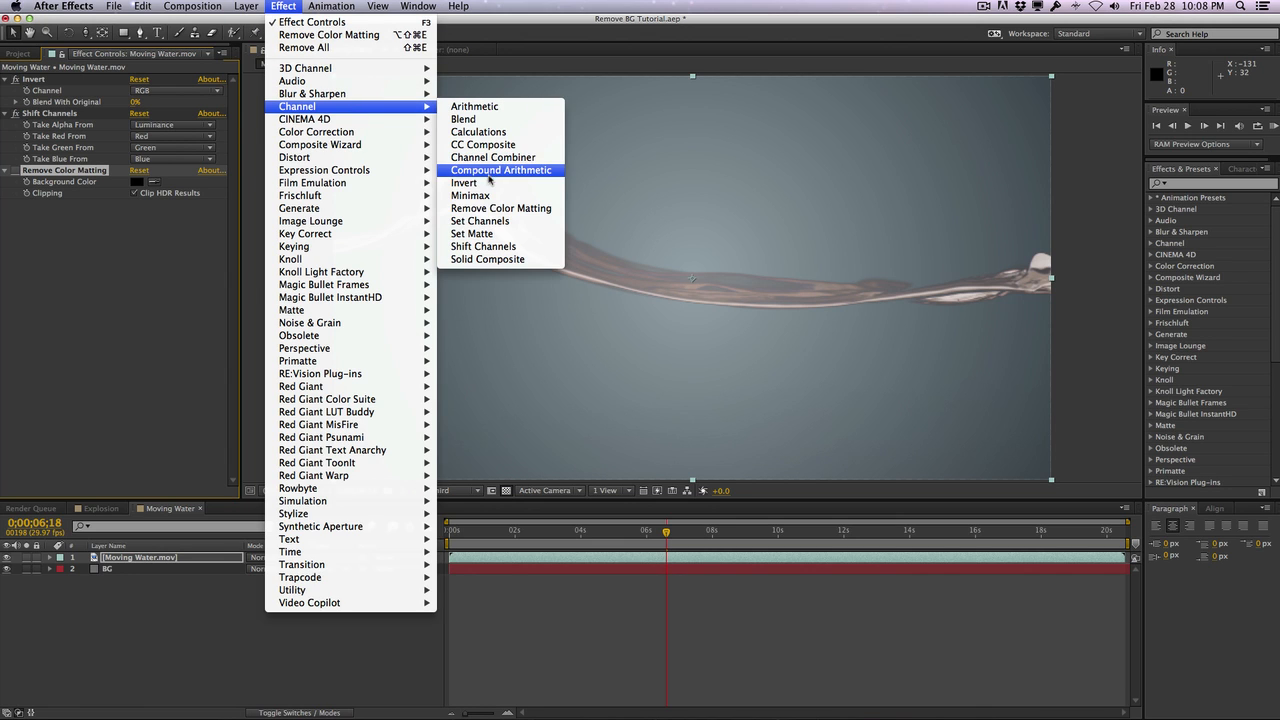
pyautogui.click(463, 182)
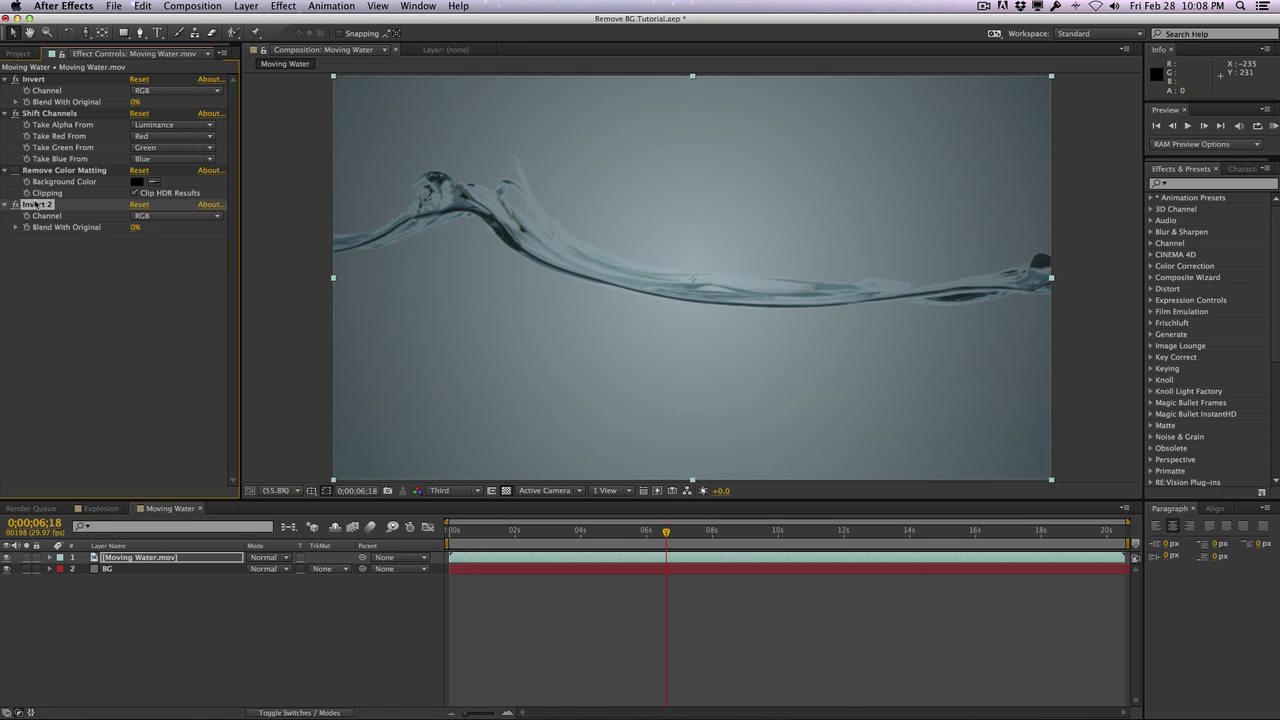
pyautogui.click(16, 170)
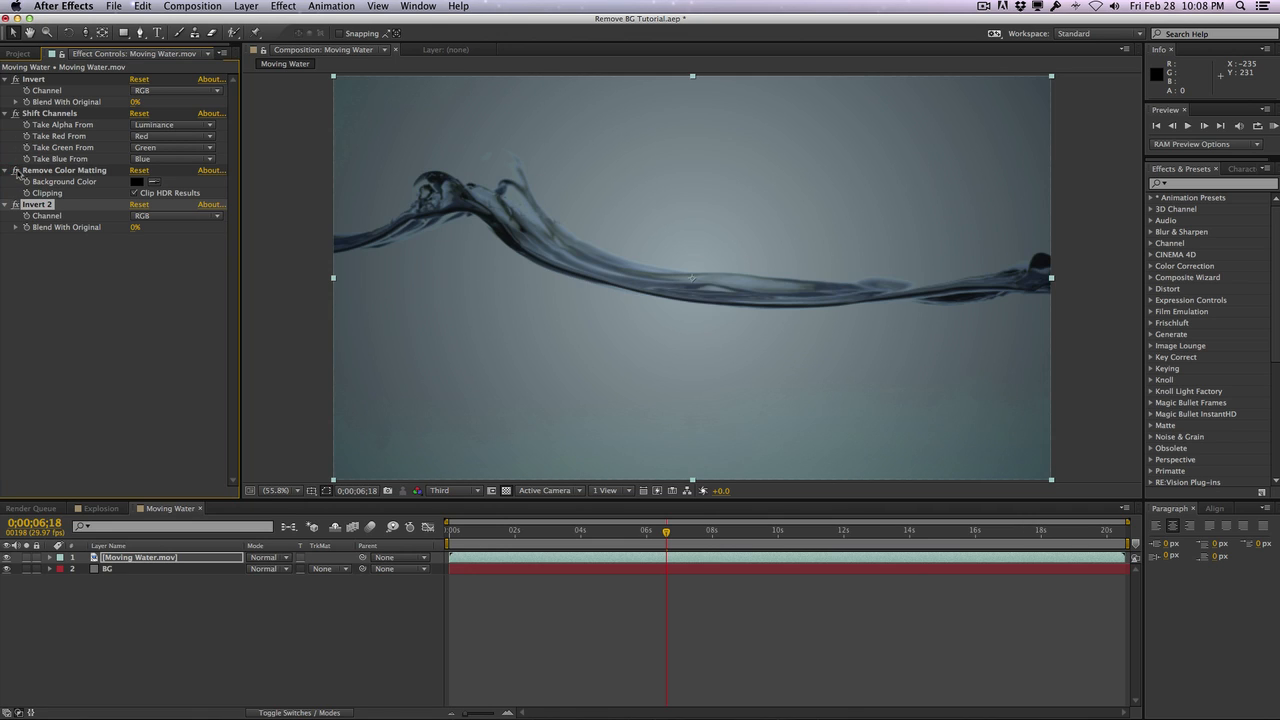
pyautogui.moveTo(416, 223)
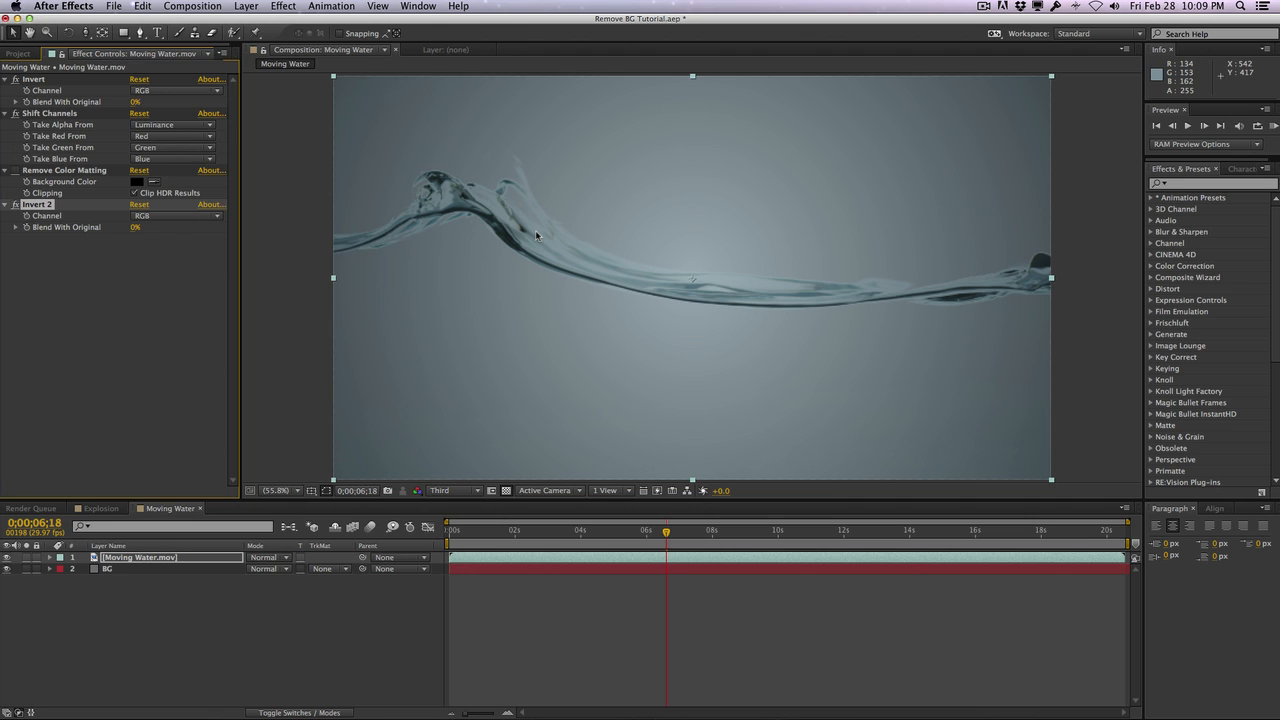
pyautogui.moveTo(922, 313)
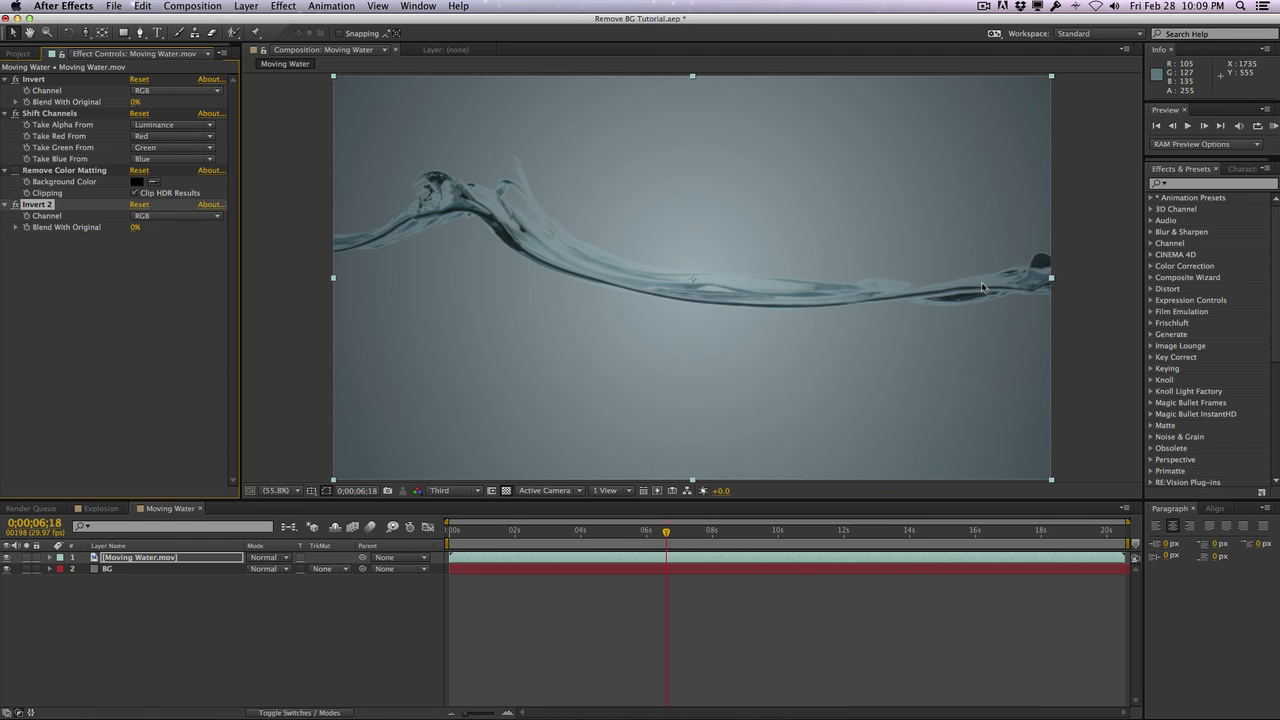
pyautogui.moveTo(352, 256)
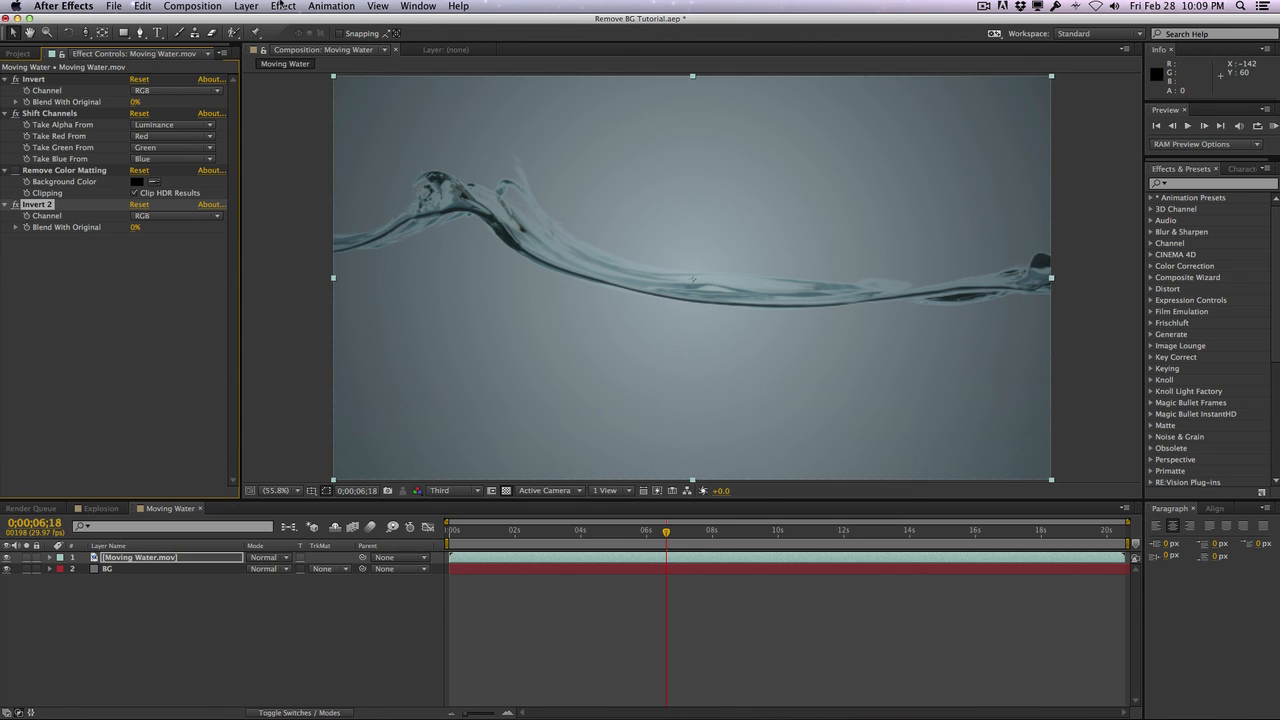
# Apply Curves to the Moving Water layer with its Channel set to Alpha
pyautogui.click(283, 6)
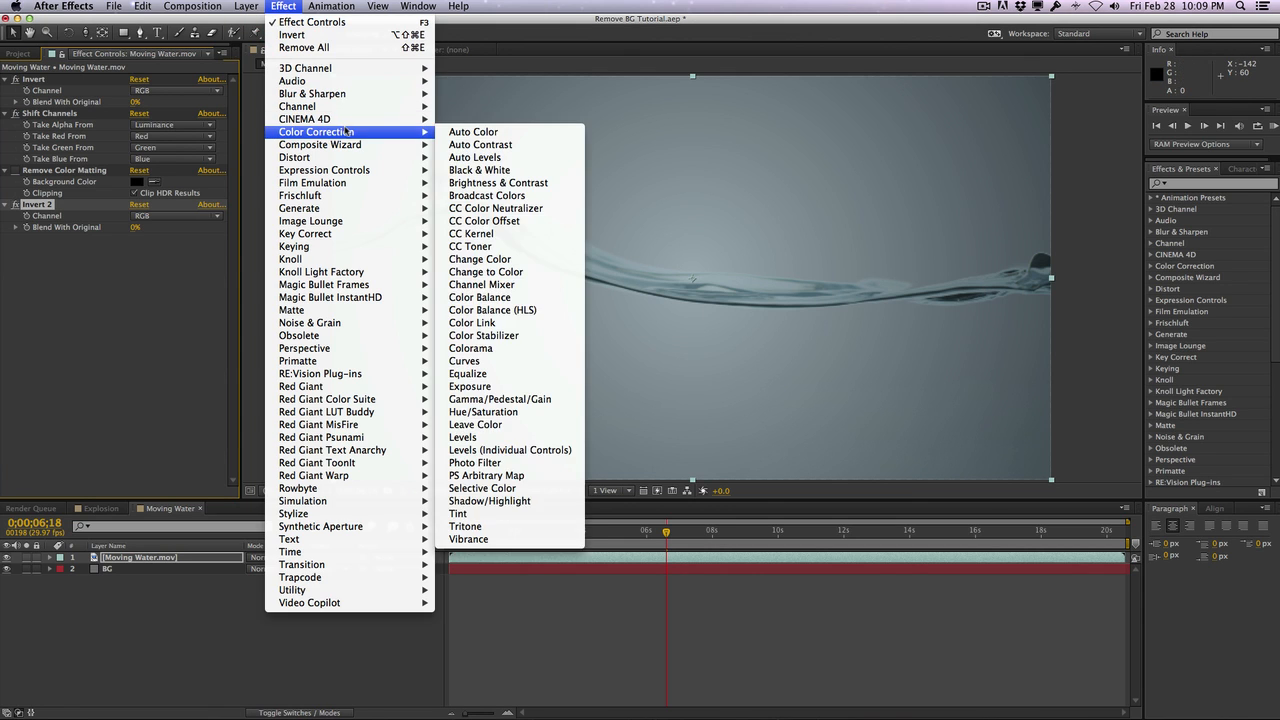
pyautogui.click(464, 361)
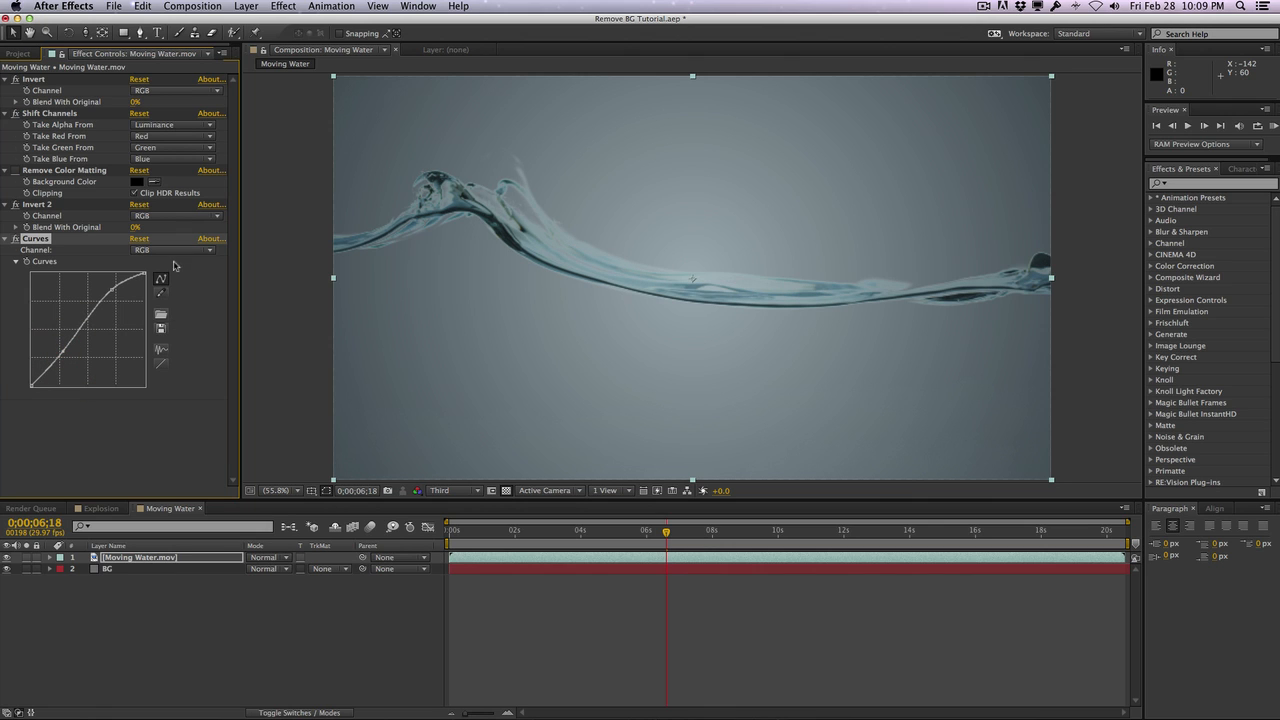
pyautogui.click(173, 250)
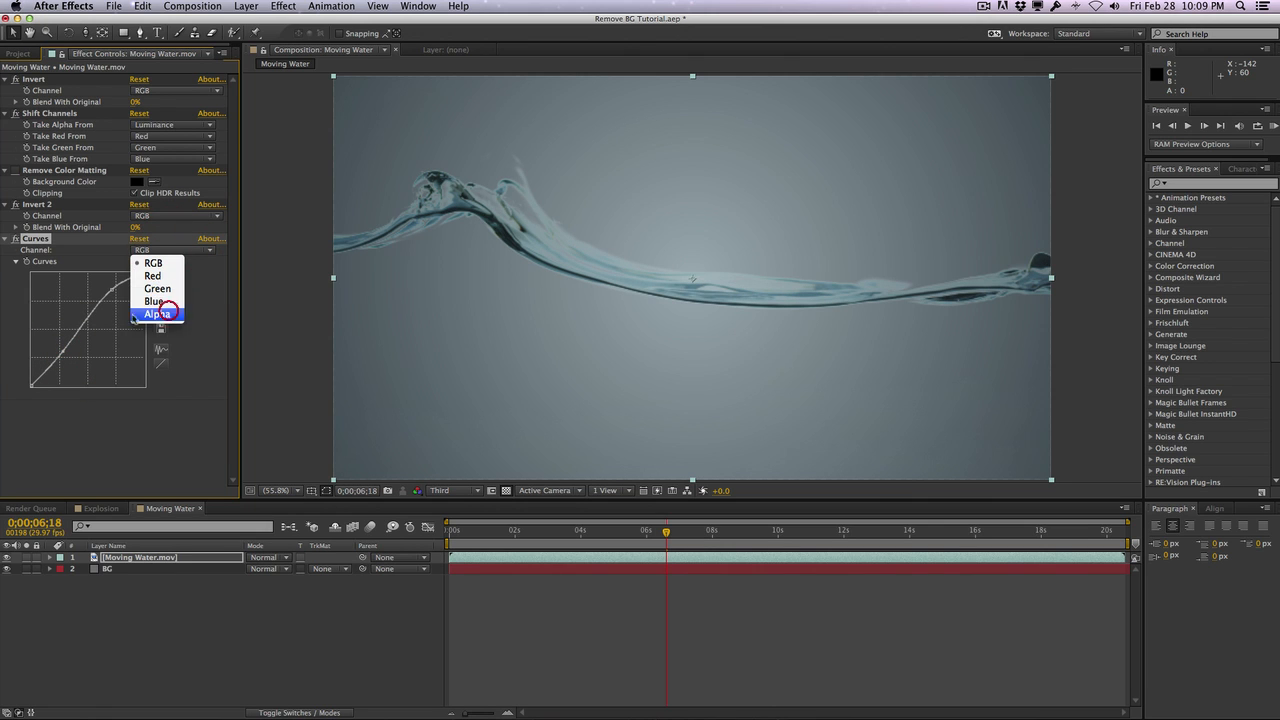
pyautogui.click(157, 313)
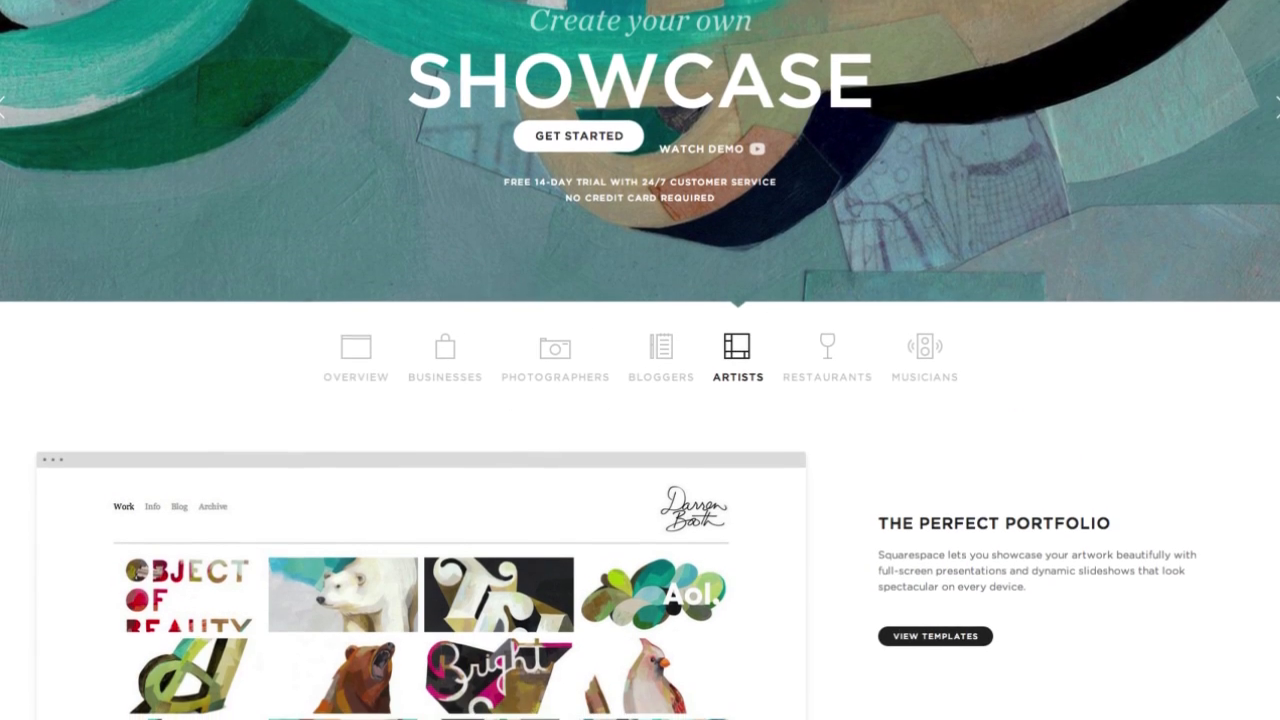
# Scroll the Squarespace homepage down past the pricing tables to the Portfolio app section
pyautogui.scroll(-3)
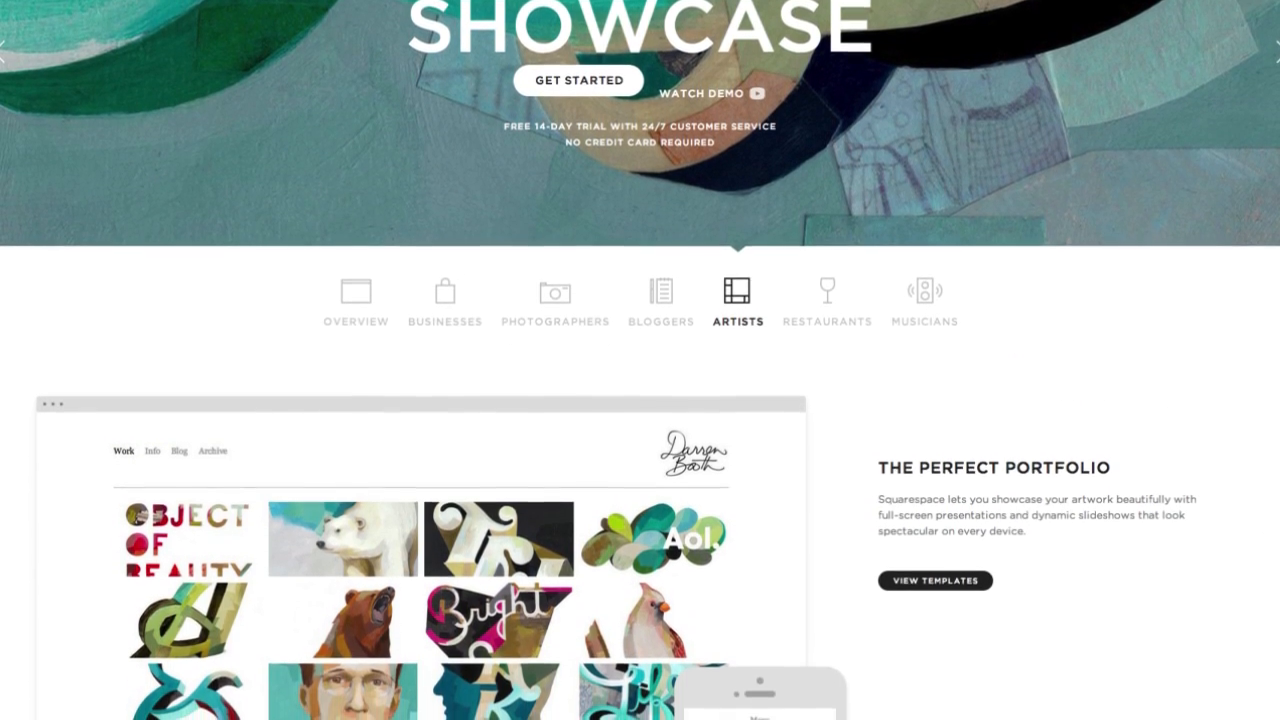
pyautogui.click(934, 580)
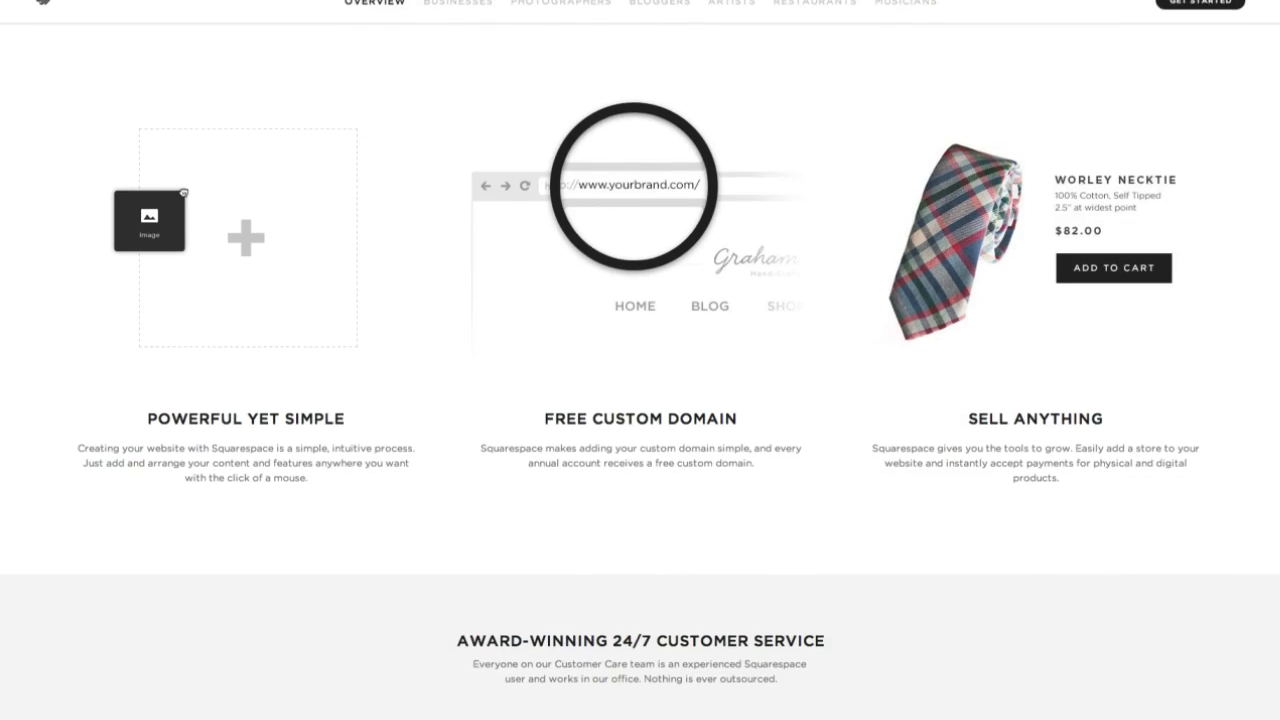
pyautogui.scroll(-3)
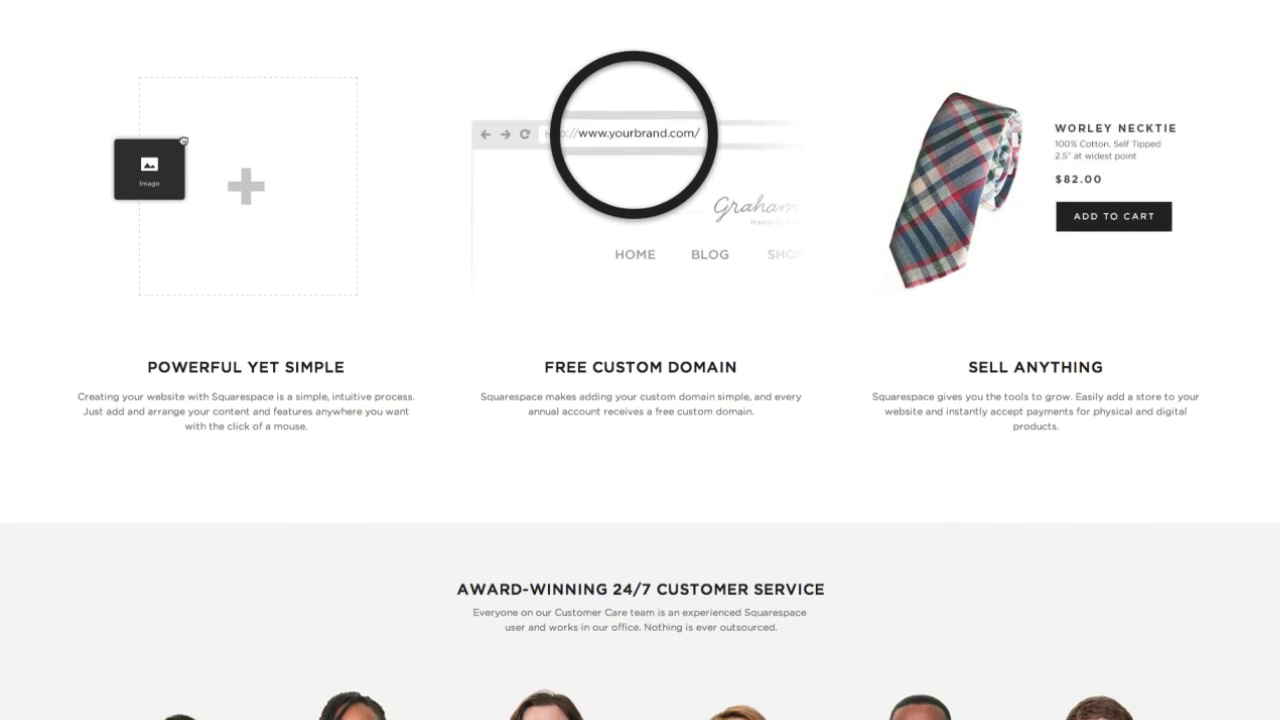
pyautogui.scroll(-3)
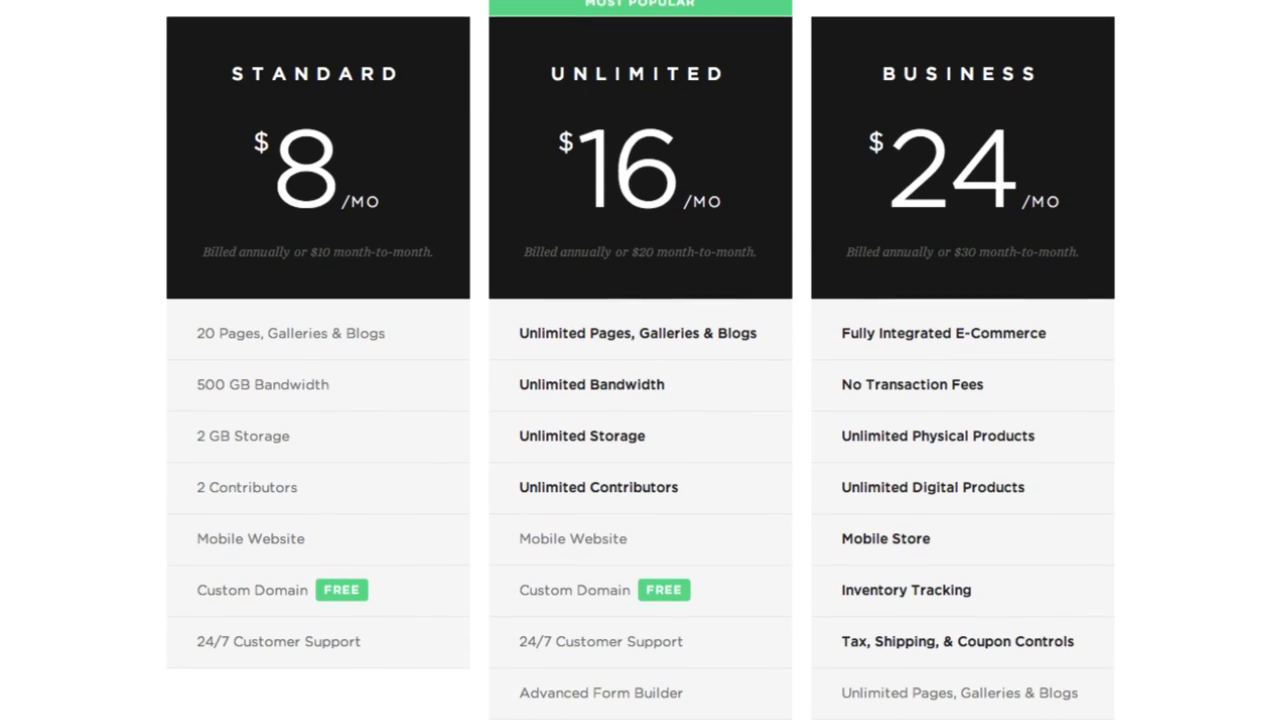
pyautogui.scroll(-3)
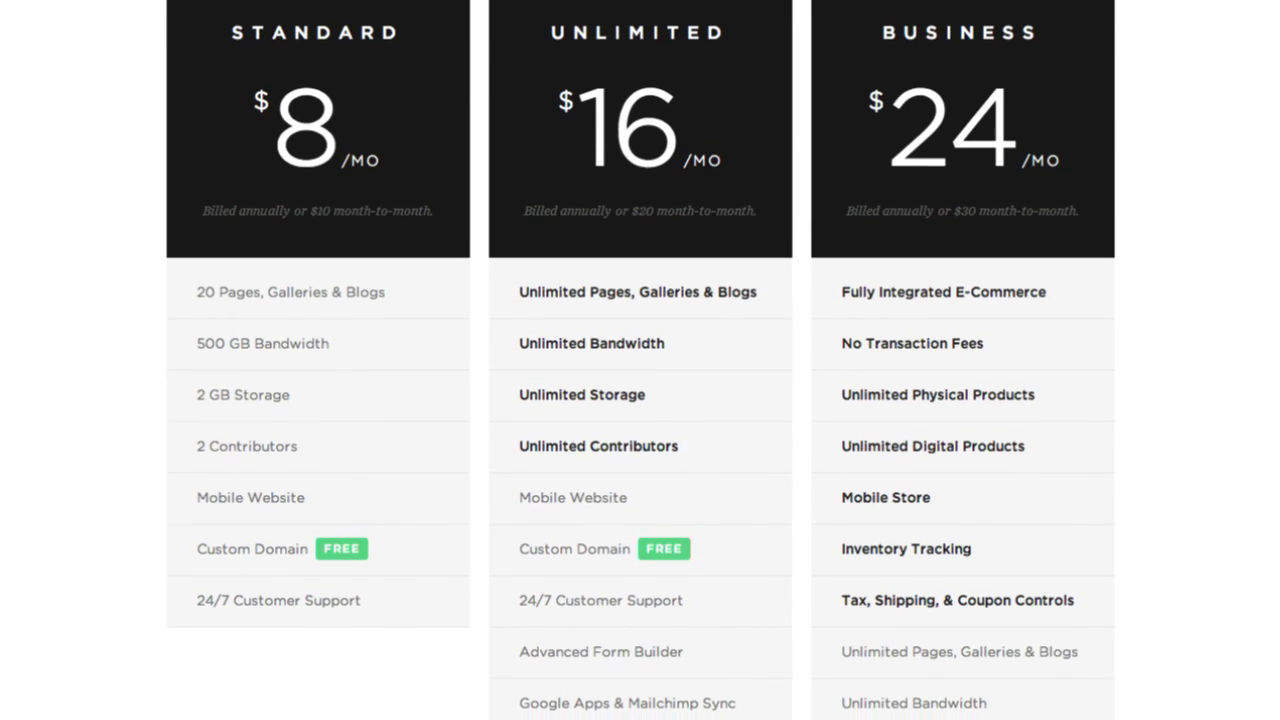
pyautogui.scroll(-3)
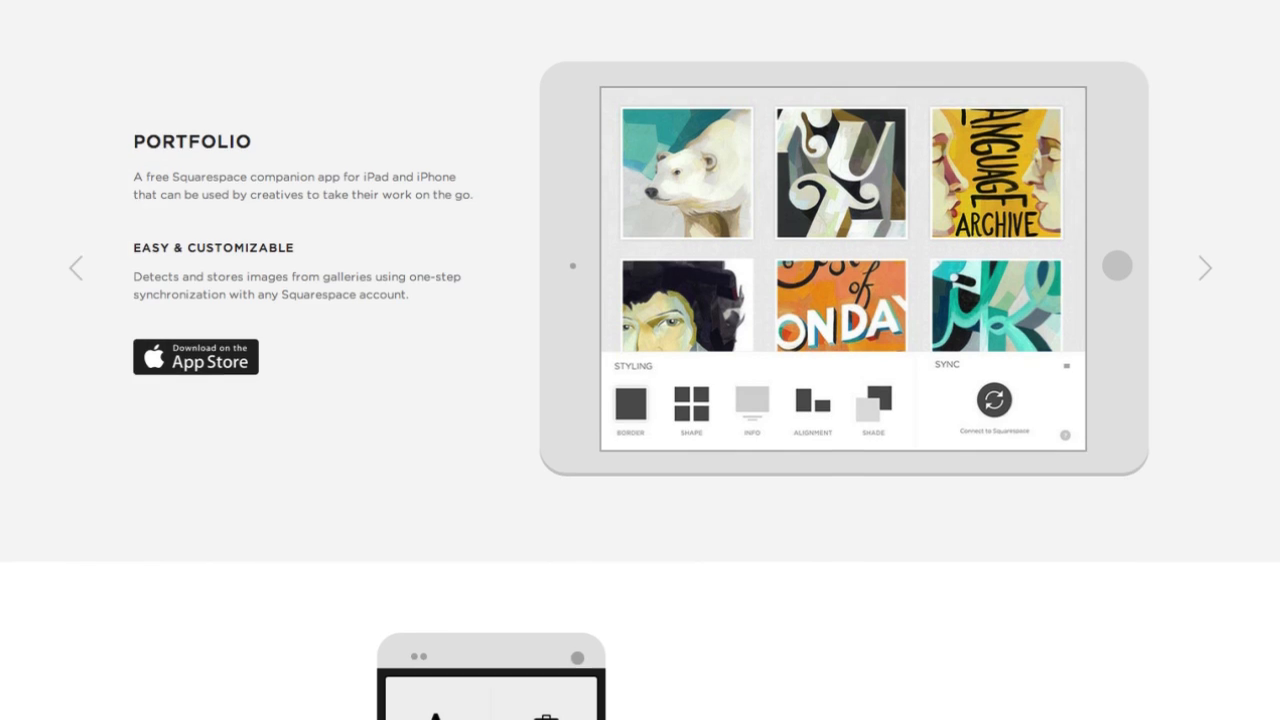
pyautogui.scroll(-3)
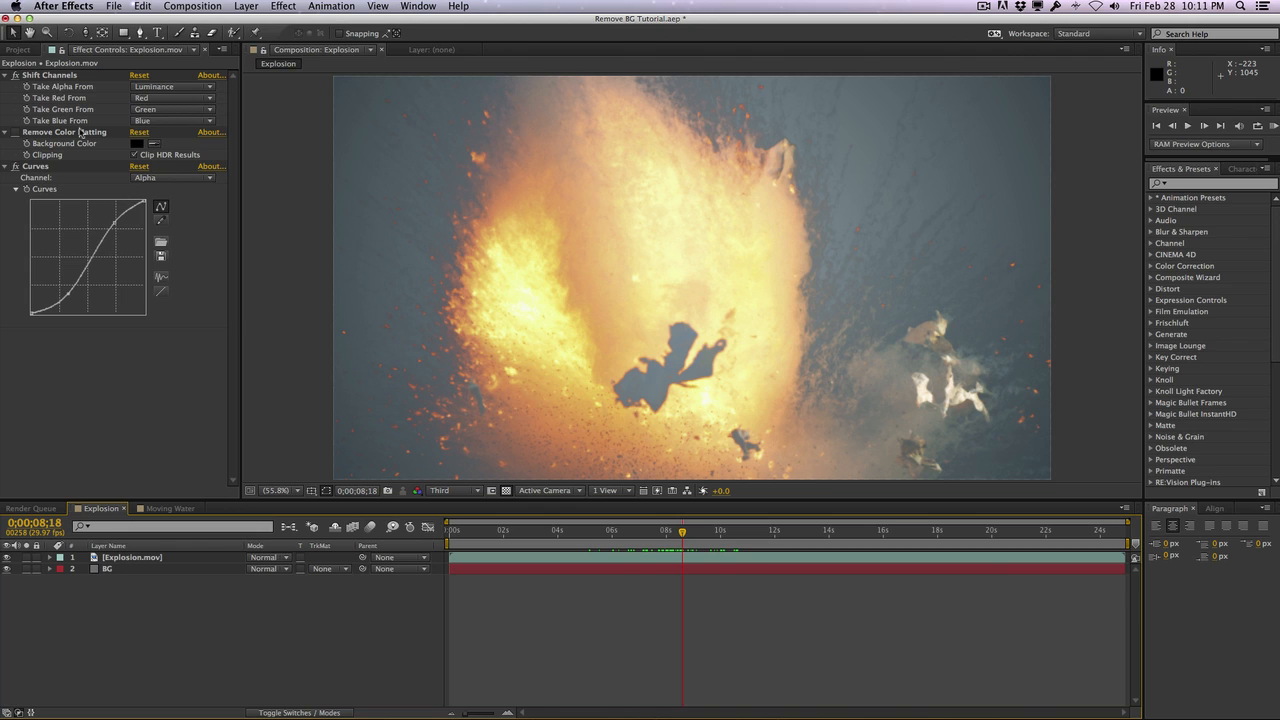
pyautogui.moveTo(86, 165)
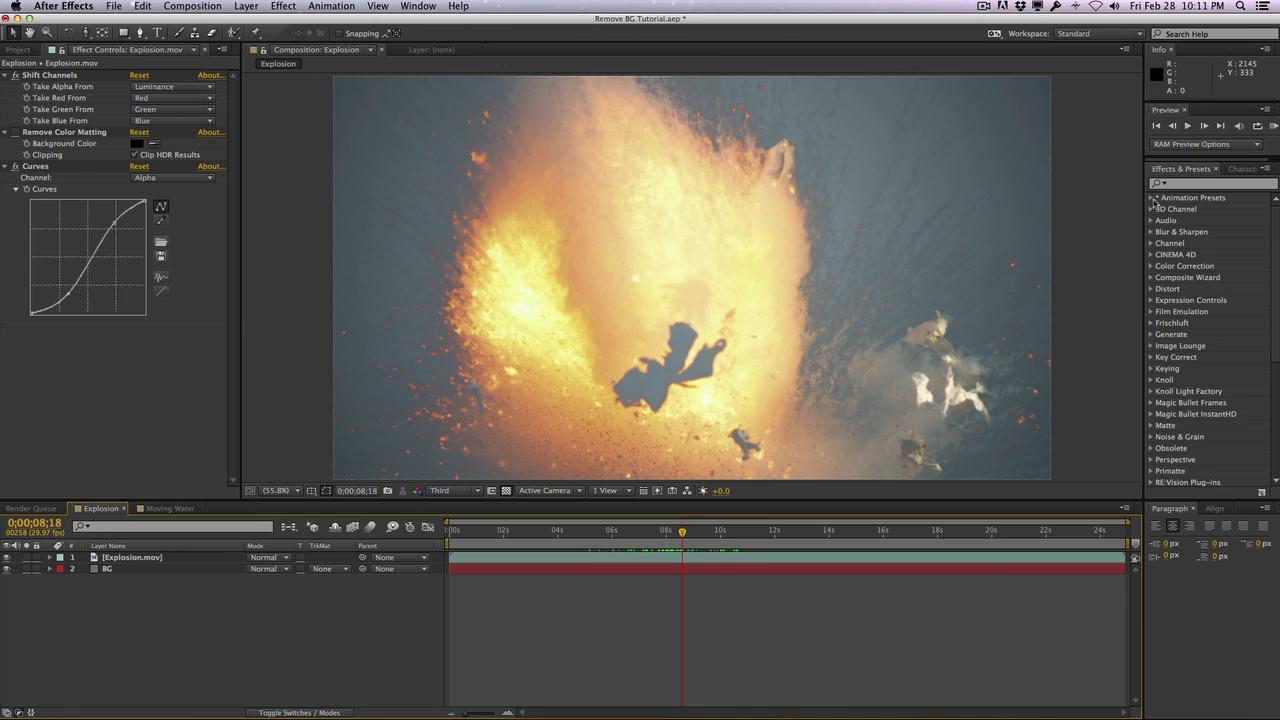
pyautogui.moveTo(192, 297)
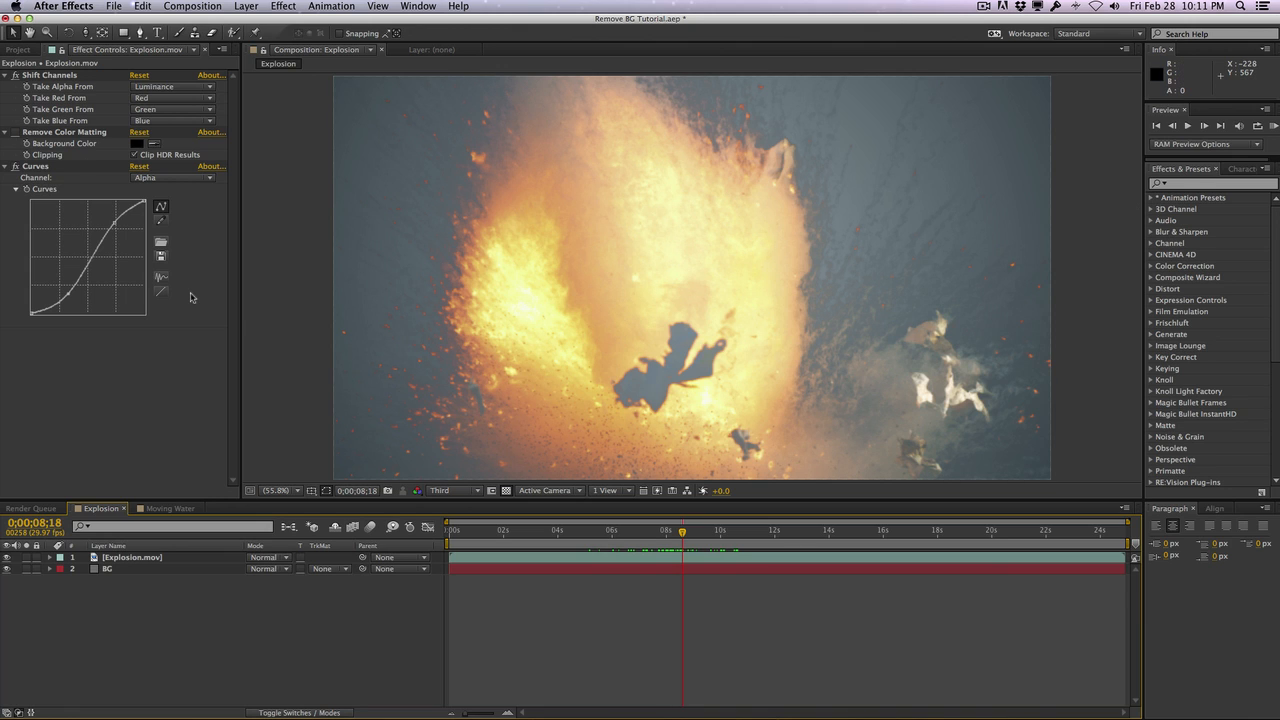
pyautogui.moveTo(108, 137)
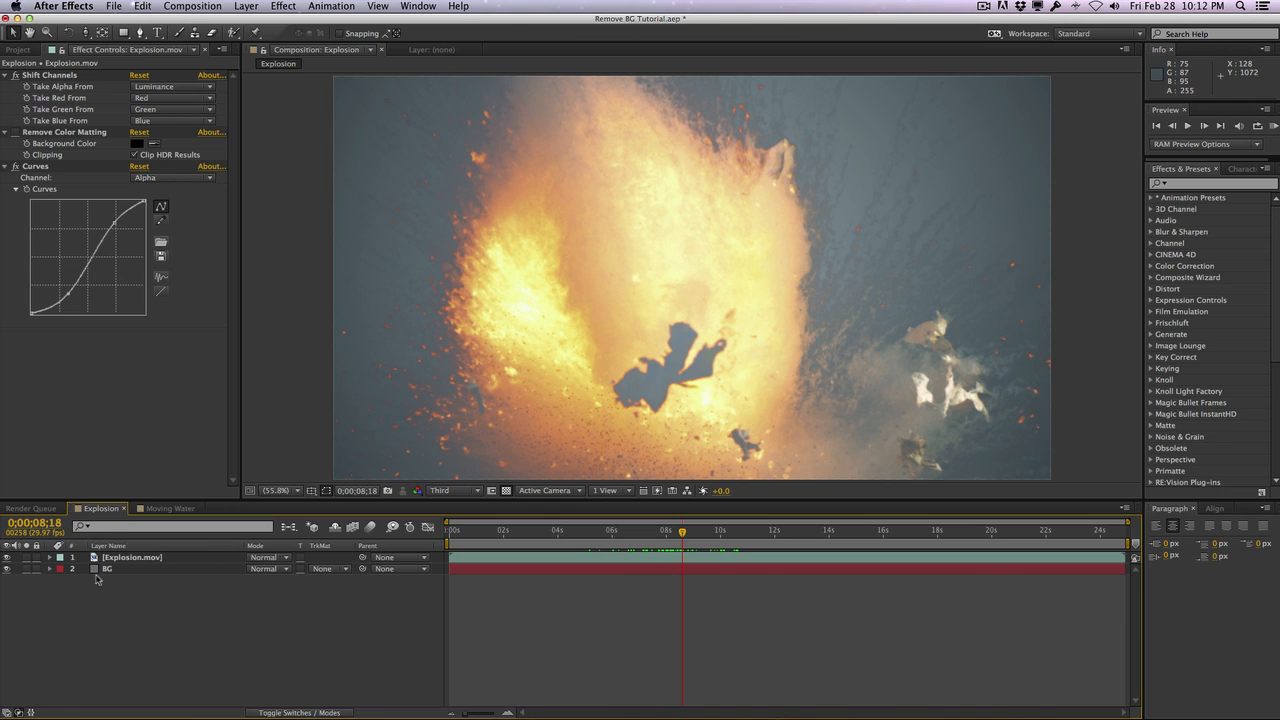
# Set the Explosion layer's blending mode to Screen over the BG layer
pyautogui.click(131, 557)
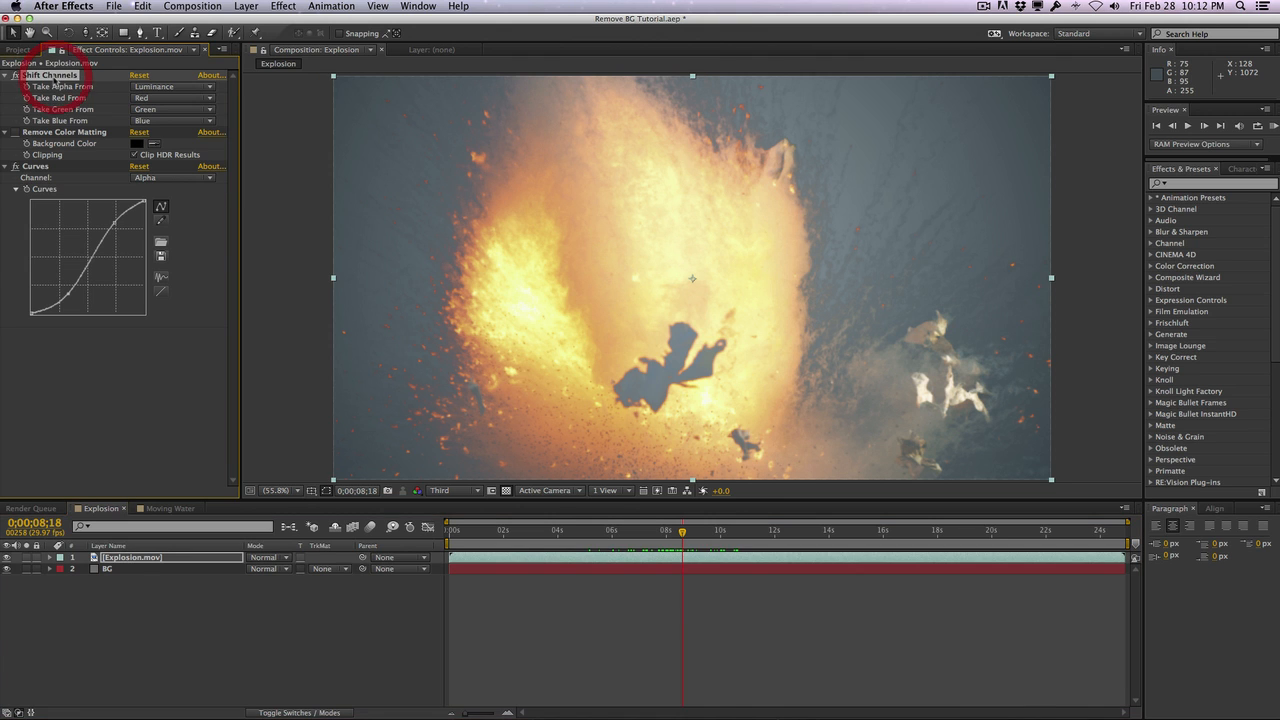
pyautogui.click(275, 557)
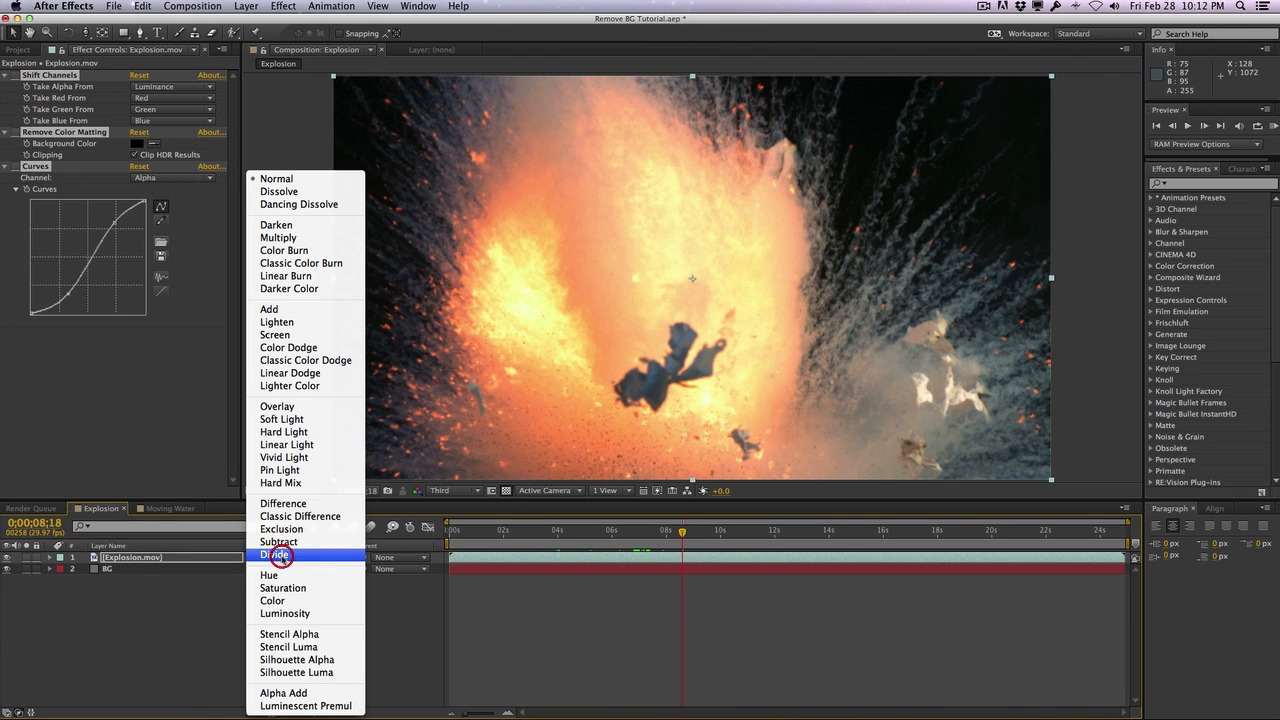
pyautogui.click(274, 334)
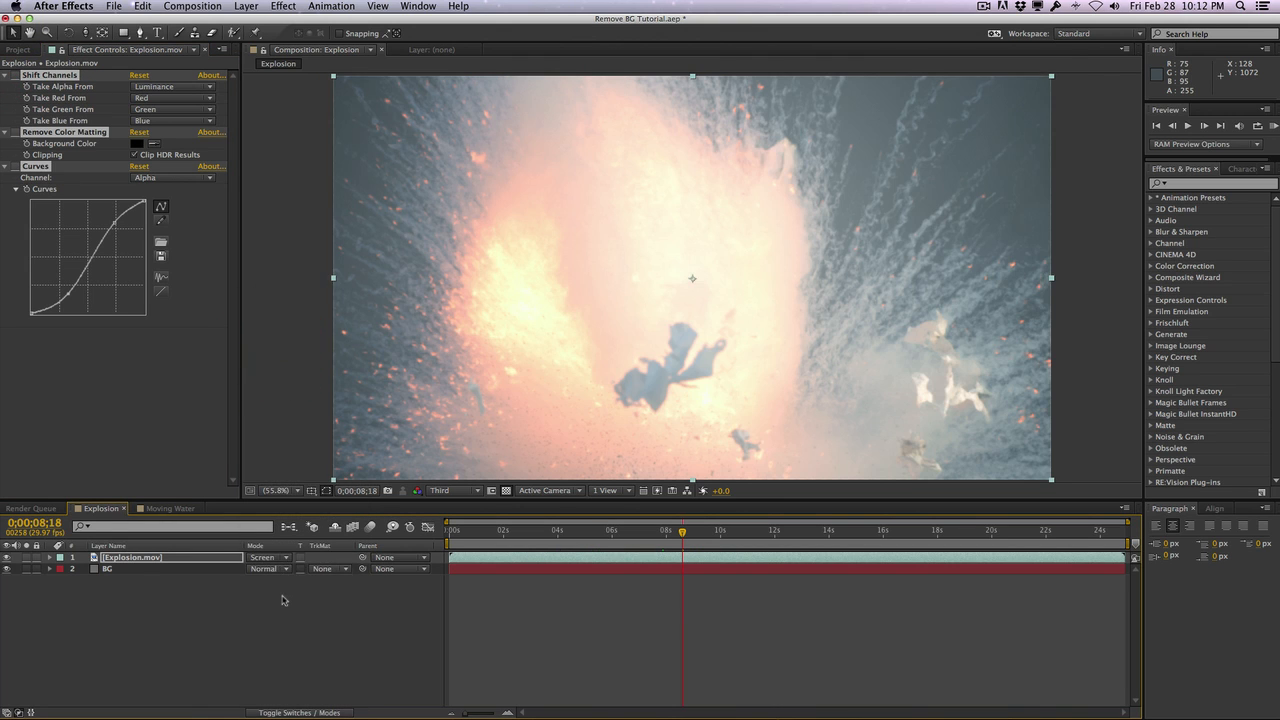